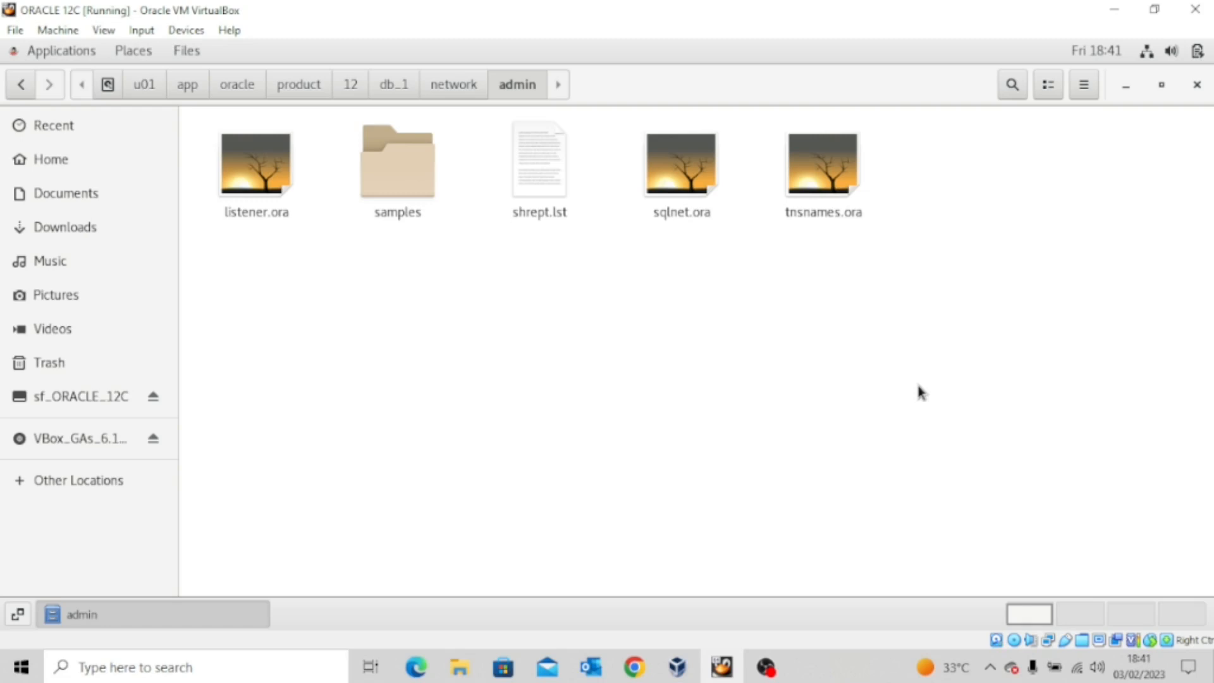
mouse_move(569, 386)
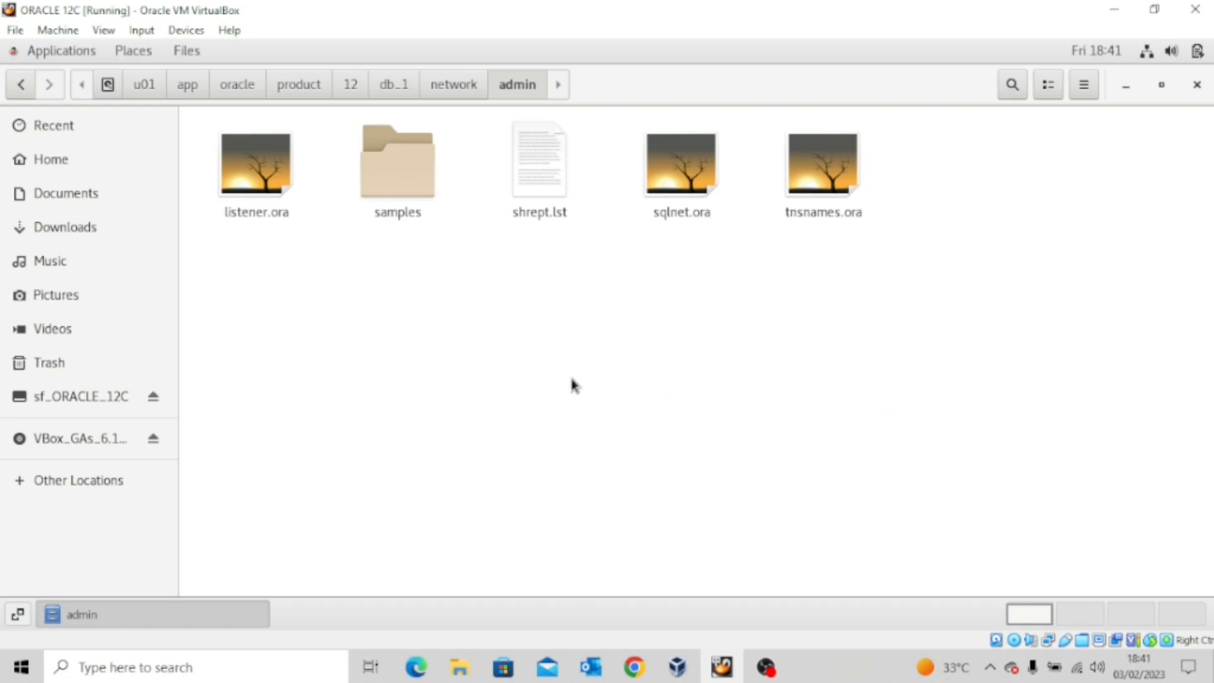
mouse_move(353, 354)
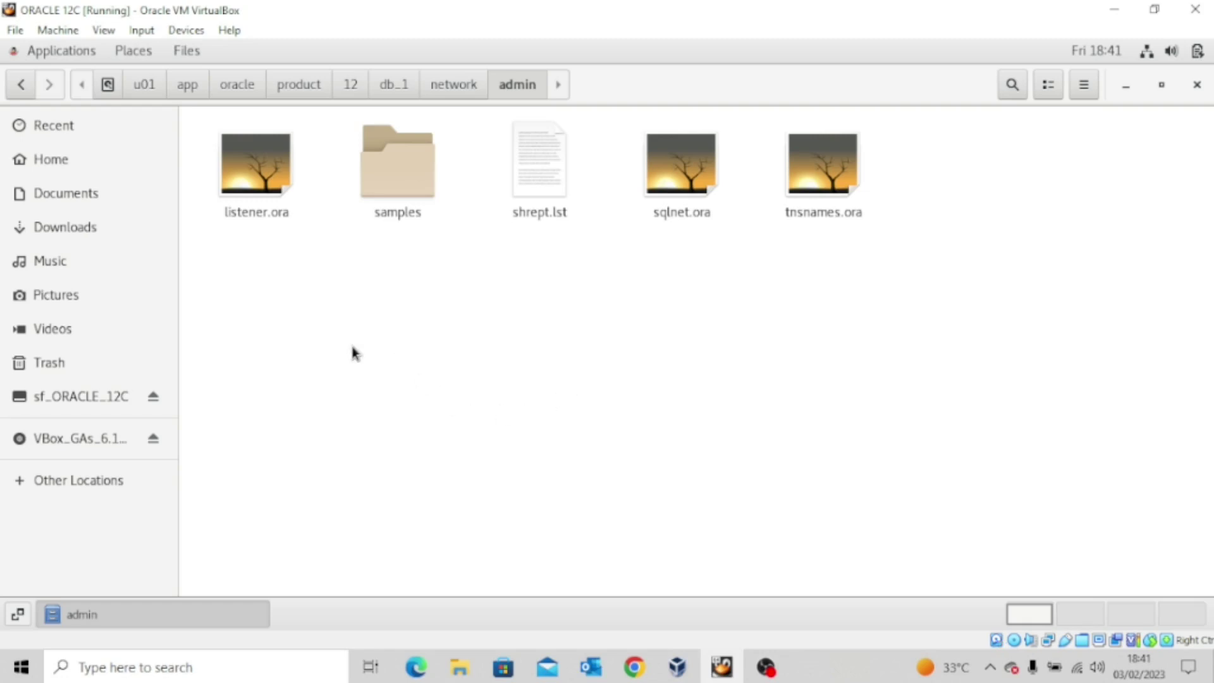
mouse_move(773, 216)
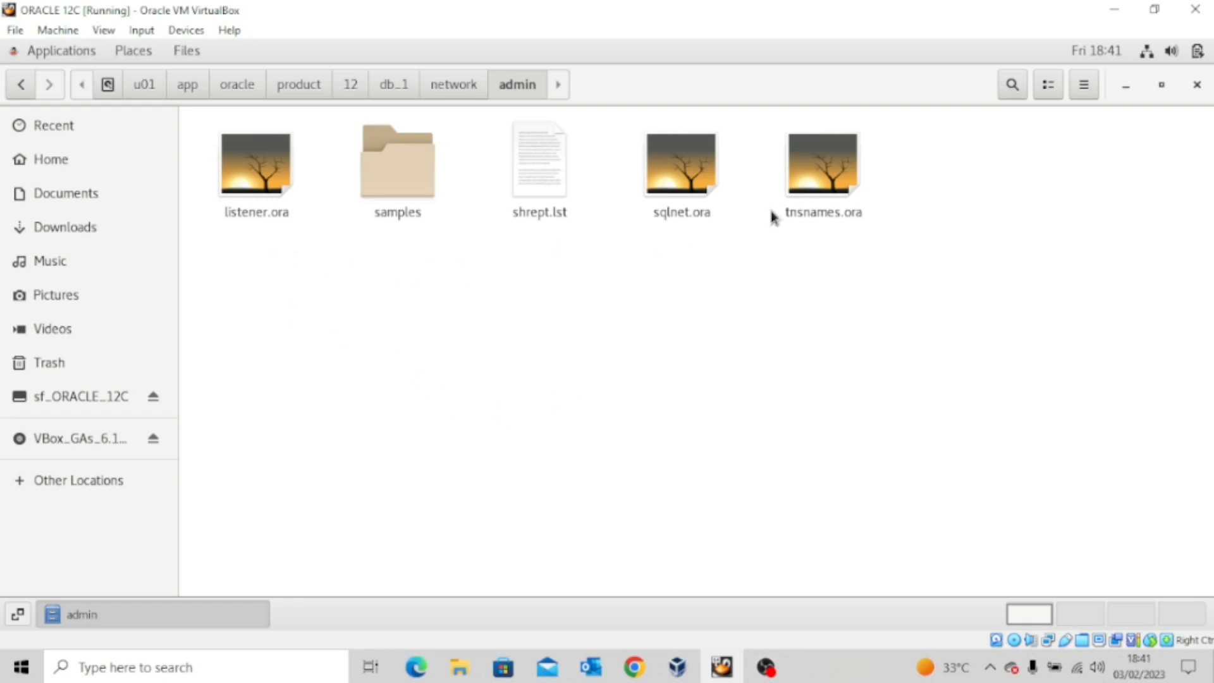
mouse_move(368, 383)
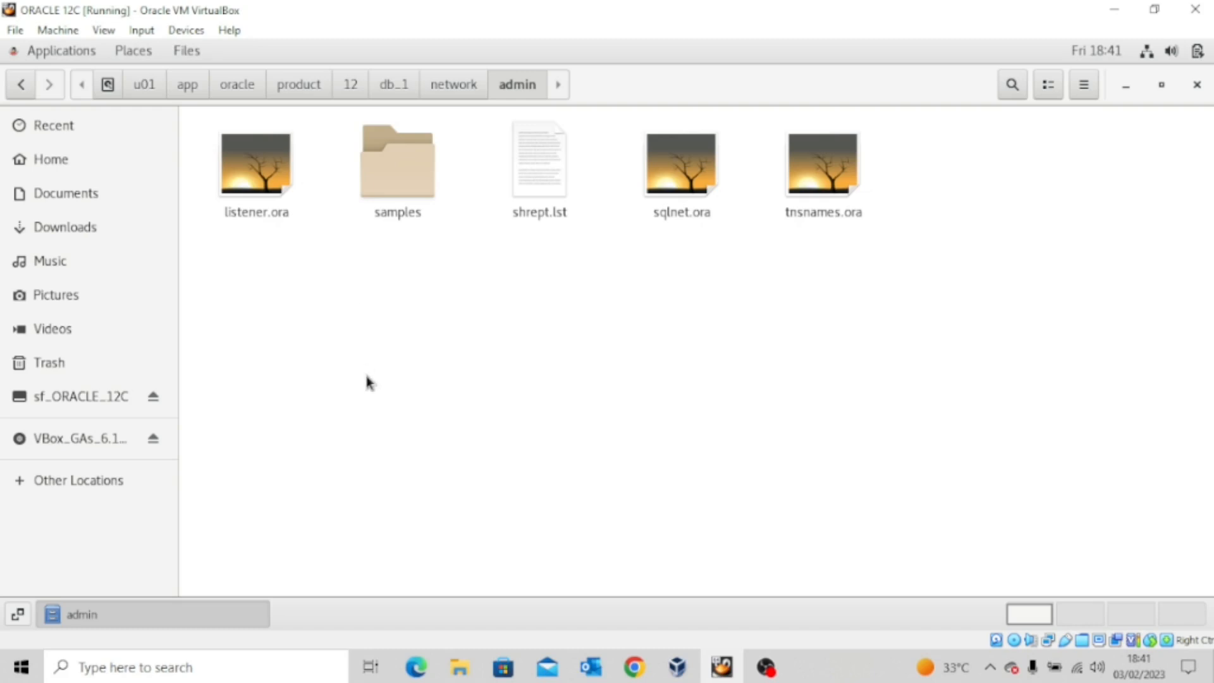
- Select listener.ora in the network admin folder and open it in gedit
click(255, 164)
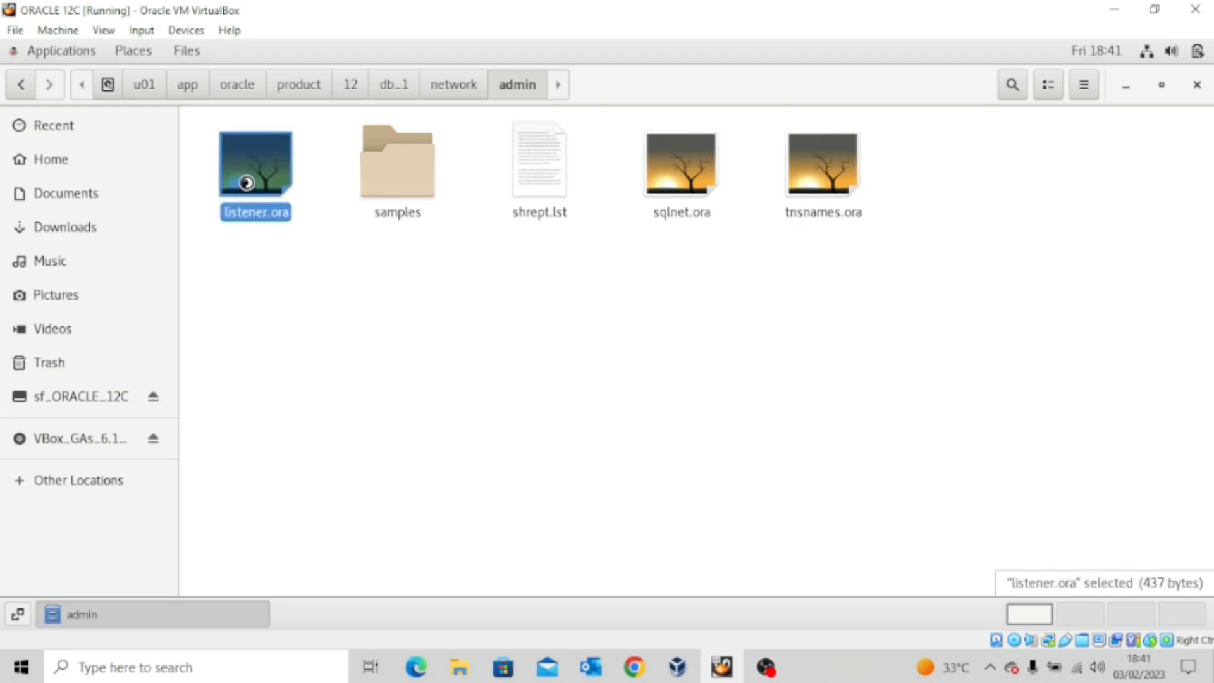
double_click(256, 166)
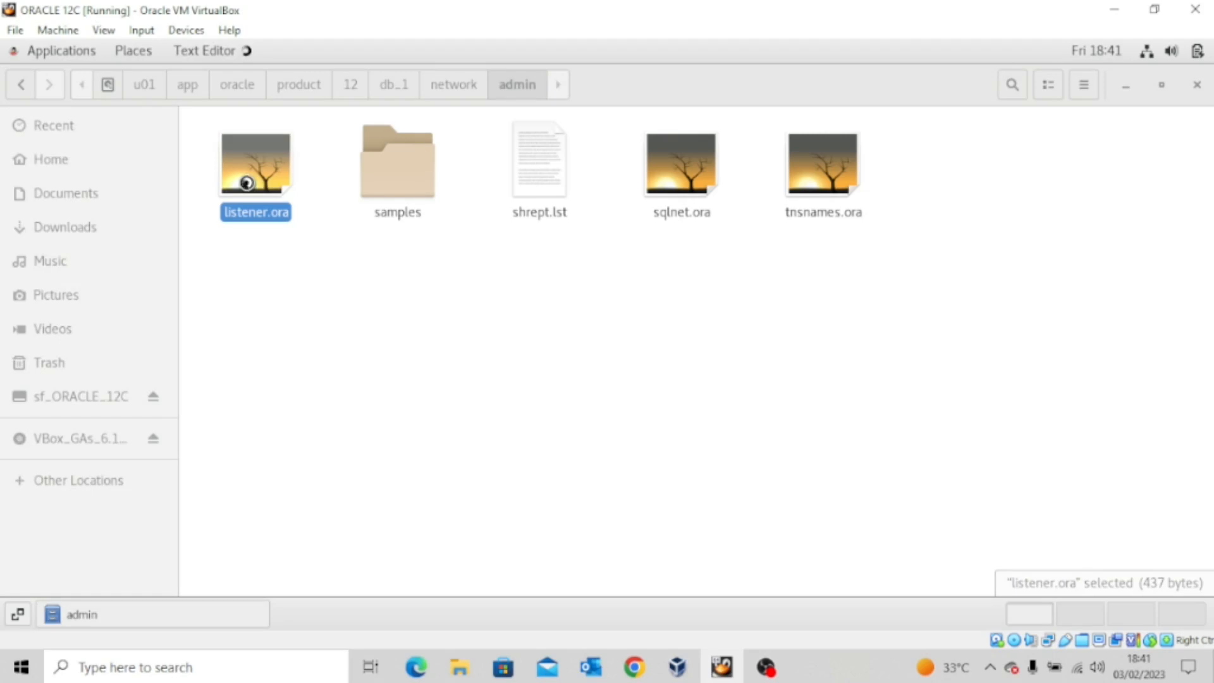
double_click(255, 165)
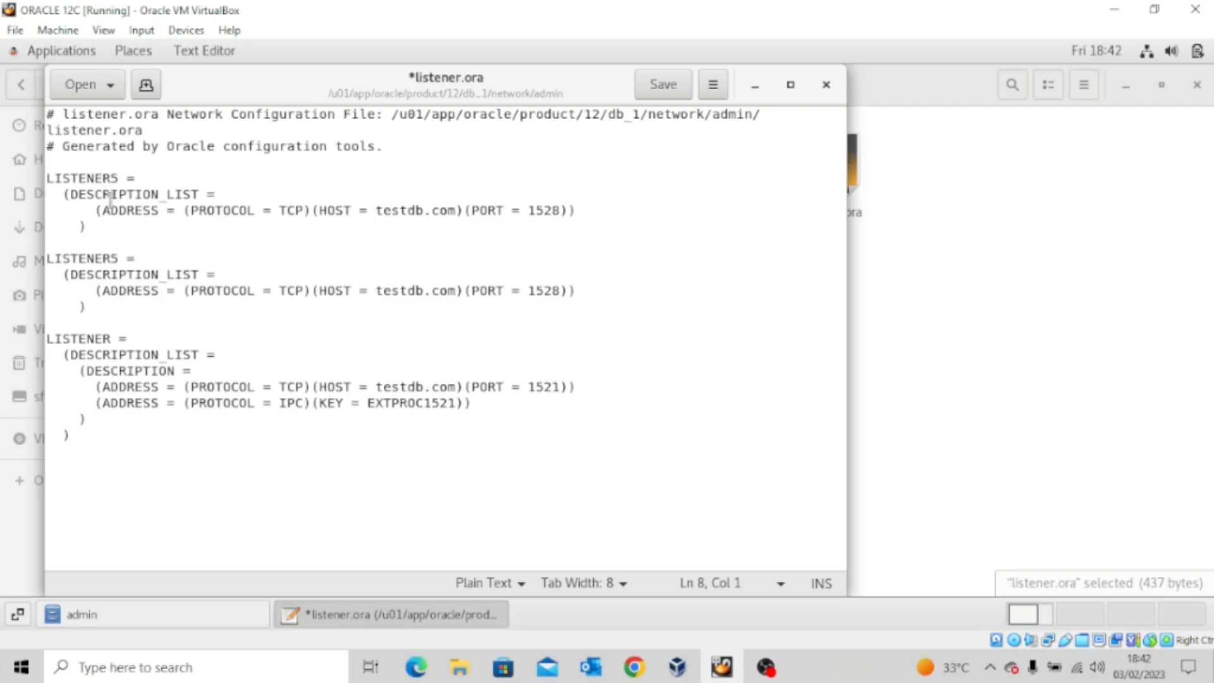
- Change the first LISTENER5 name to LISTENER_TEST and its PORT 1528 to 1526
click(97, 178)
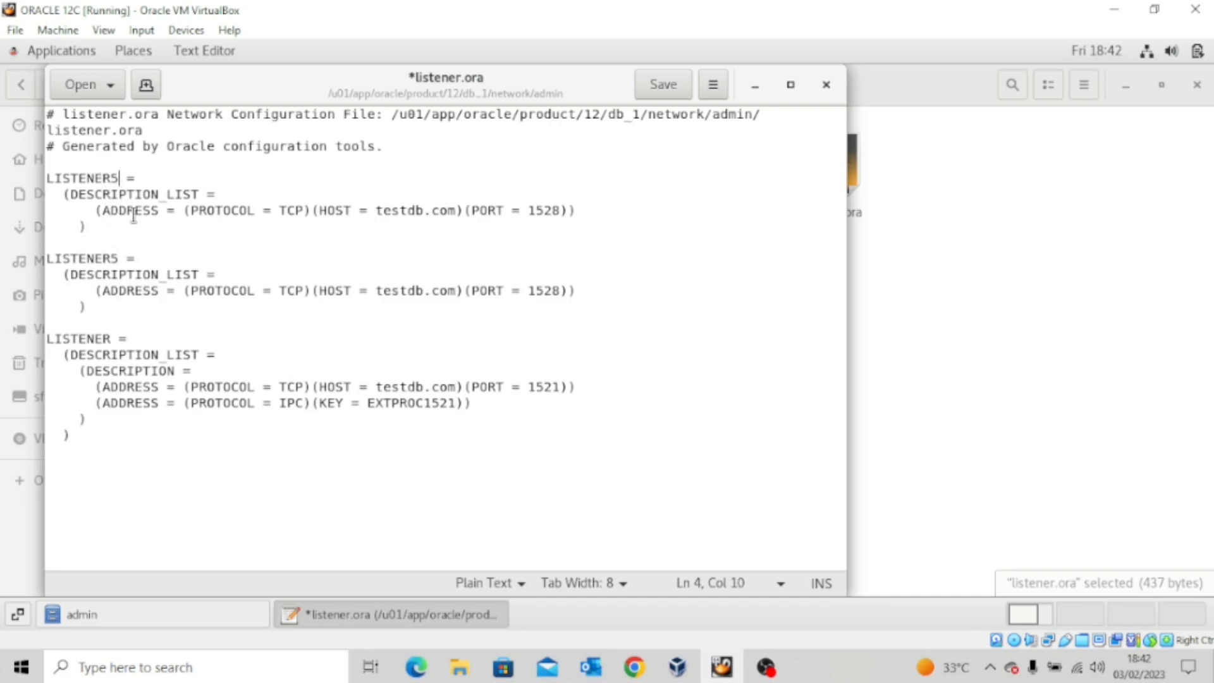
key(BackSpace)
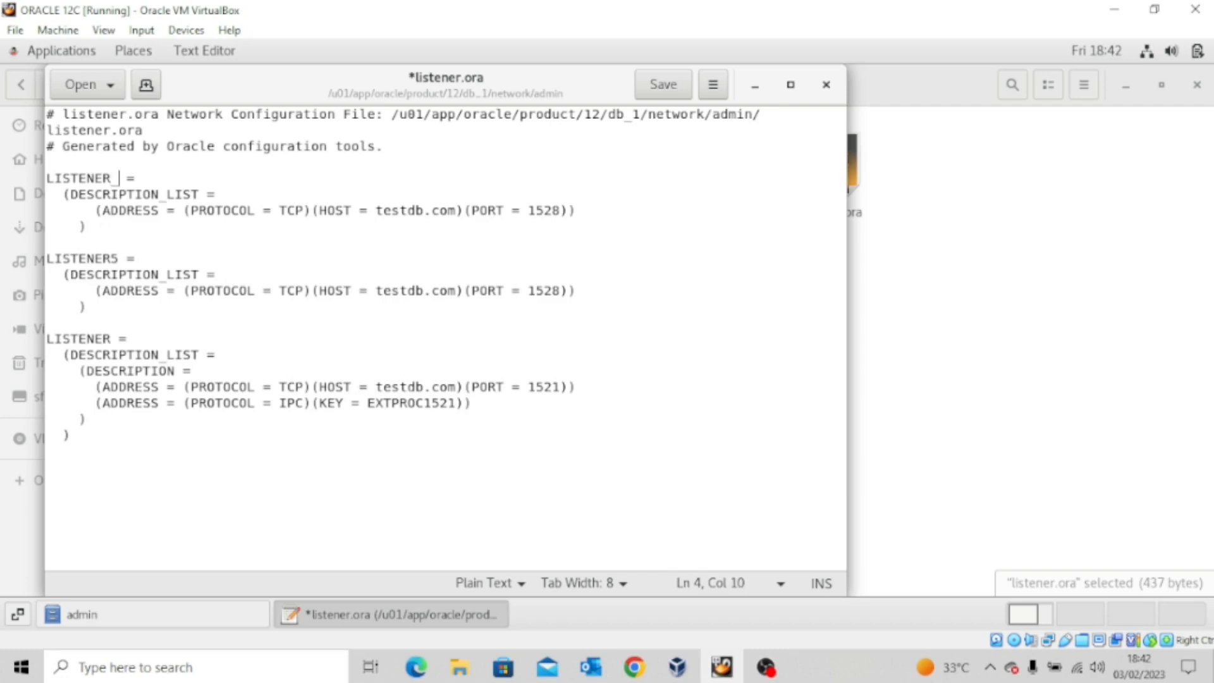
text(TEST)
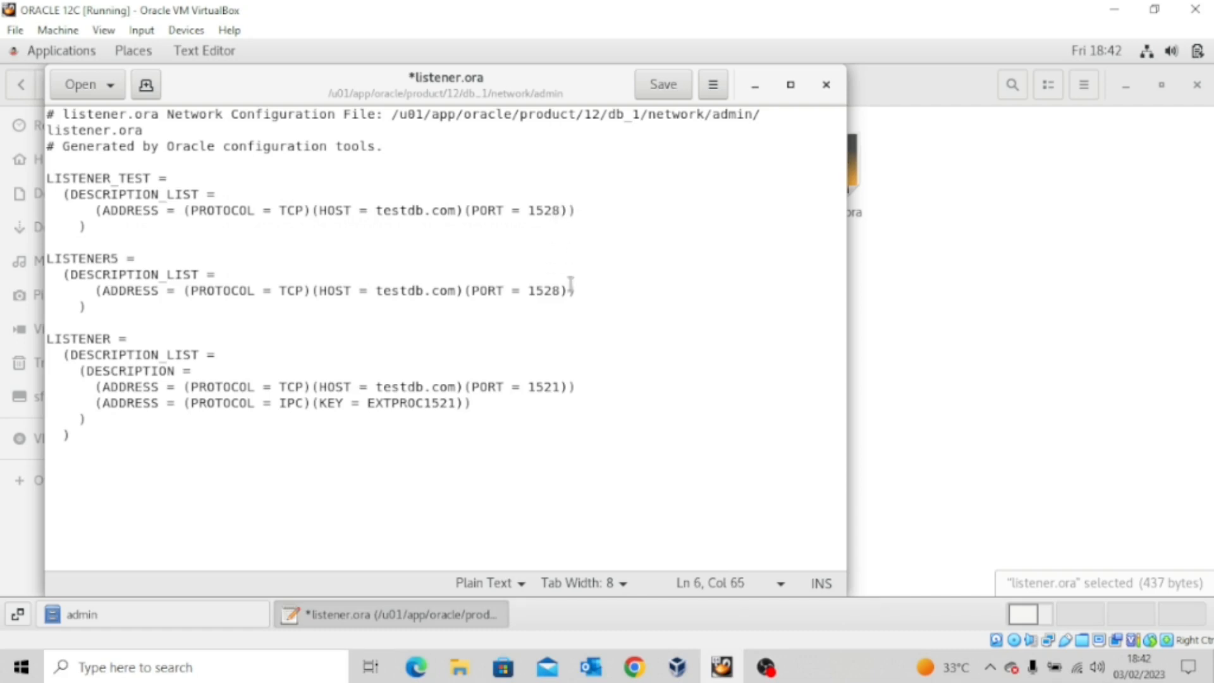
key(Backspace)
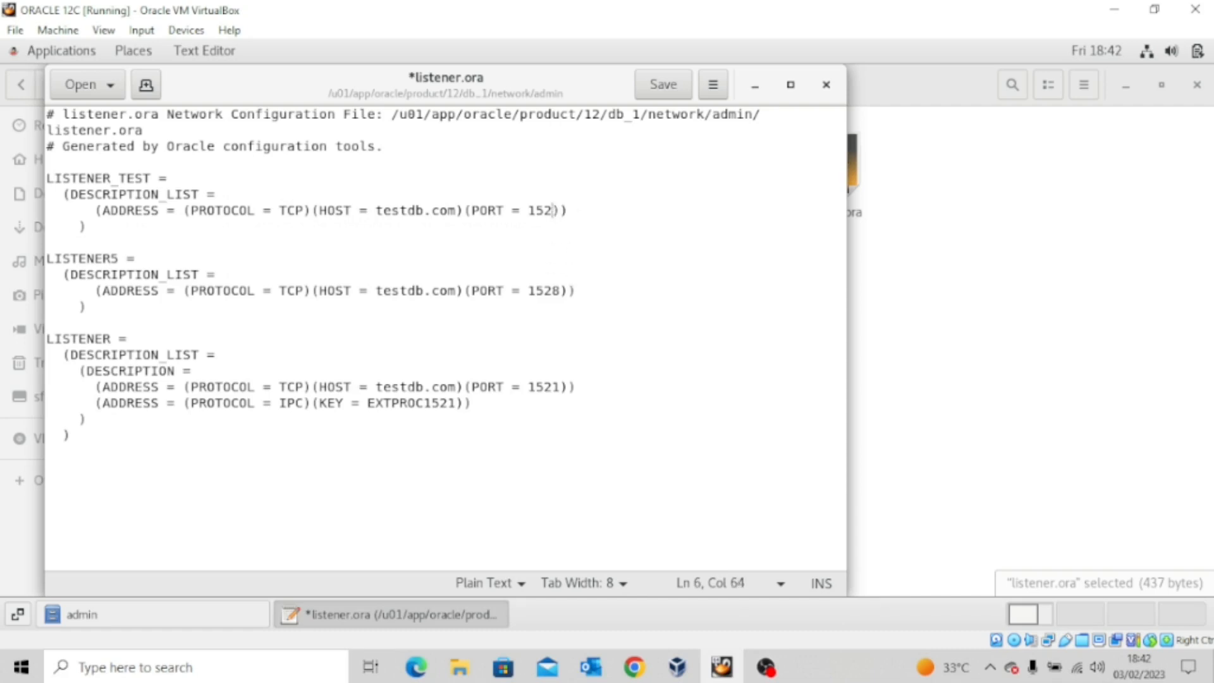
text(6)
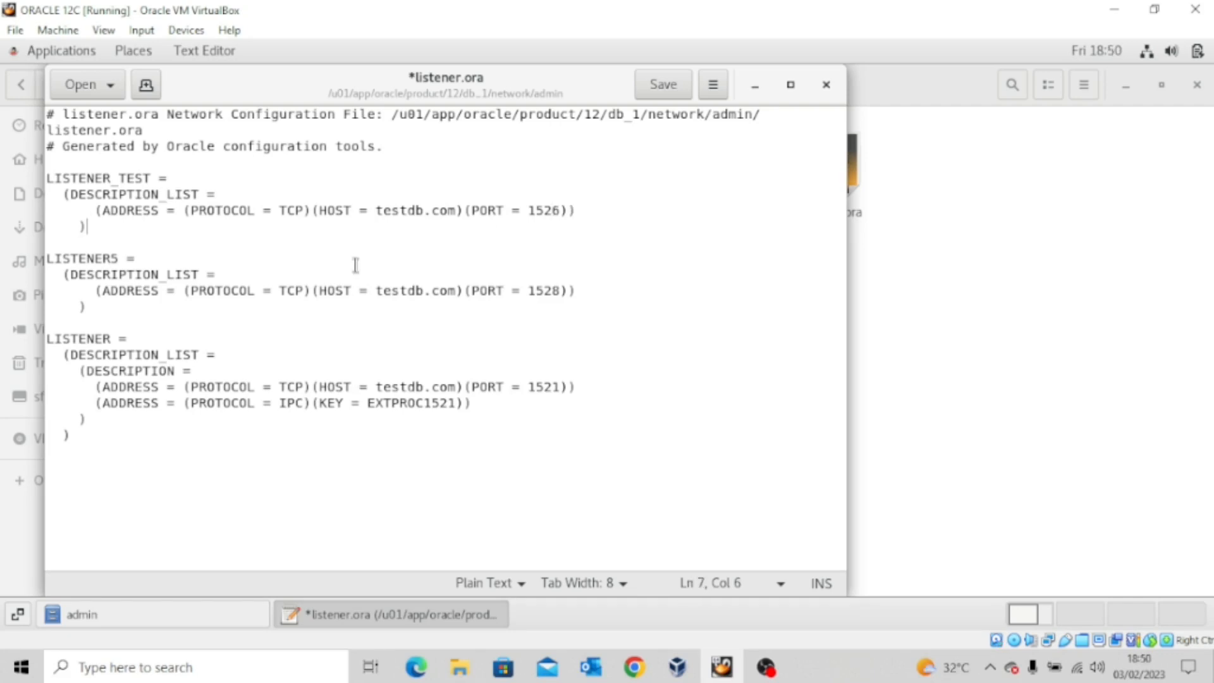
- Add a SID_LIST_LISTENER_TEST= line with an opening parenthesis below LISTENER_TEST
key(Enter)
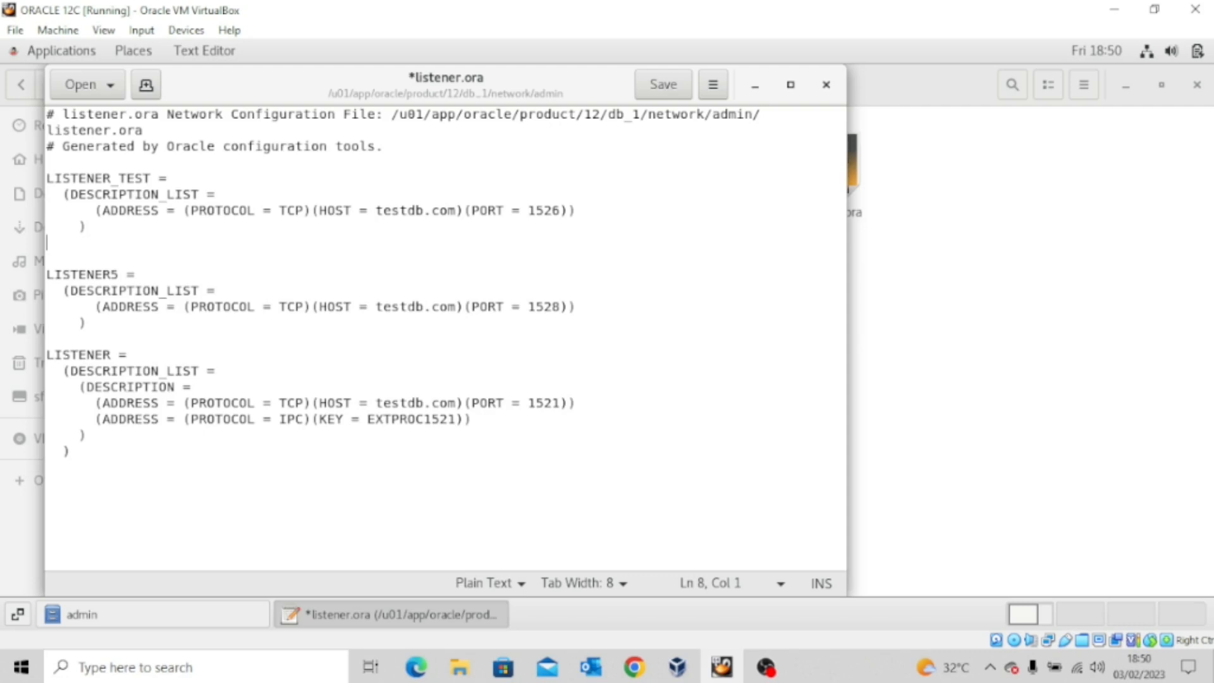
text(SID)
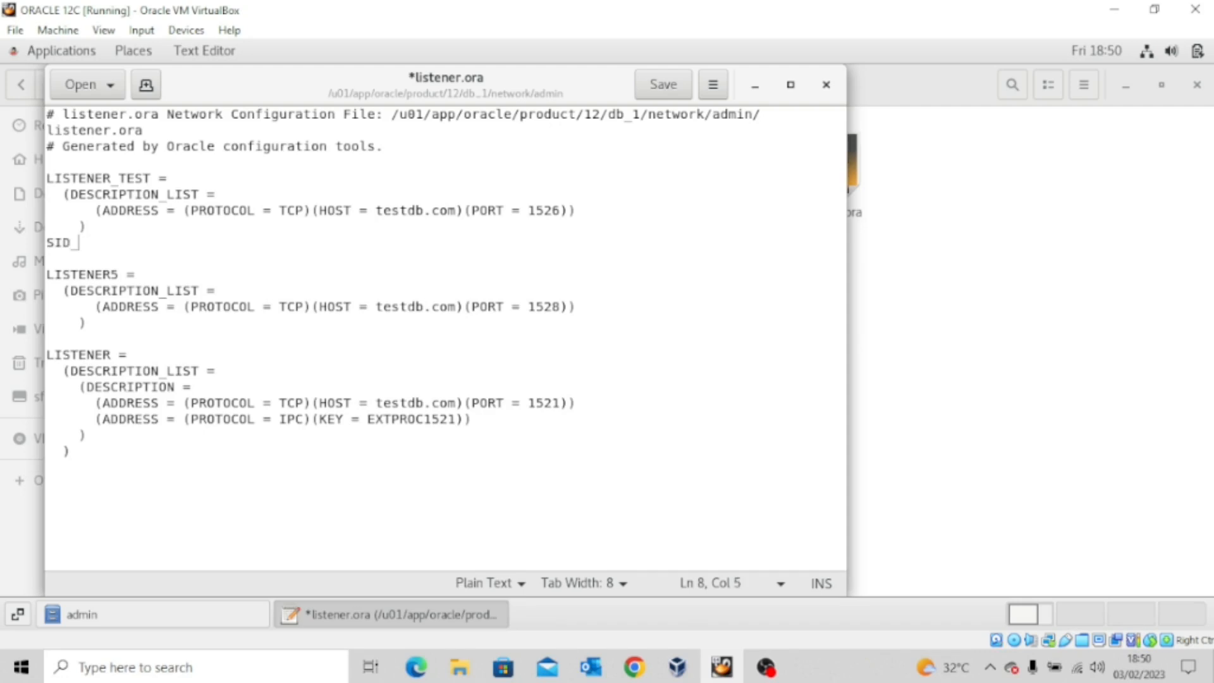
text(_LIST)
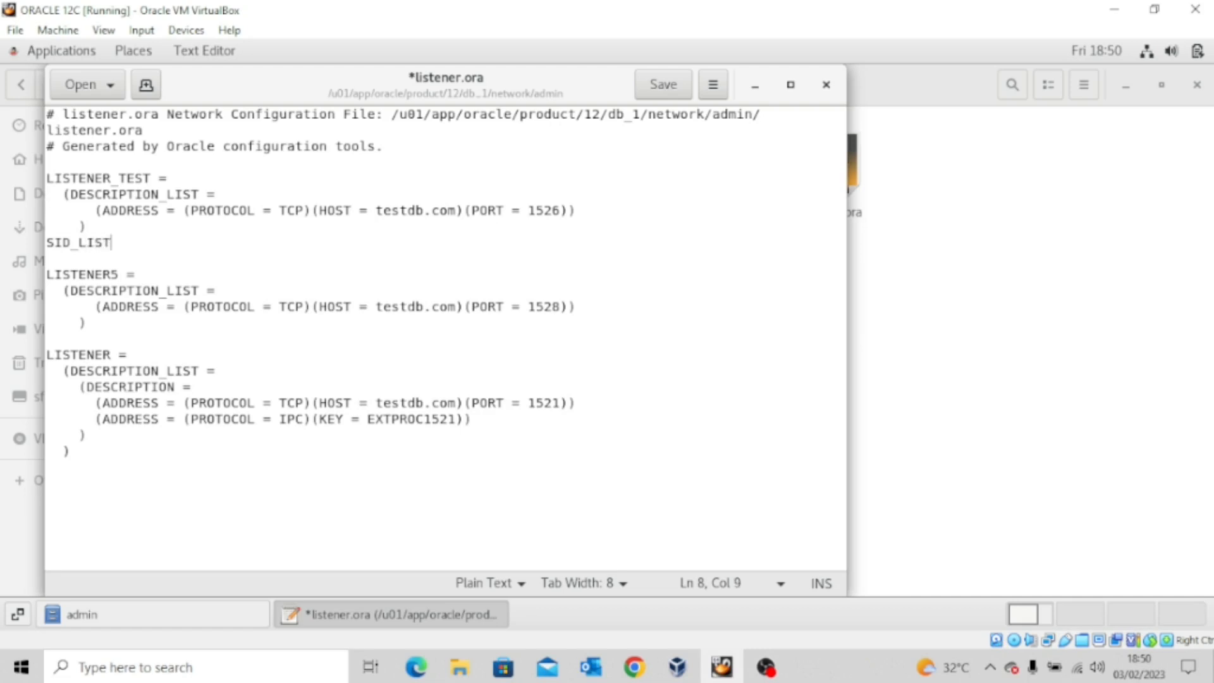
text(_)
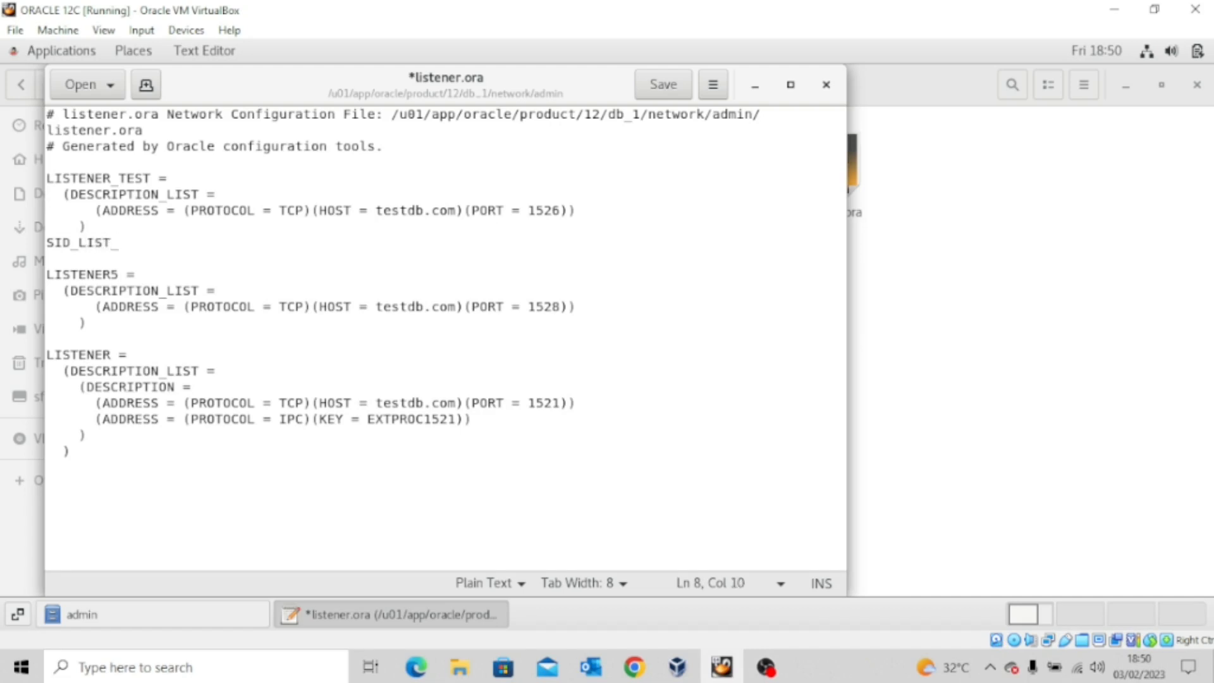
text(LISTENER)
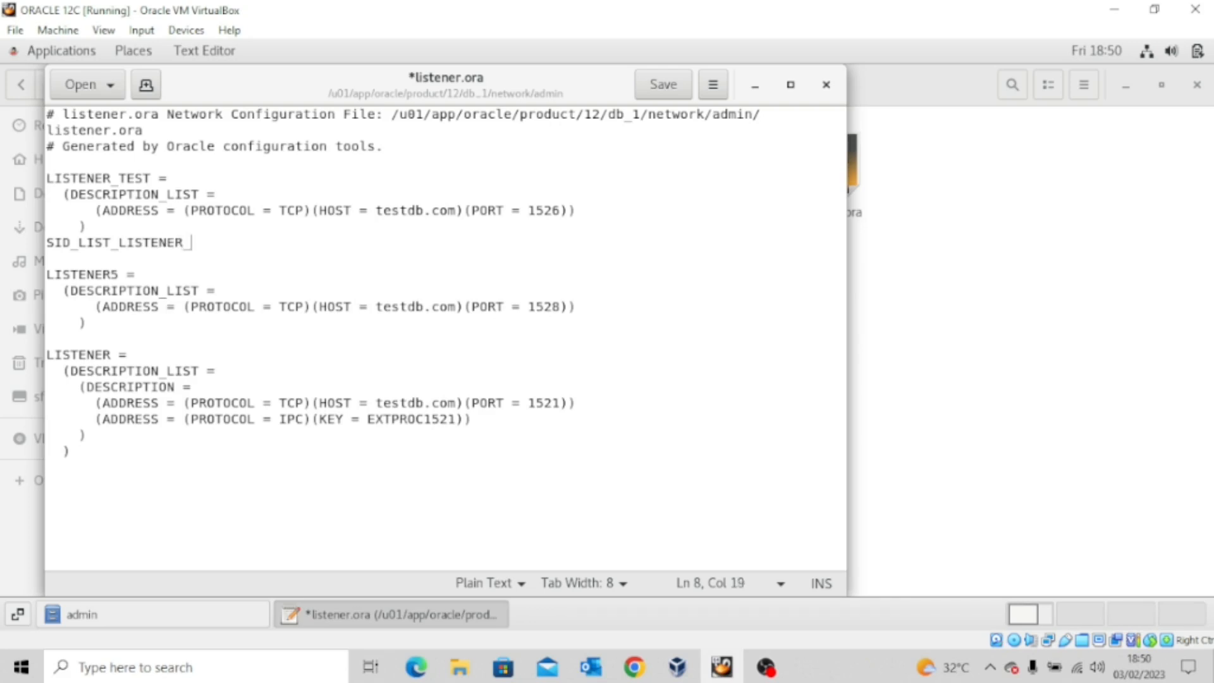
text(_TEST)
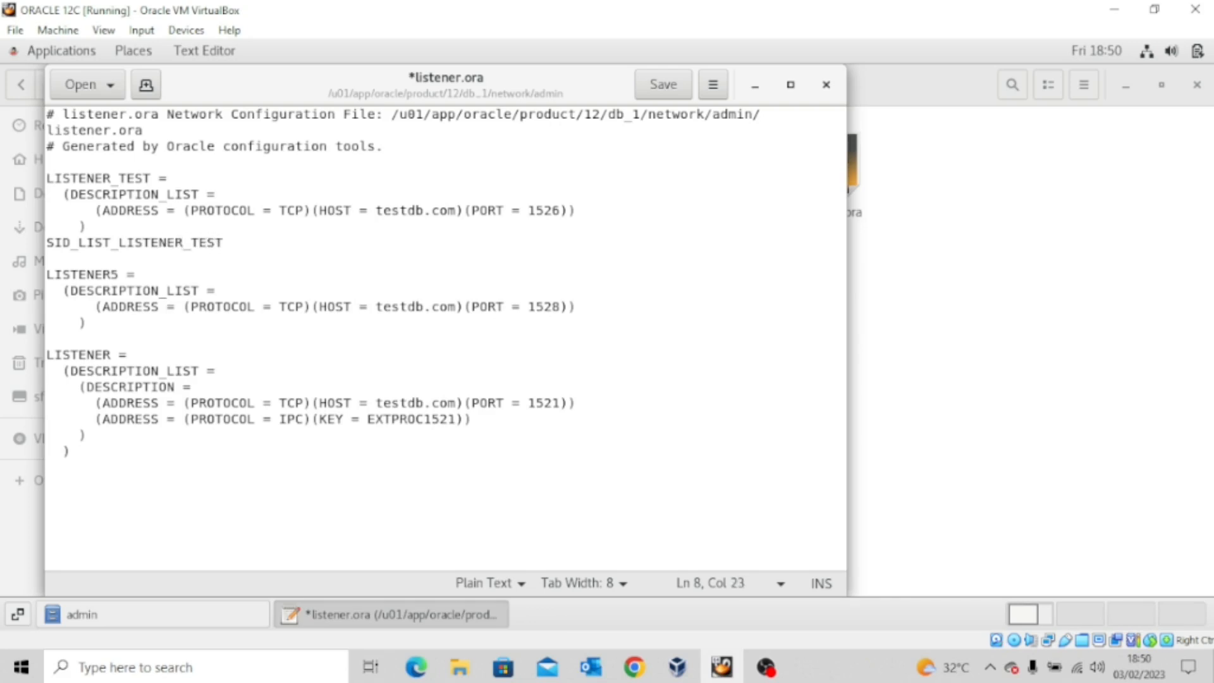
text(=)
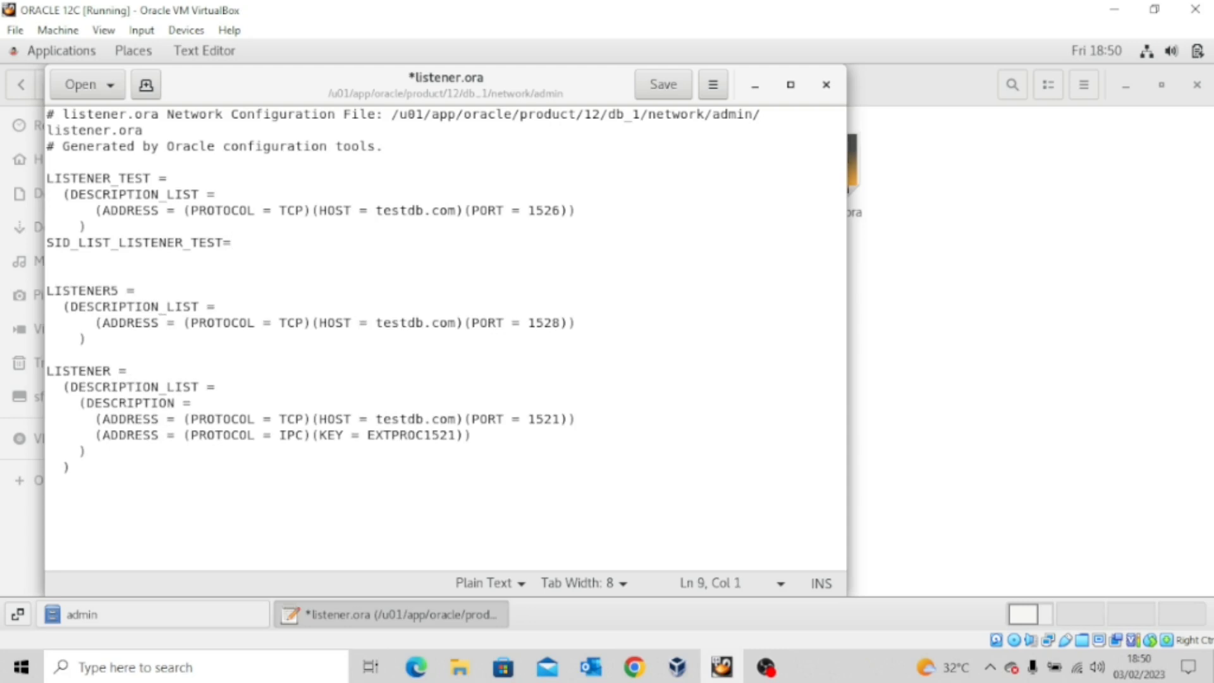
text(()
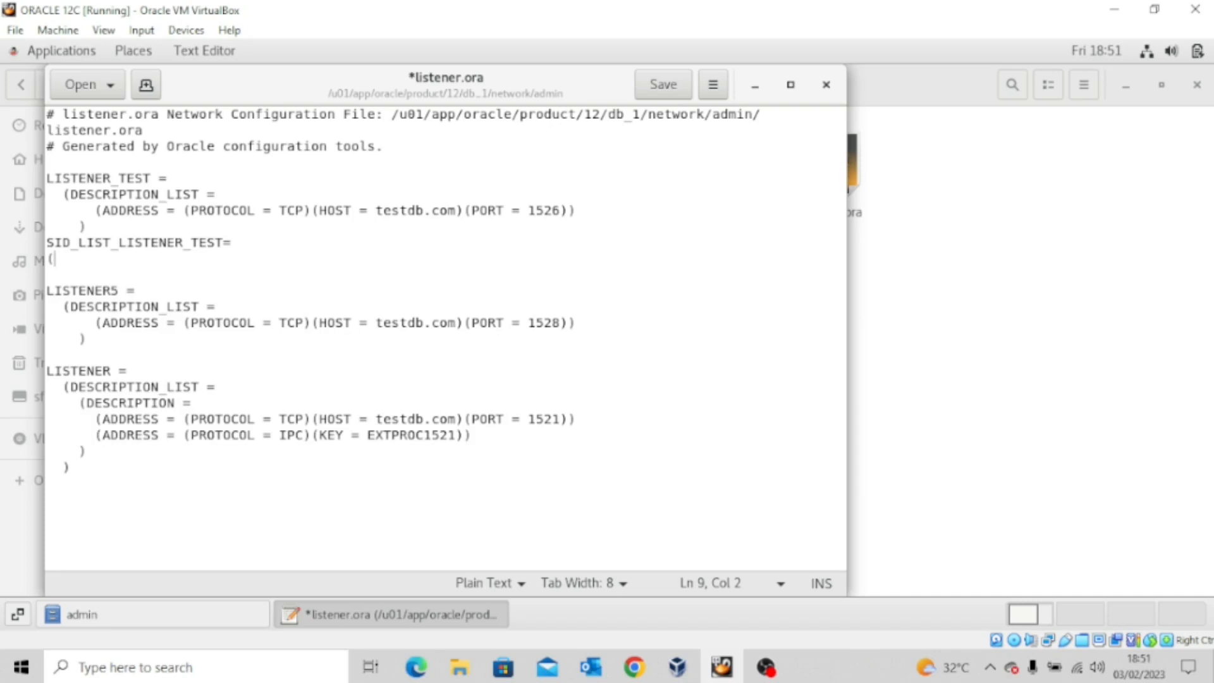
- Add a closing parenthesis and a (SID_LIST=( line inside the new entry
key(Enter)
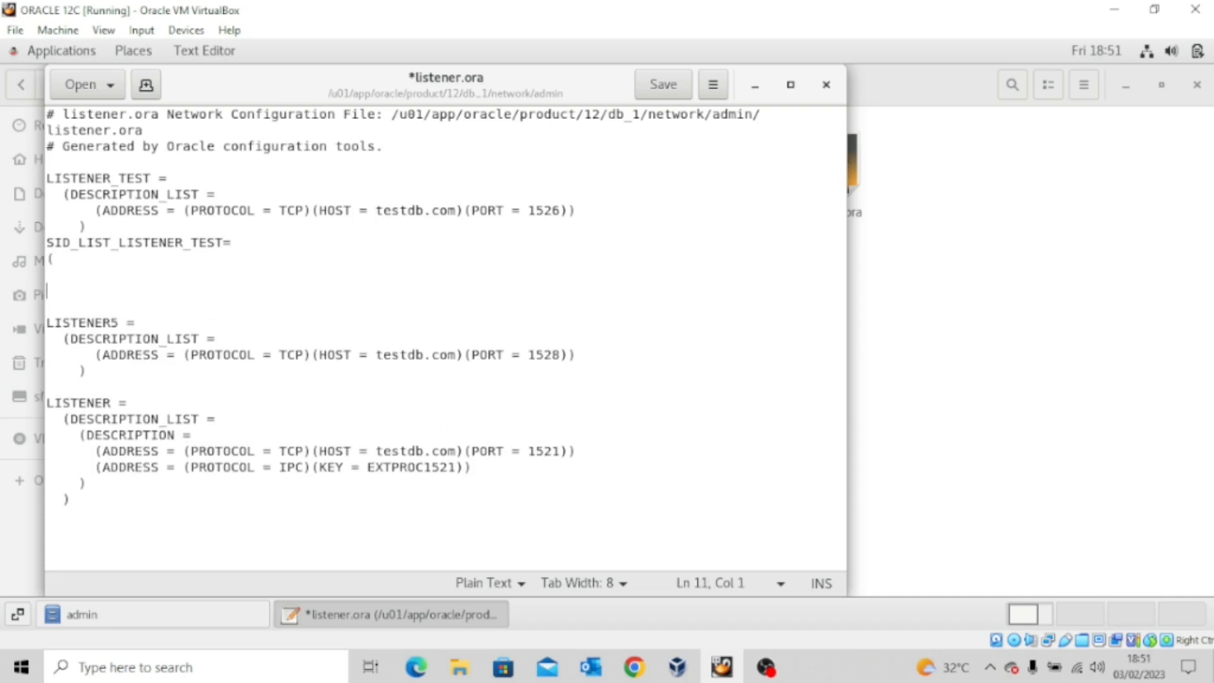
text())
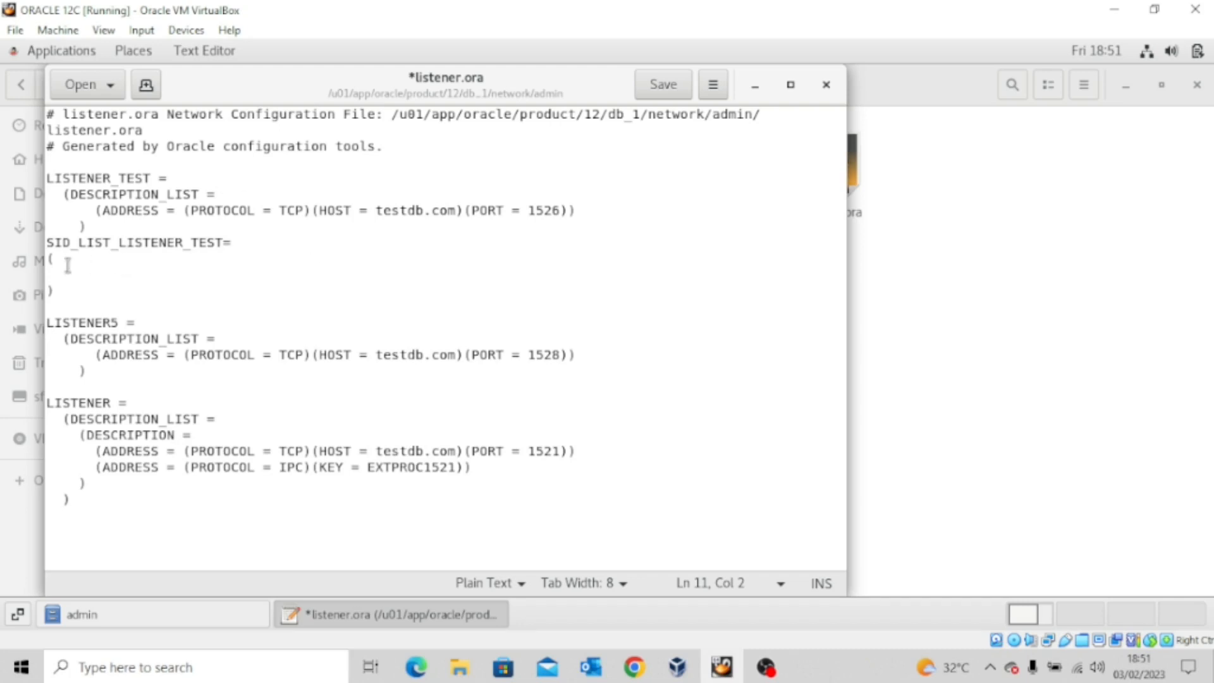
text(SI)
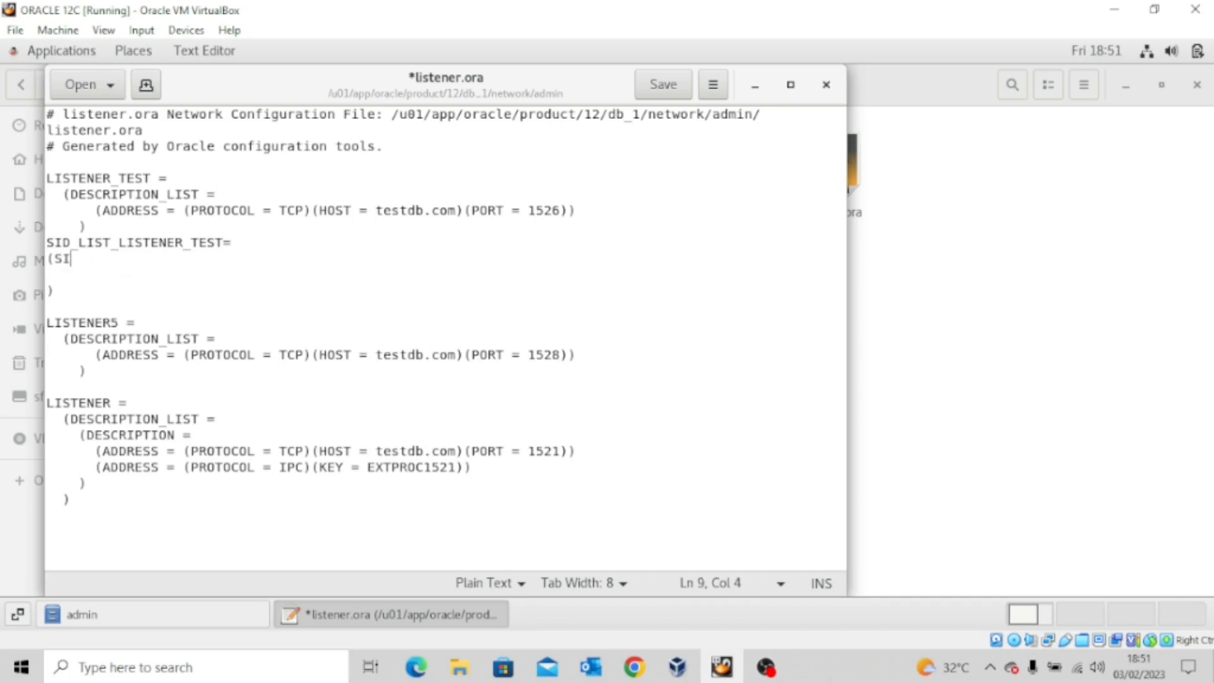
text(D_L)
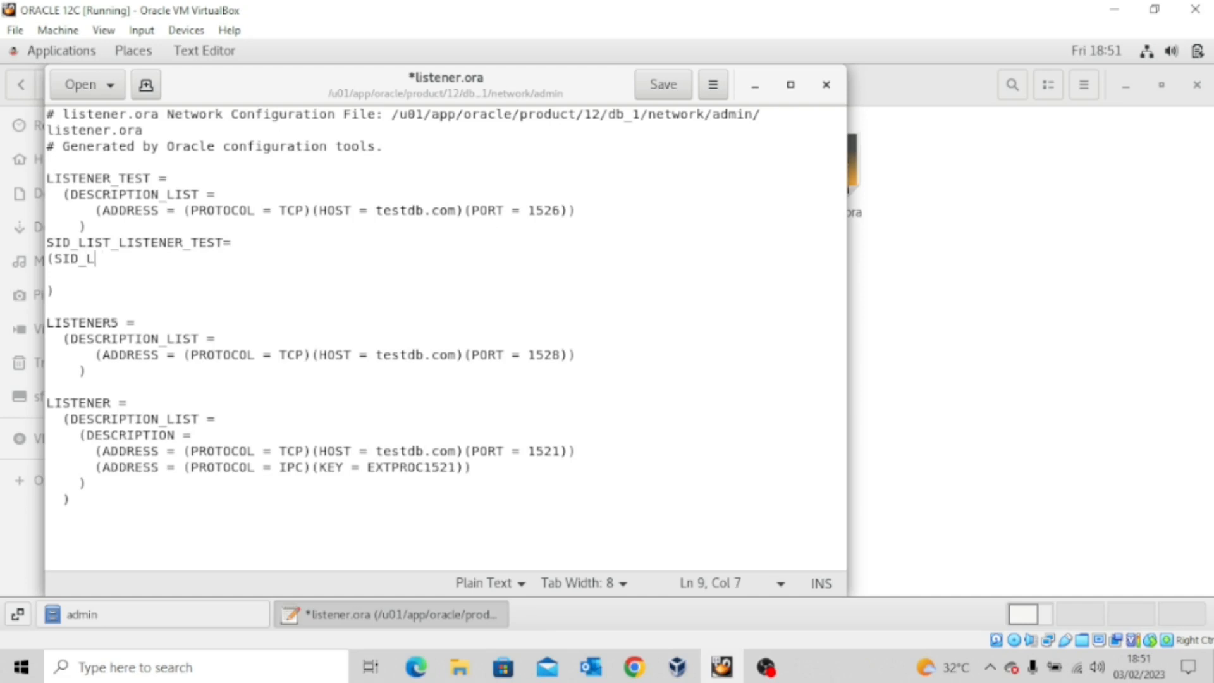
text(IST=)
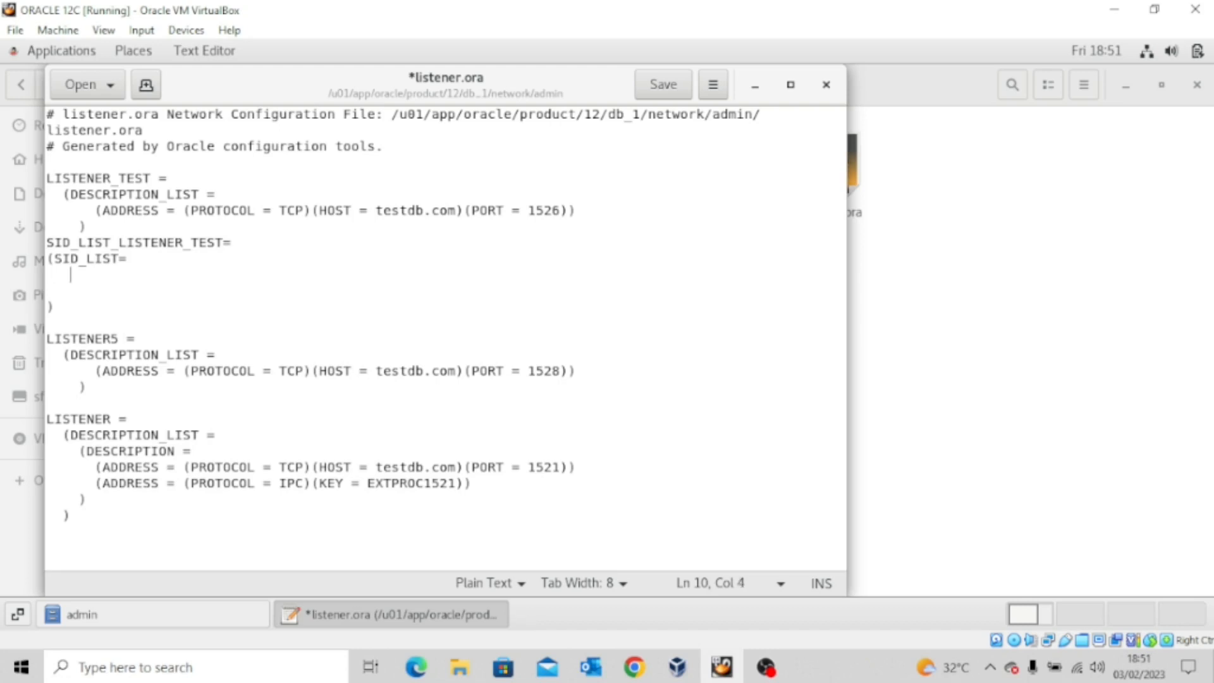
text(()
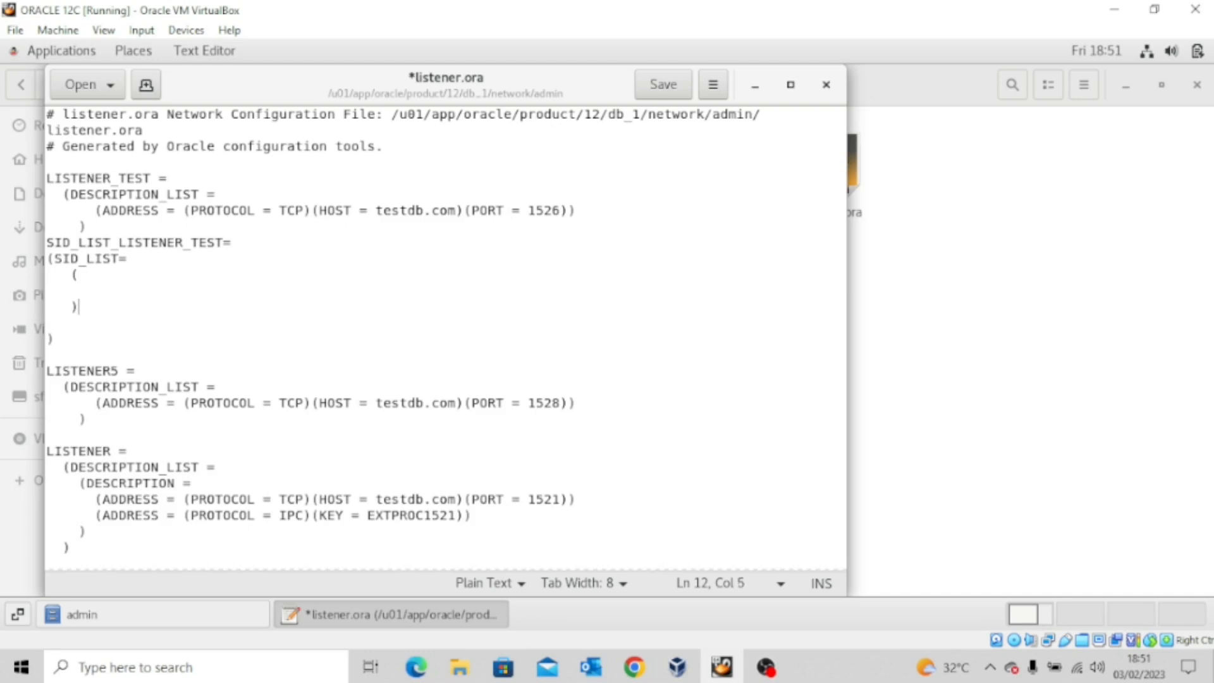
- Type SID_DESC= inside the bracket and add three empty parenthesis pairs below it
click(76, 276)
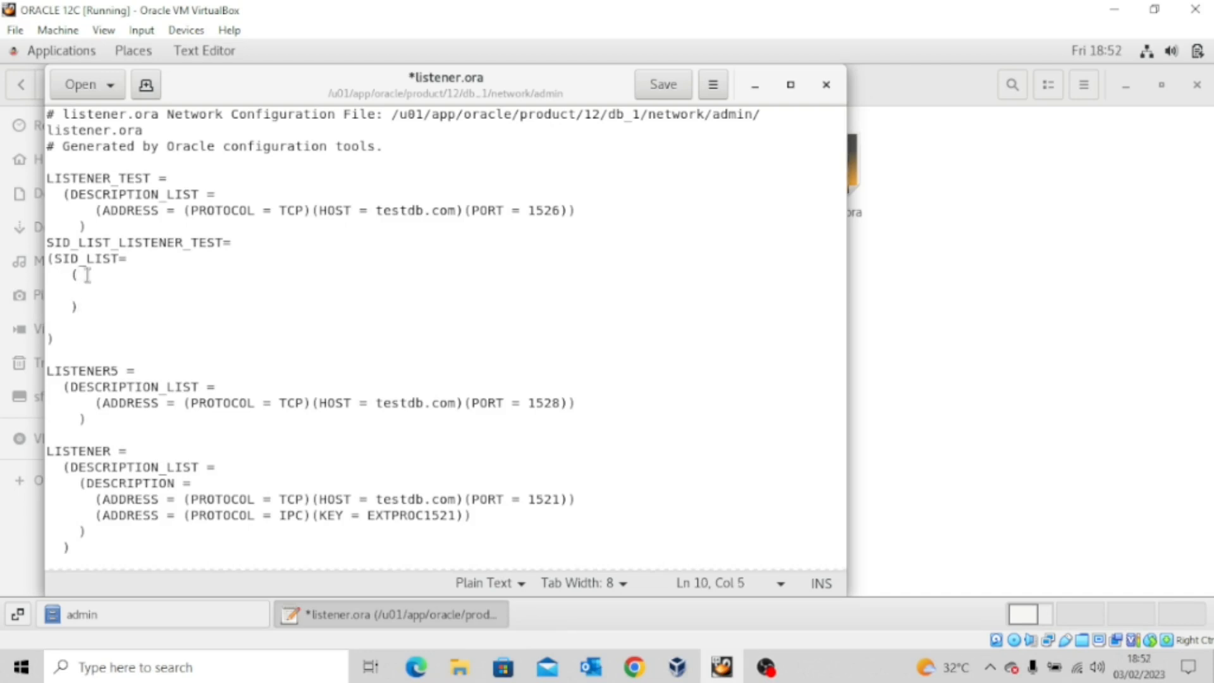
text(SID)
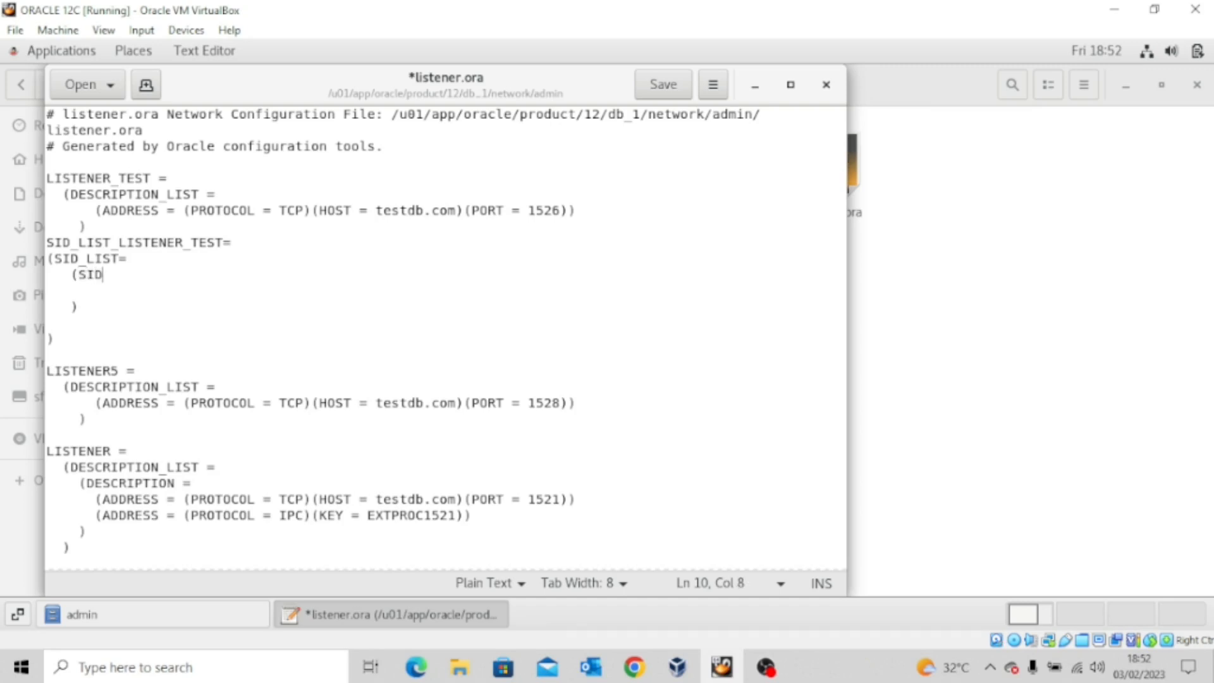
text(_D)
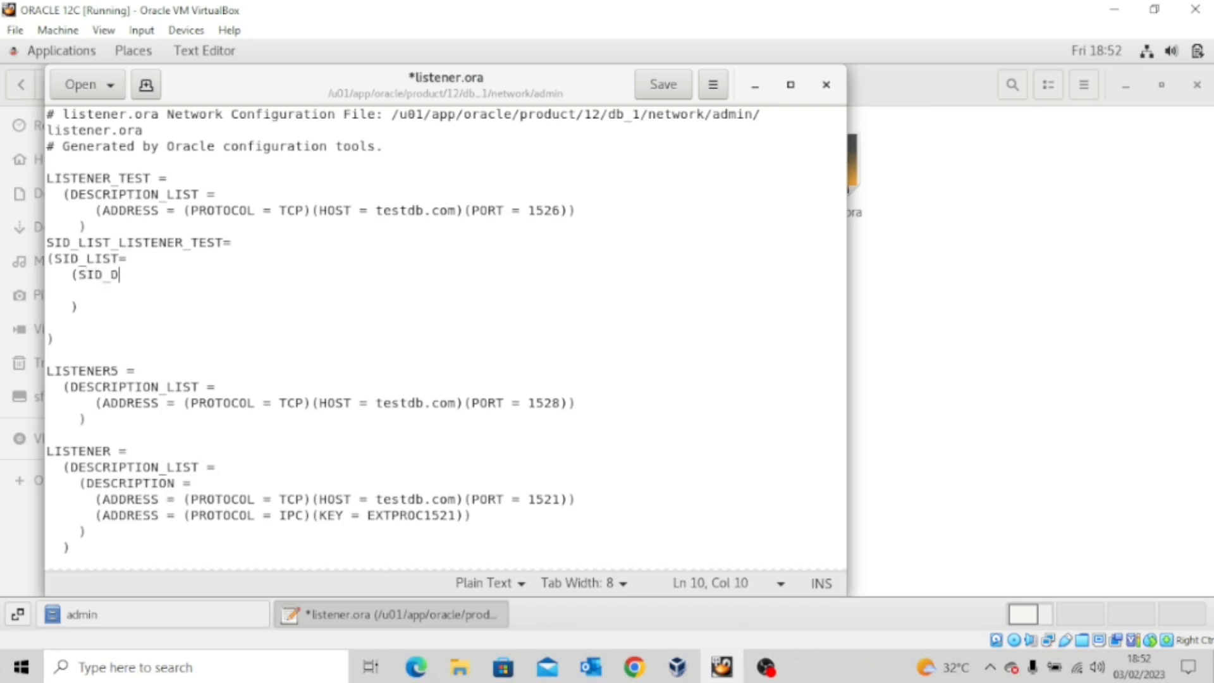
text(ESC)
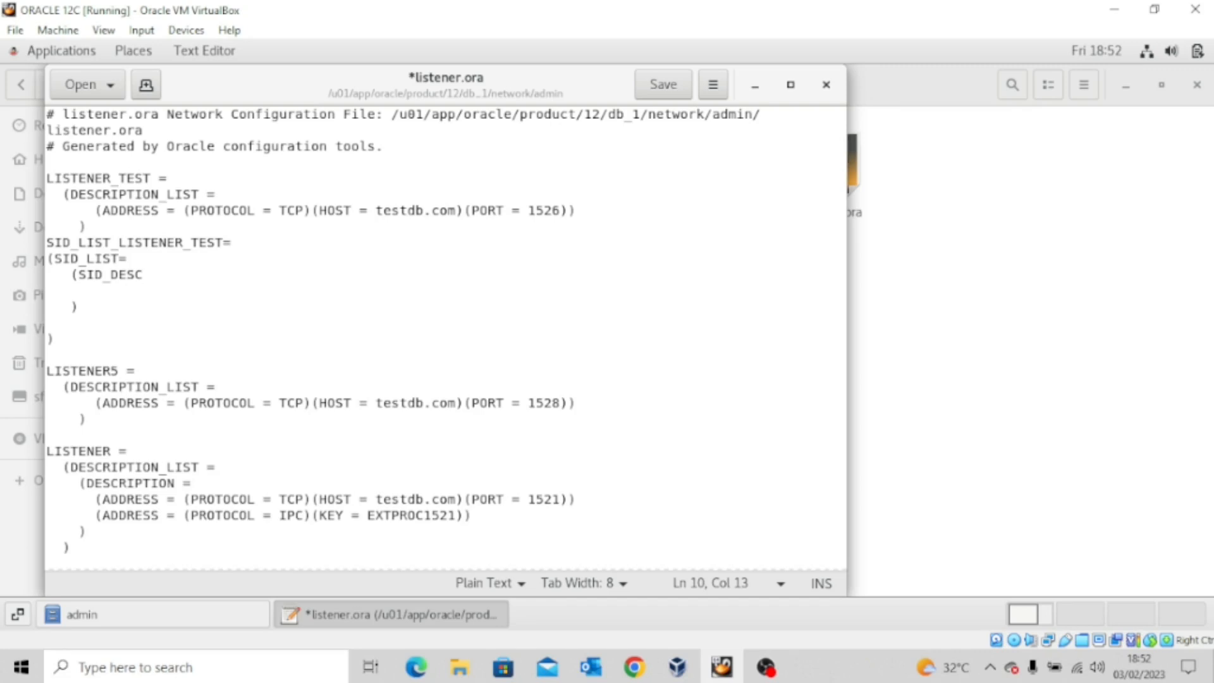
text(=)
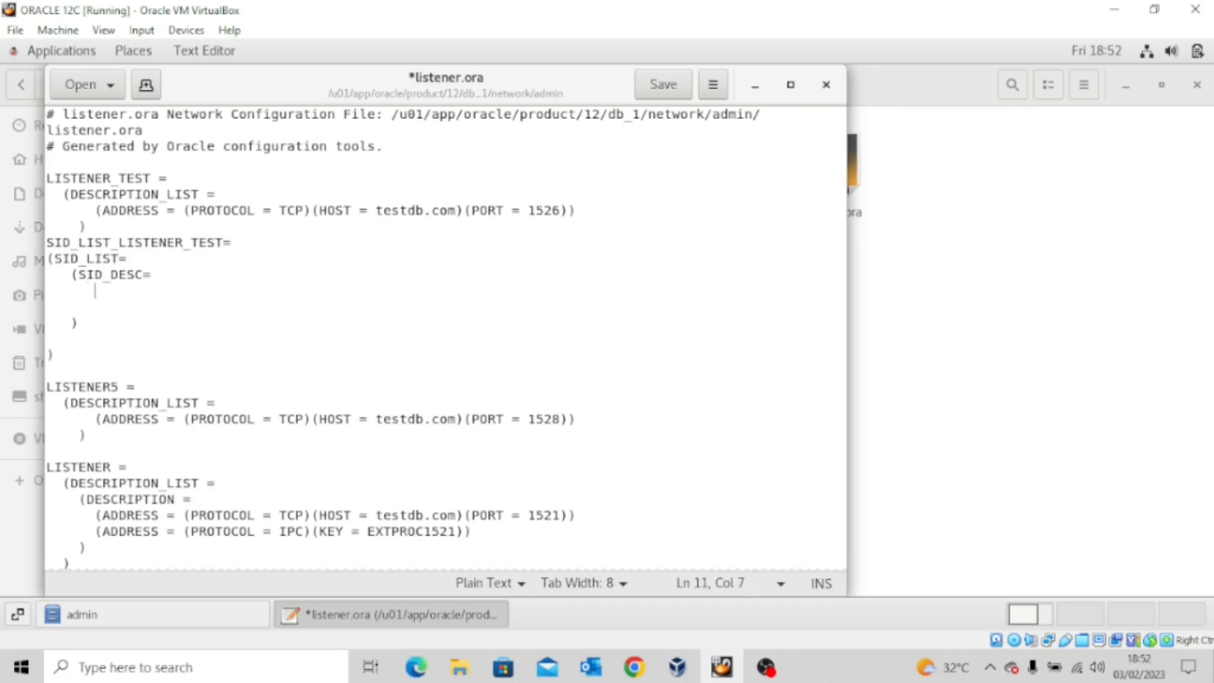
text(()
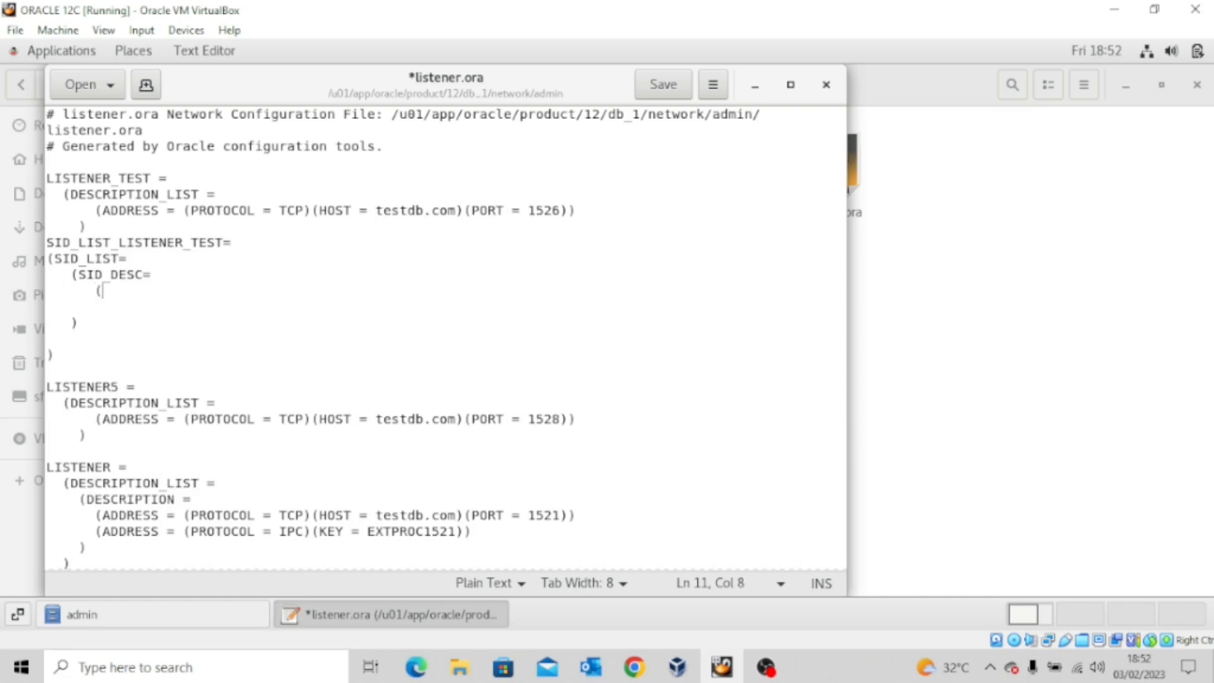
text())
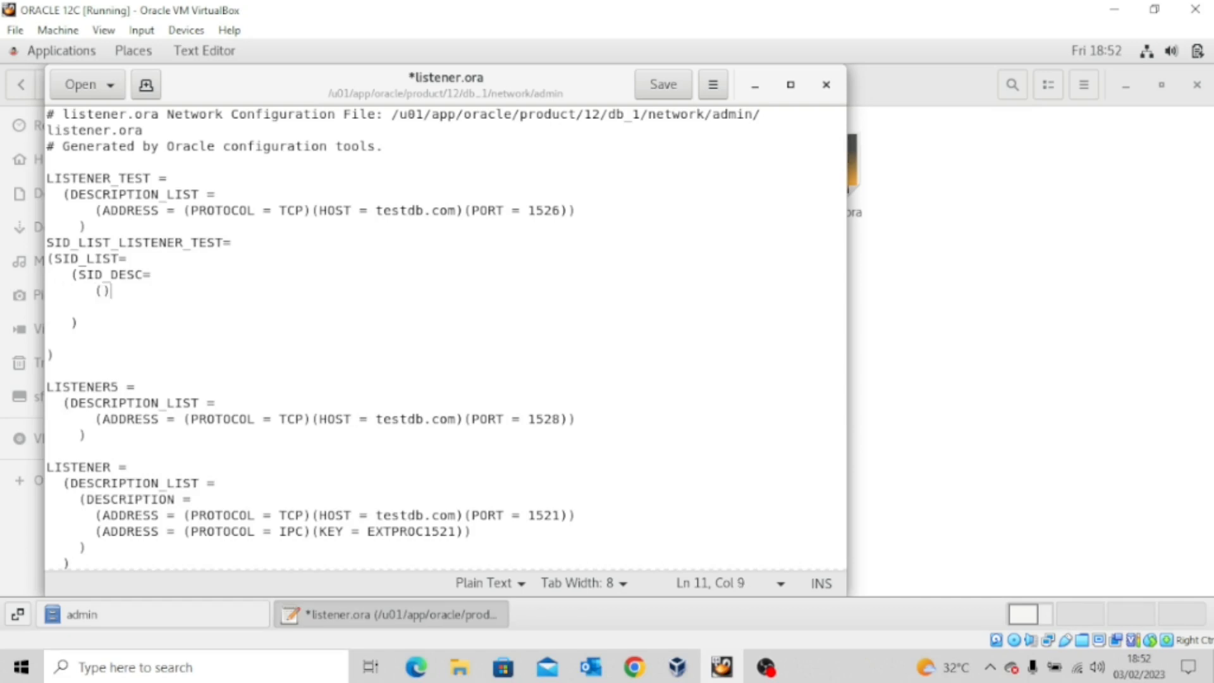
key(enter)
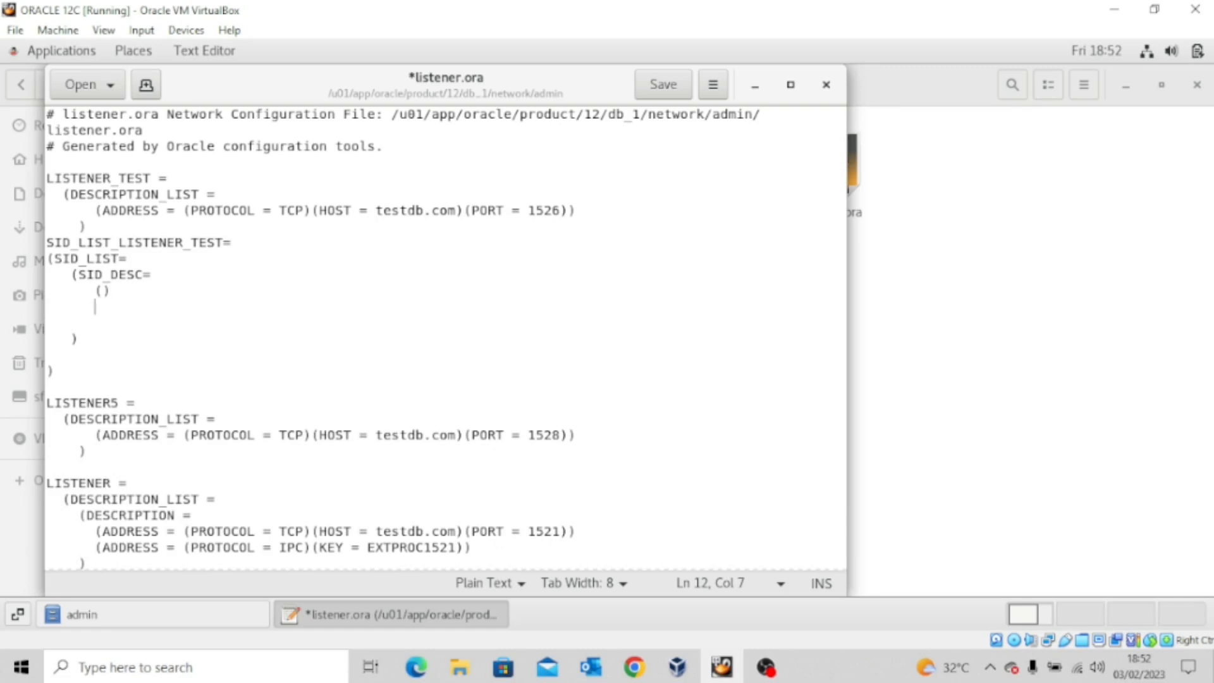
text(()
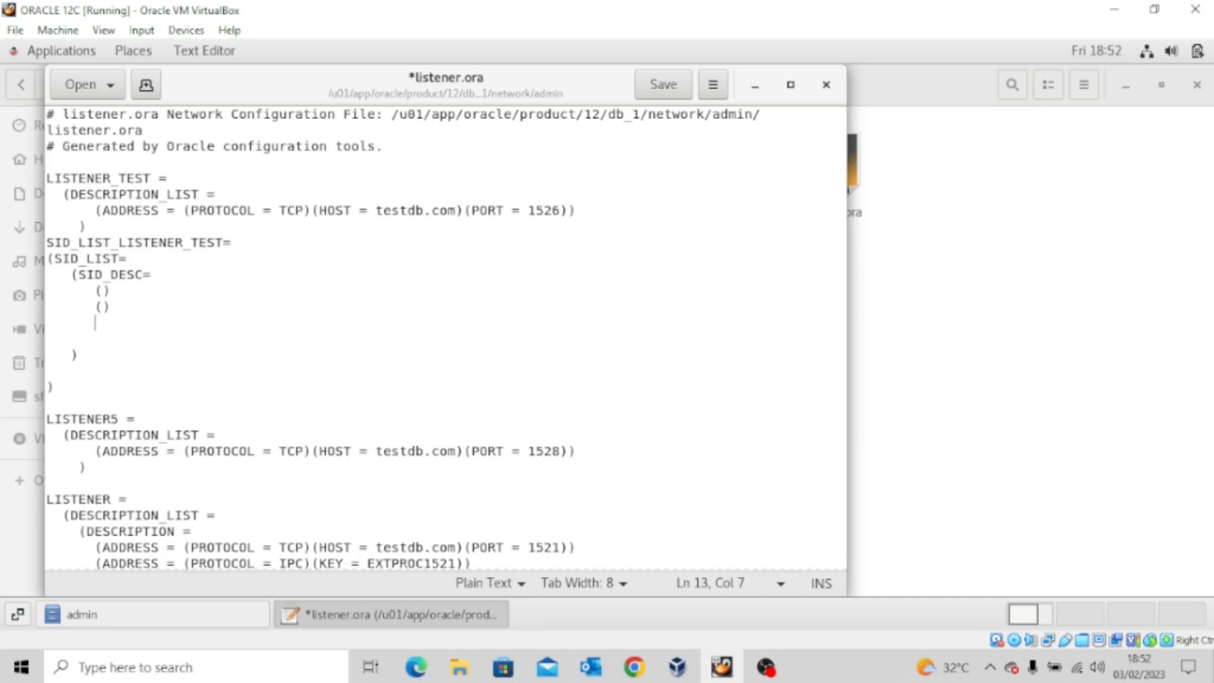
text(()
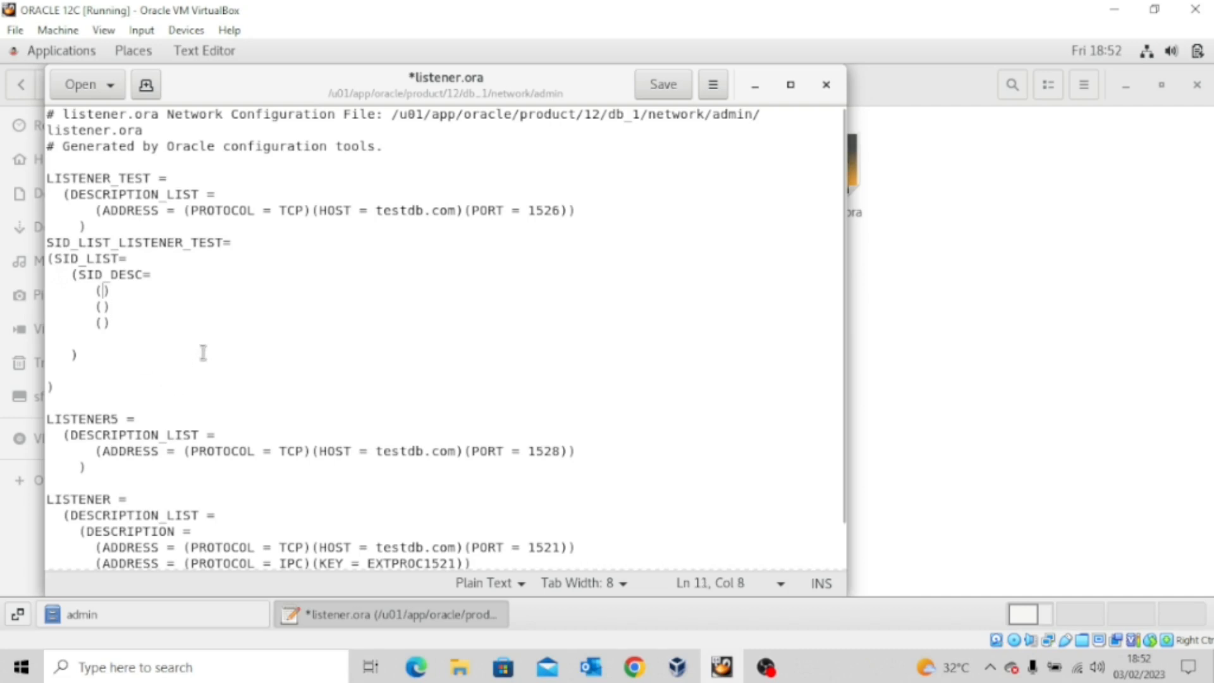
- Type the keys GLOBAL_DBNAME=, SID_NAME= and ORACLE_HOME= into the three SID_DESC slots
text(GLOBAL)
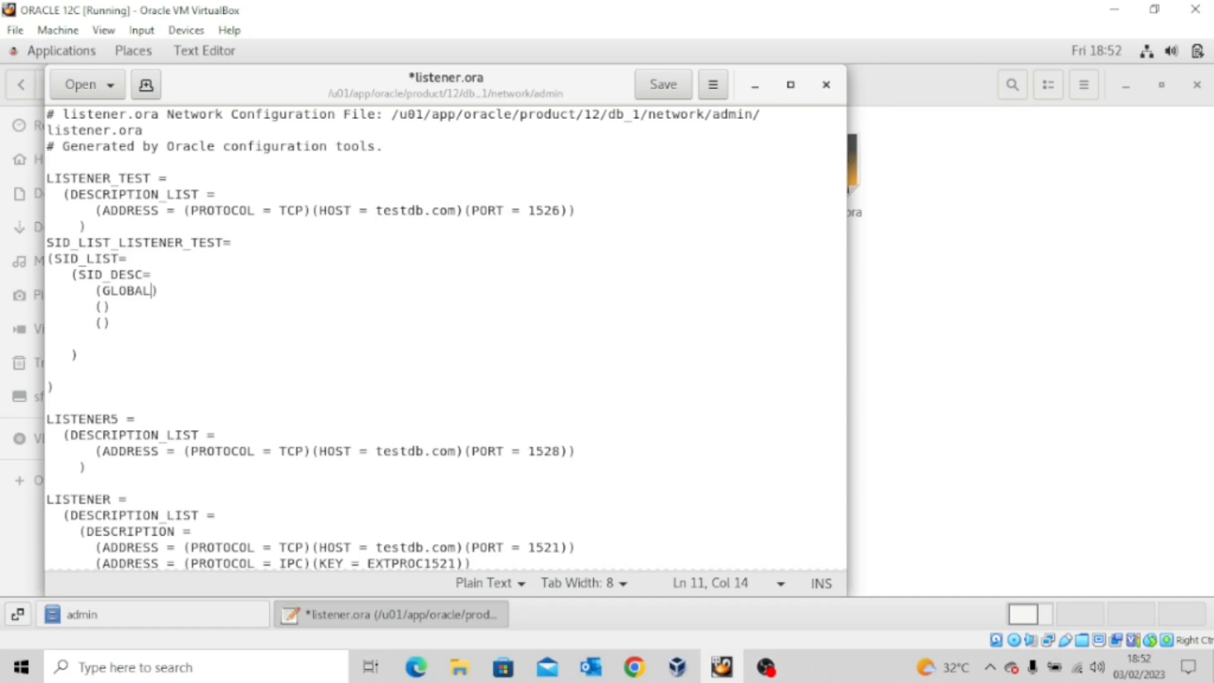
text(_DBNAME)
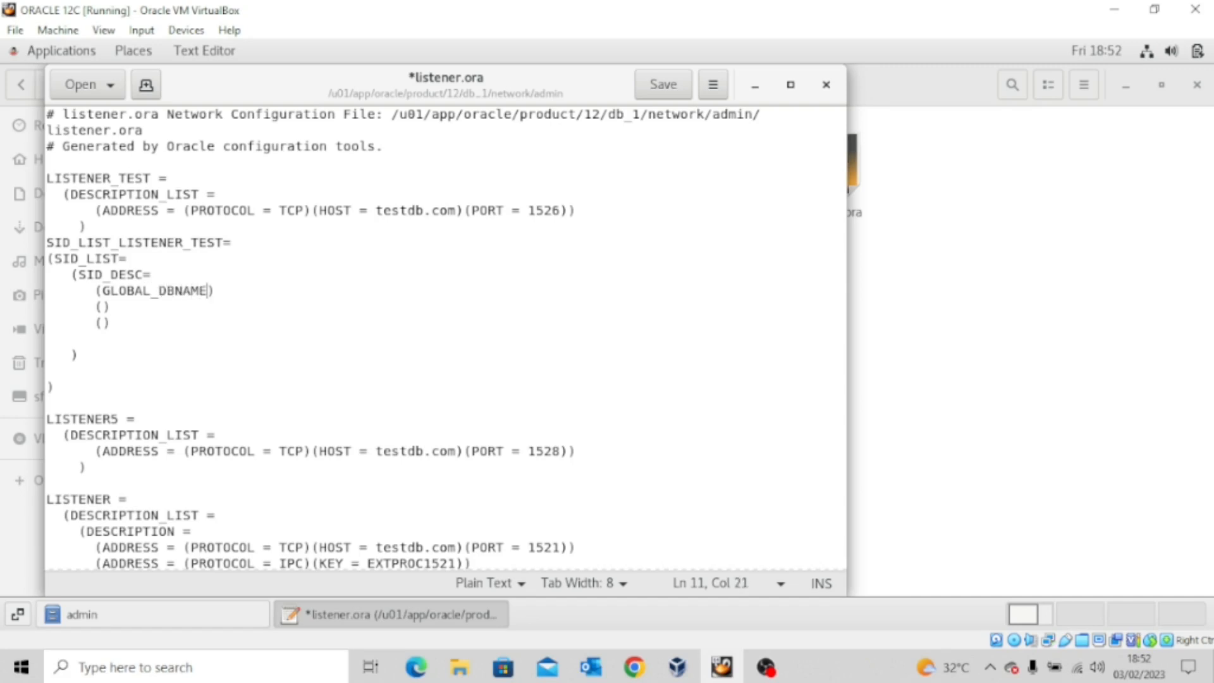
text(=)
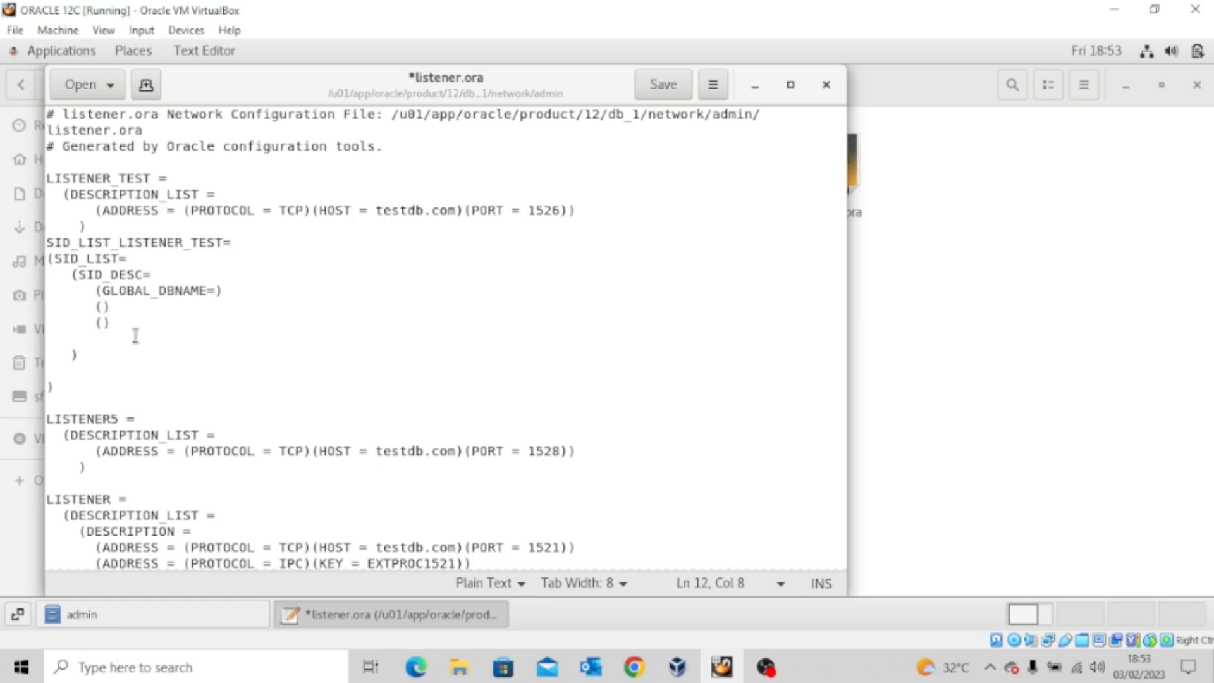
text(S)
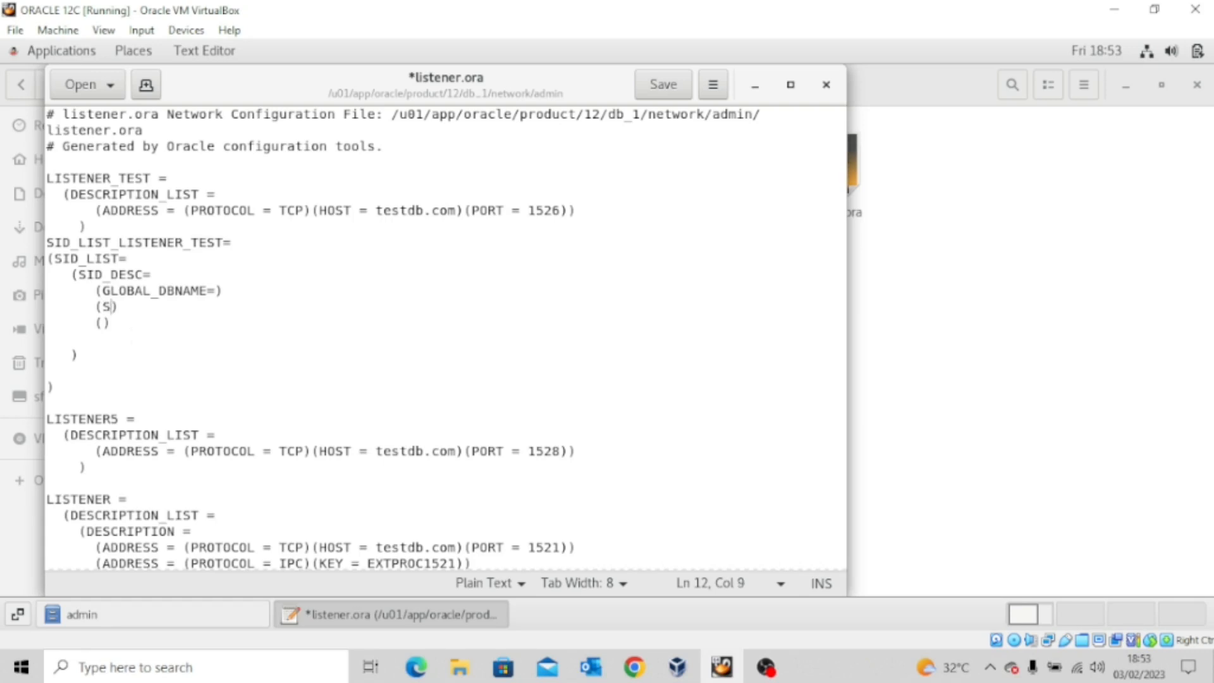
text(ID_)
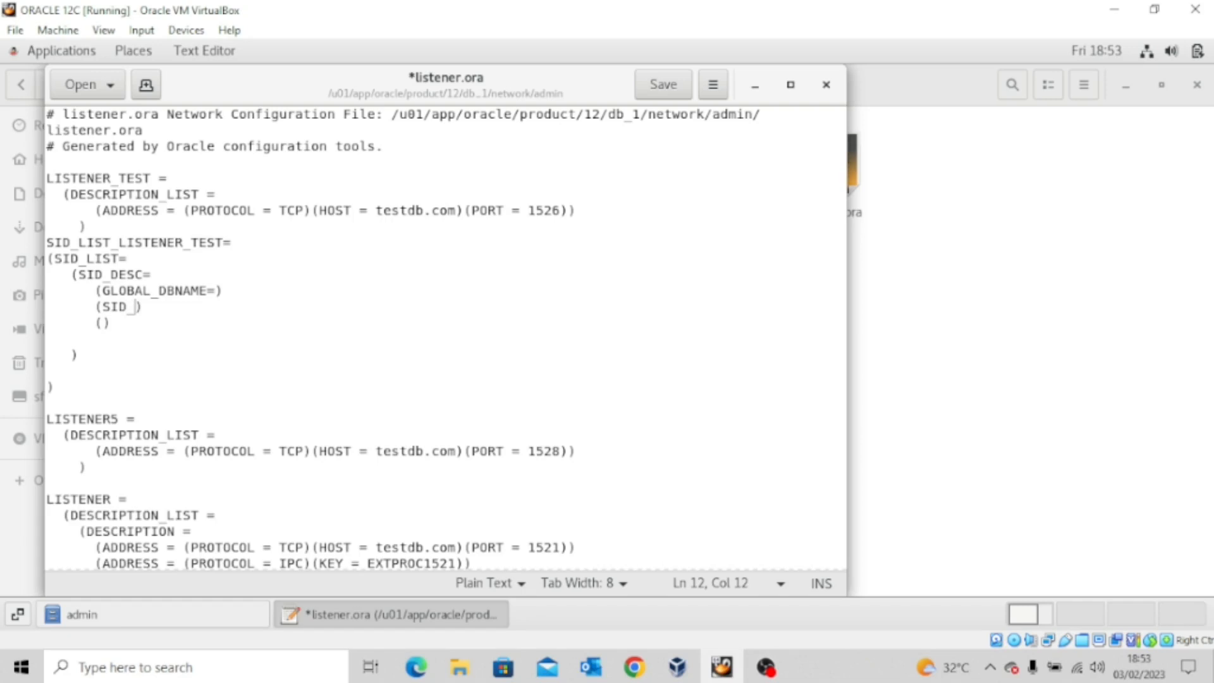
text(NAME=)
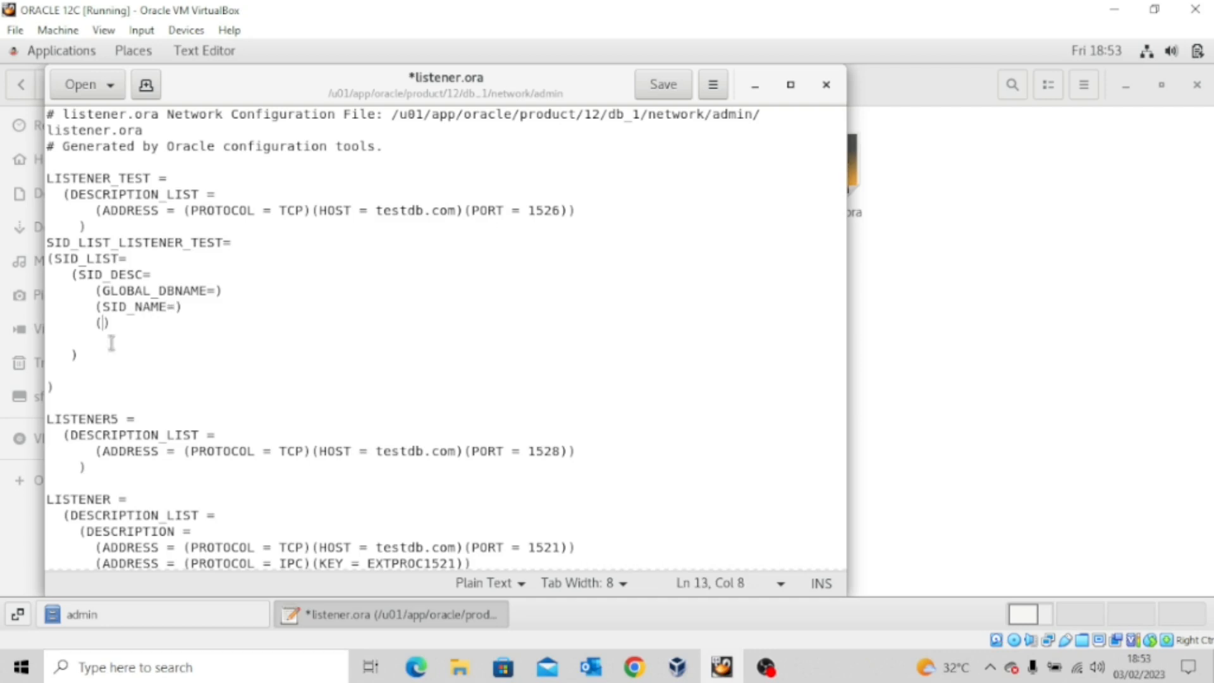
text(ORACLE)
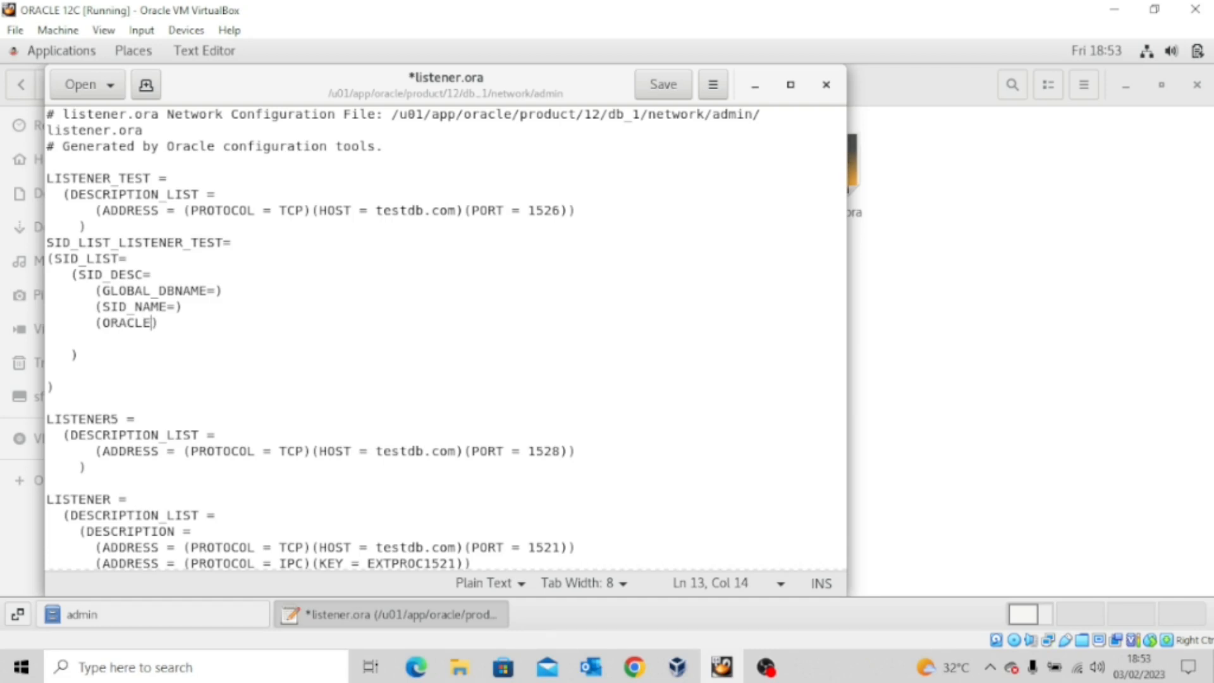
text(_HOME)
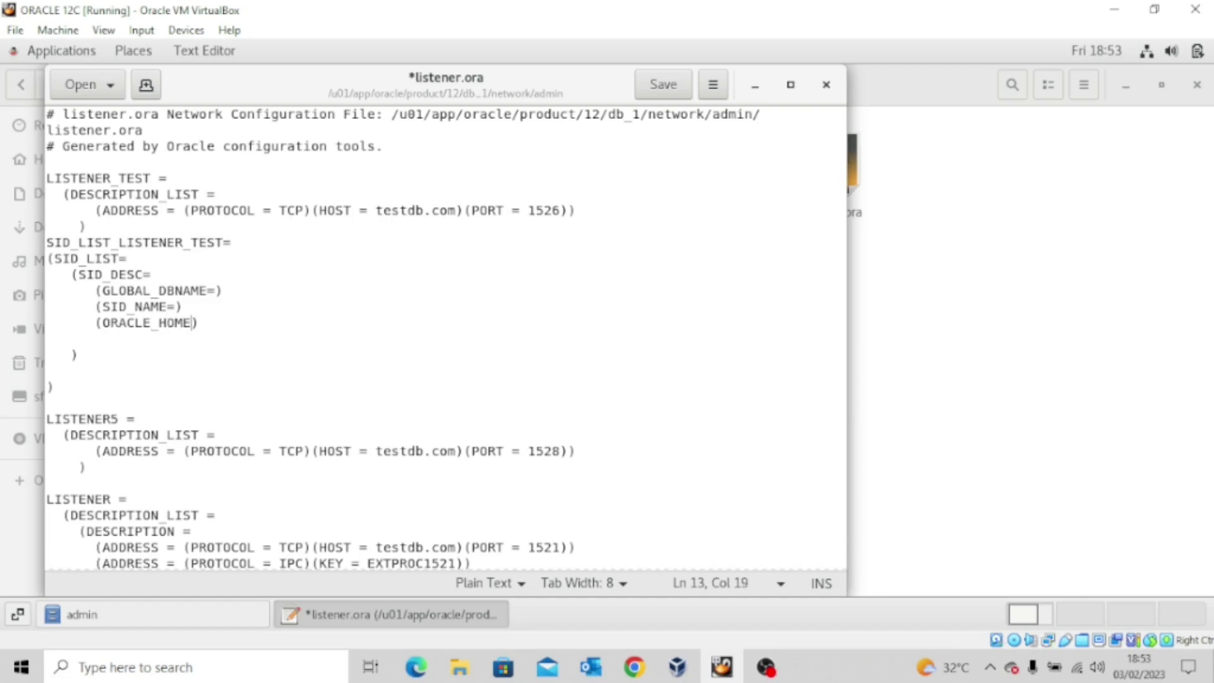
text(=)
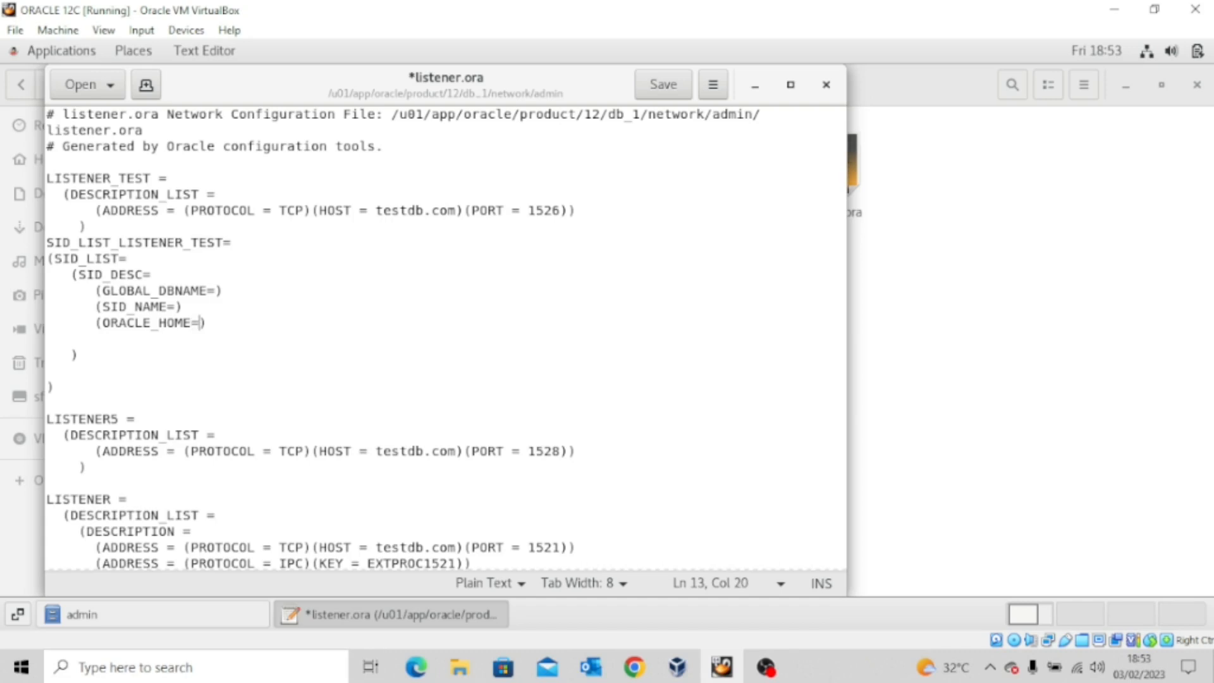
mouse_move(242, 395)
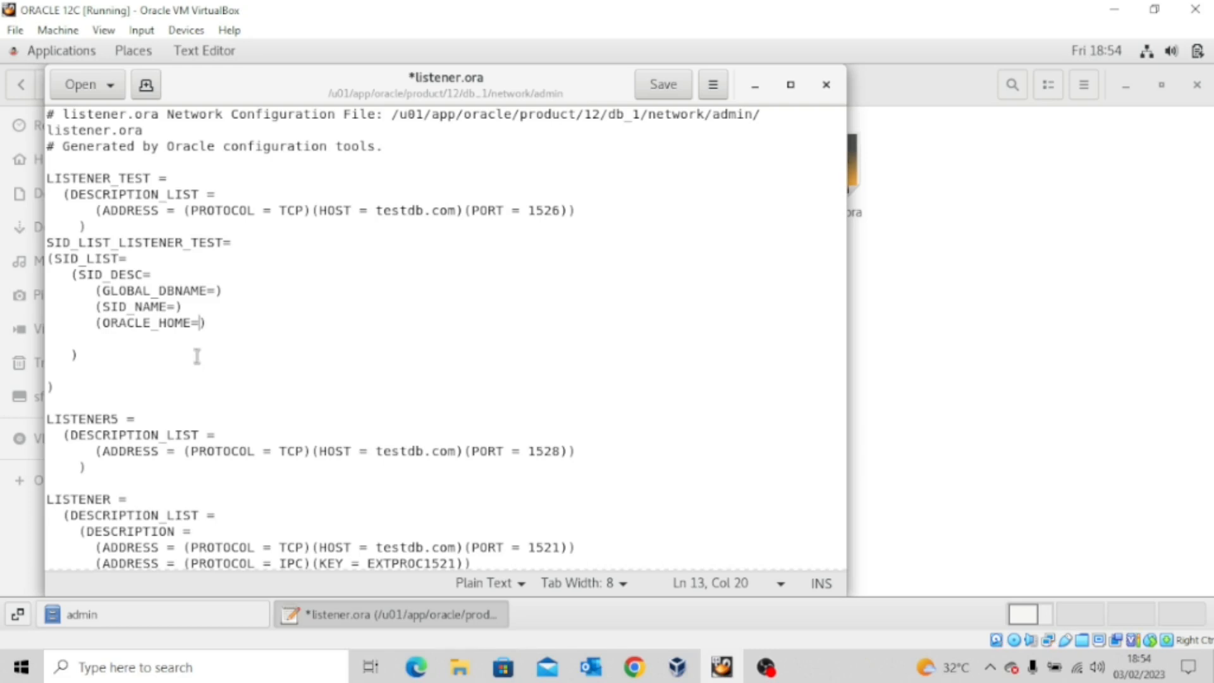
mouse_move(977, 317)
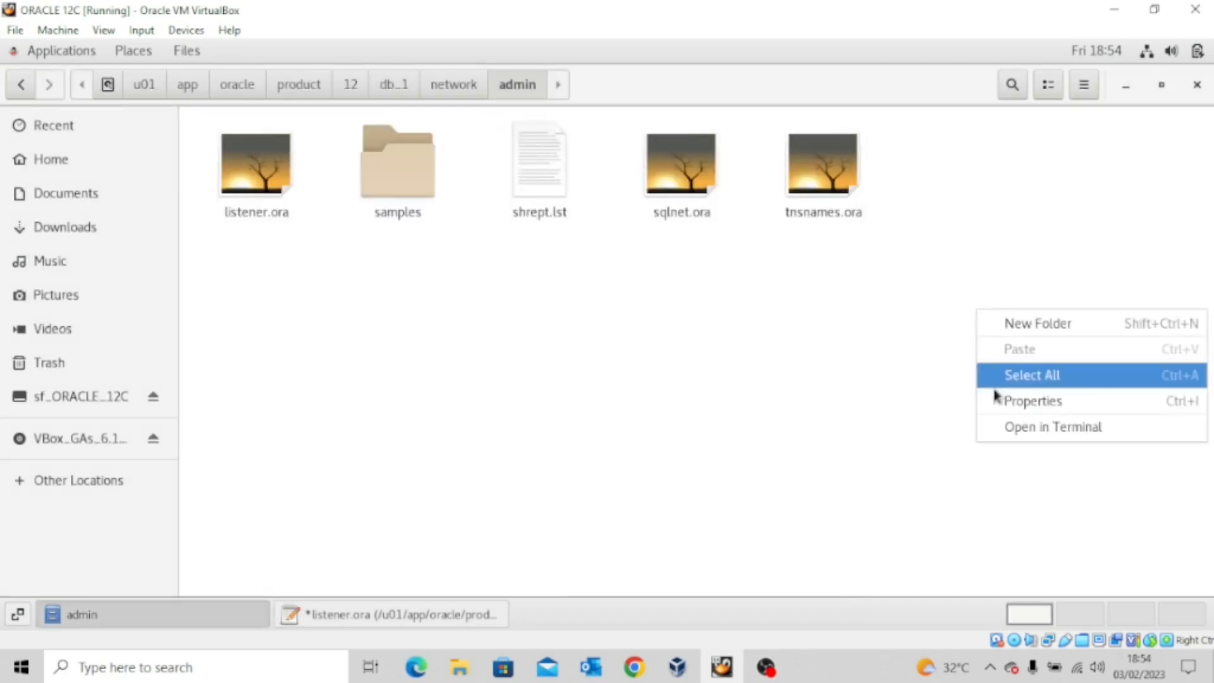
mouse_move(1070, 434)
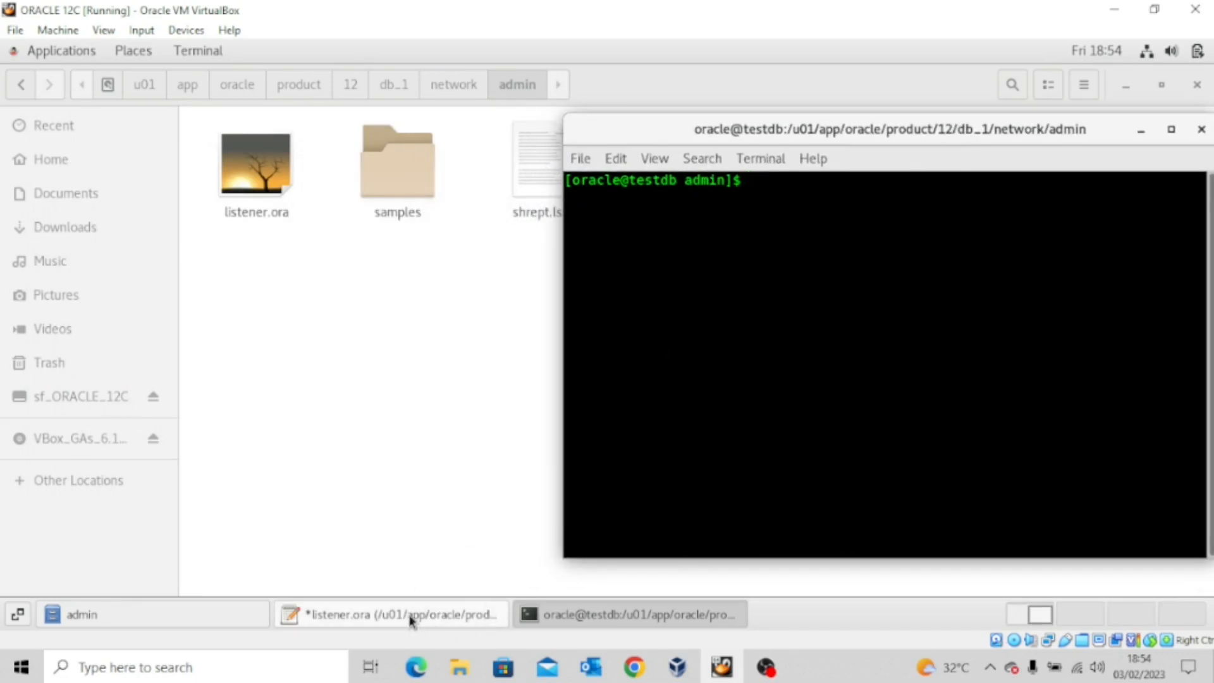
- Run echo $ORACLE_HOME in the guest terminal to show /u01/app/oracle/product/12/db_1
click(401, 615)
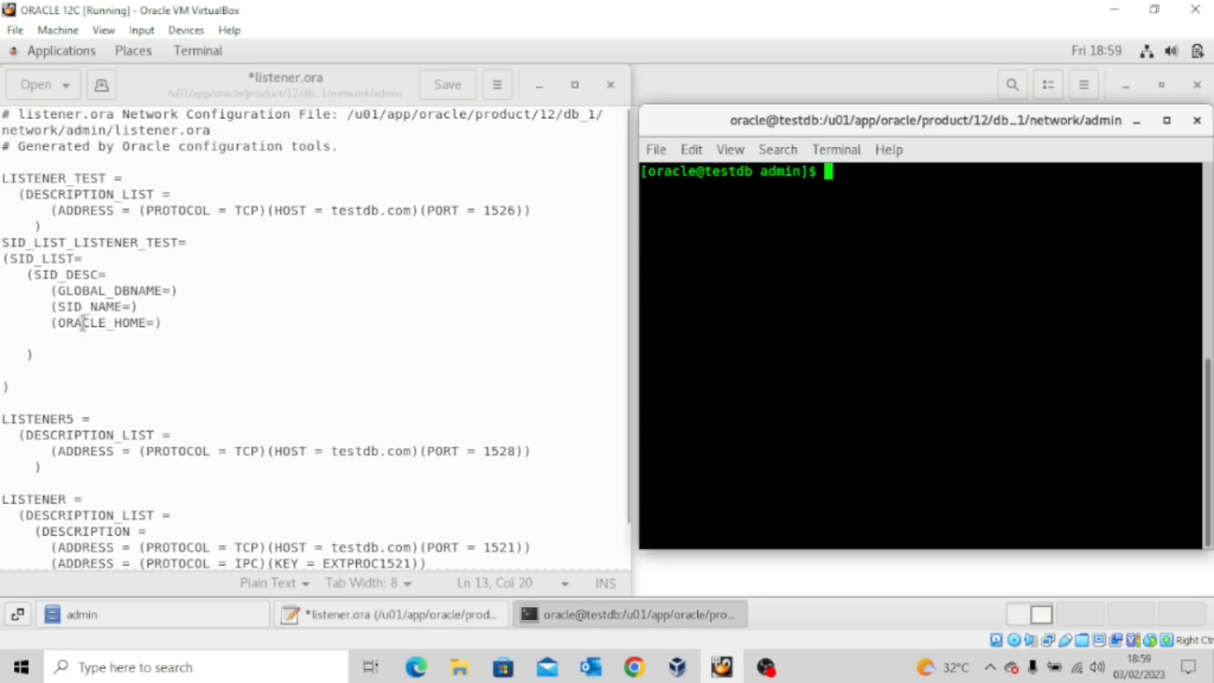
mouse_move(864, 181)
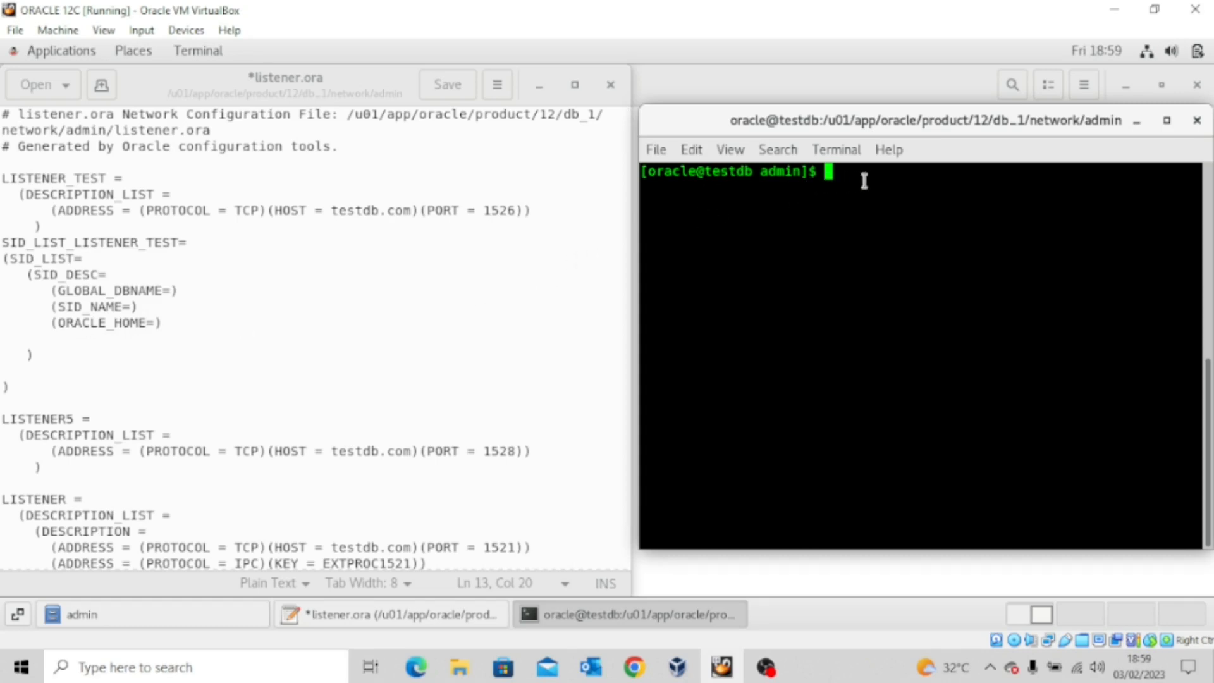
mouse_move(871, 172)
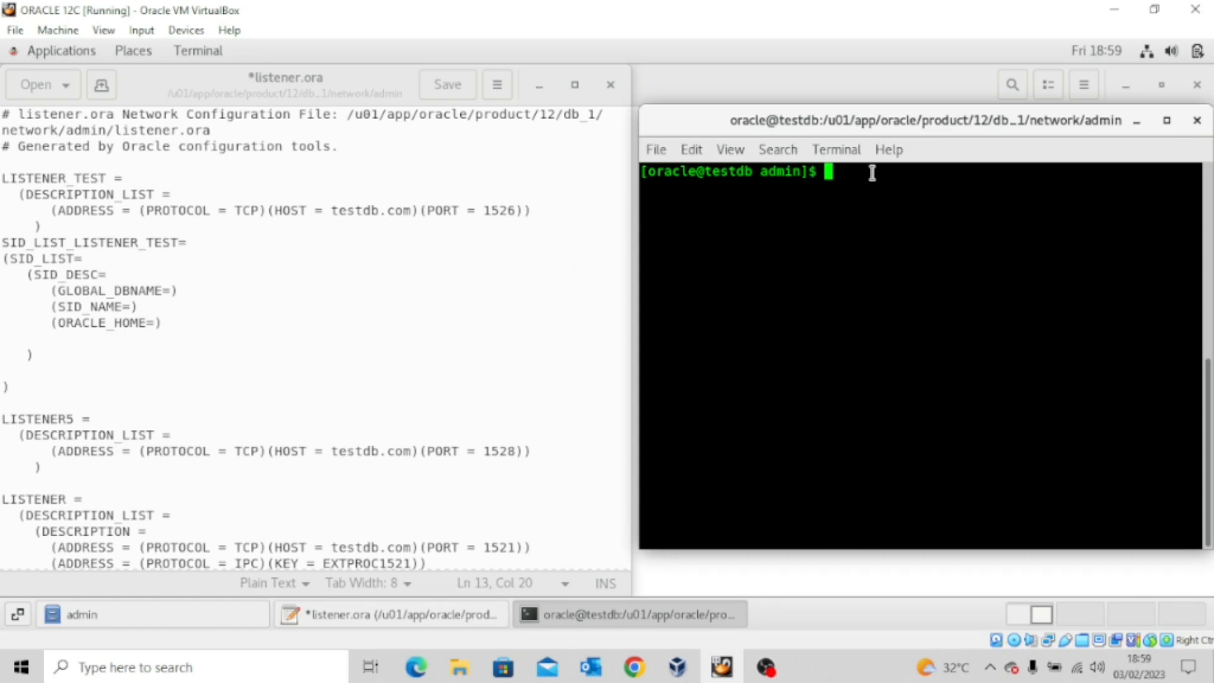
text(echo)
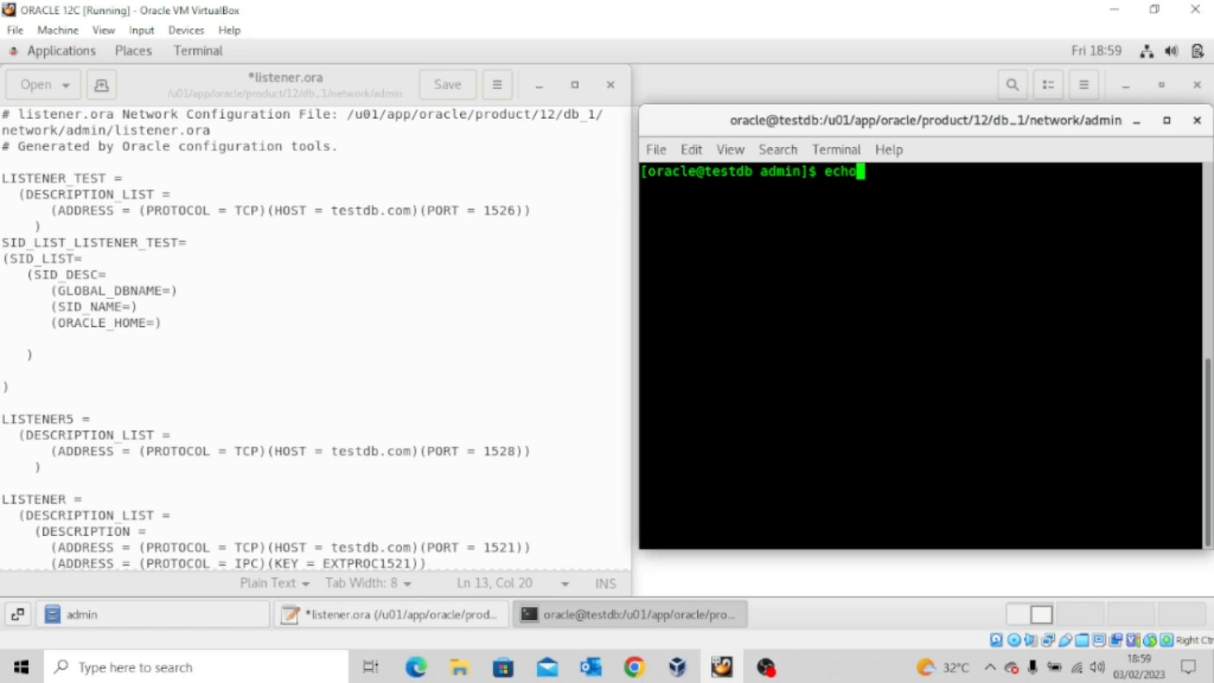
text($)
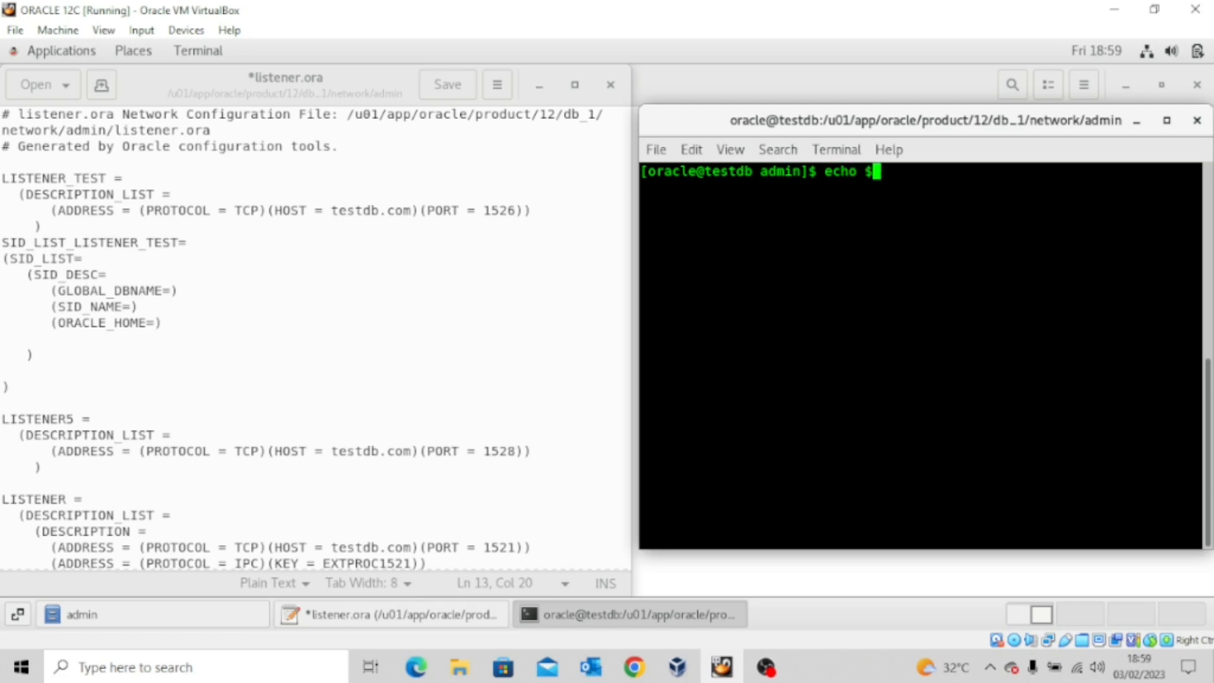
text(ORACLE)
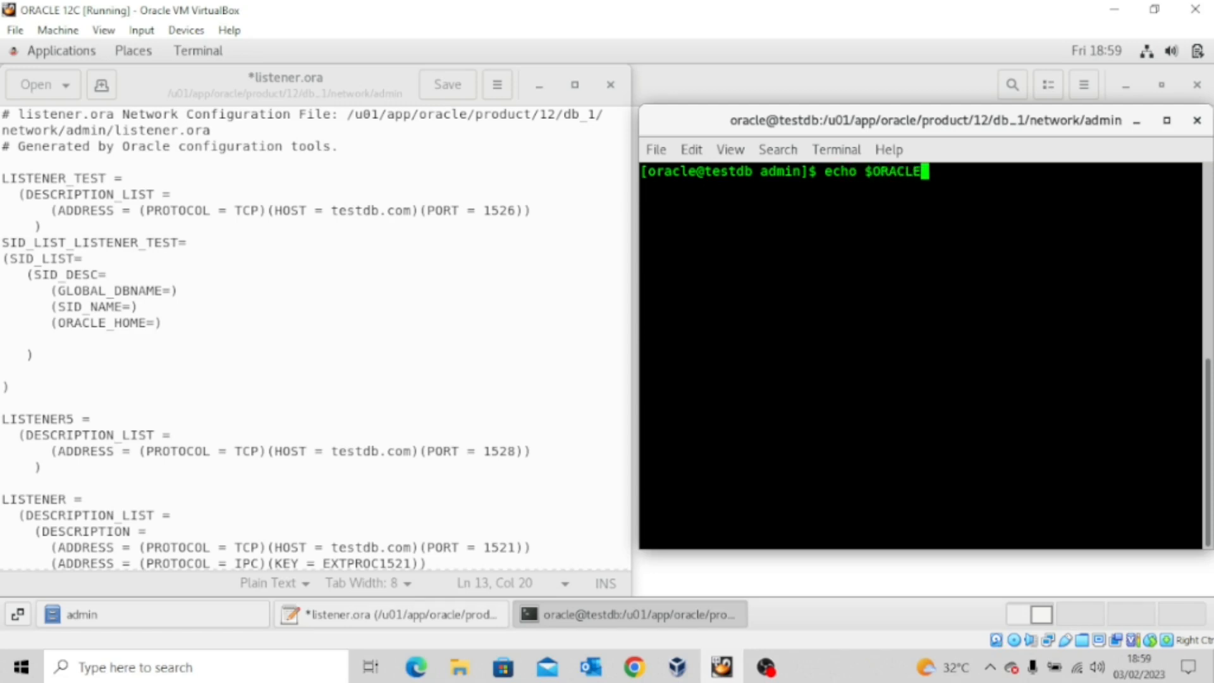
text(_HOME)
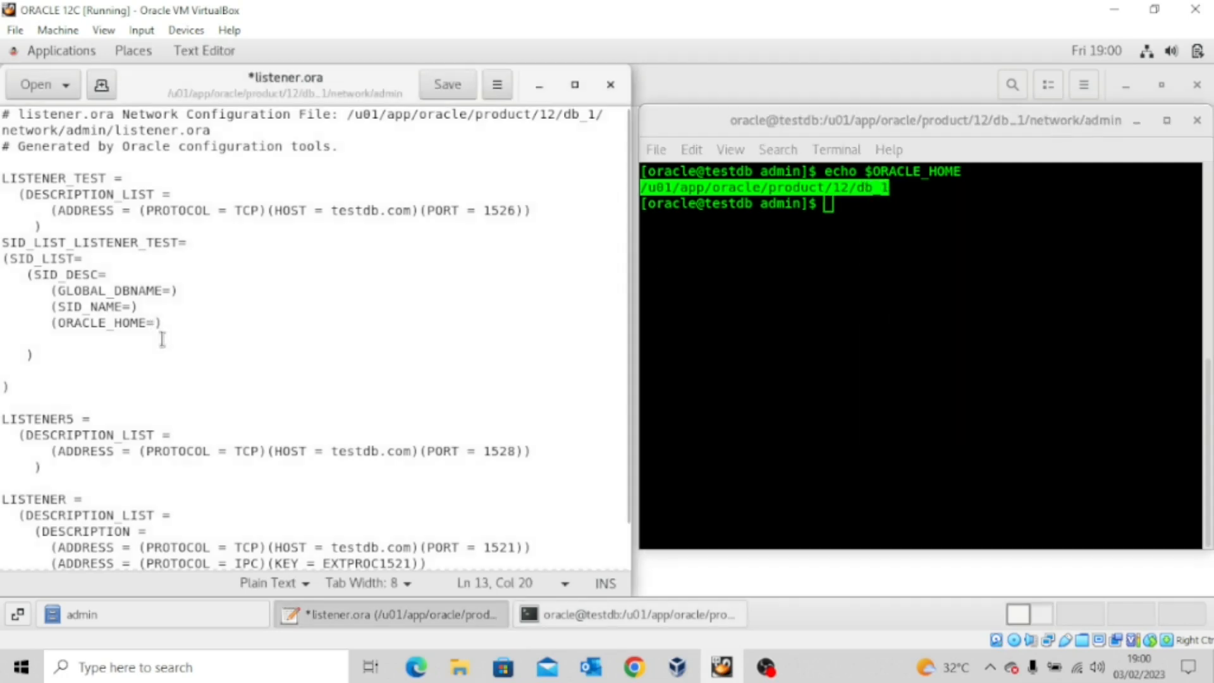
- Paste the Oracle home path, then enter SID_NAME orcl and GLOBAL_DBNAME ORCLPDB.COM
right_click(161, 341)
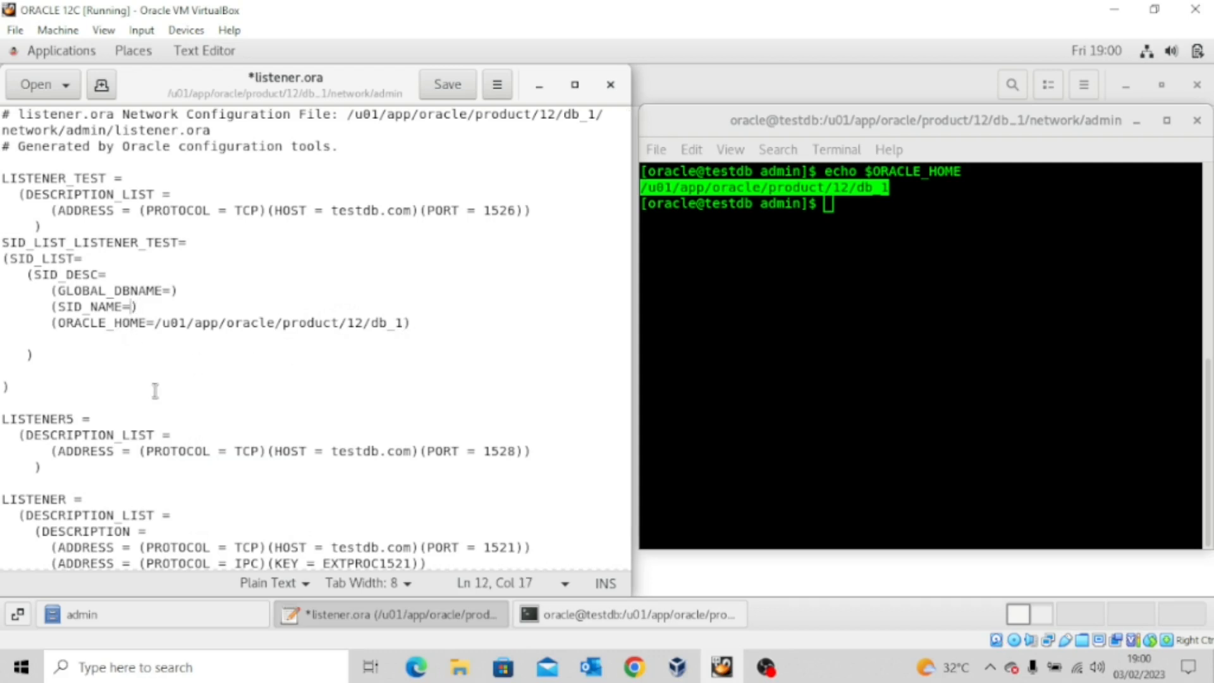
text(orc)
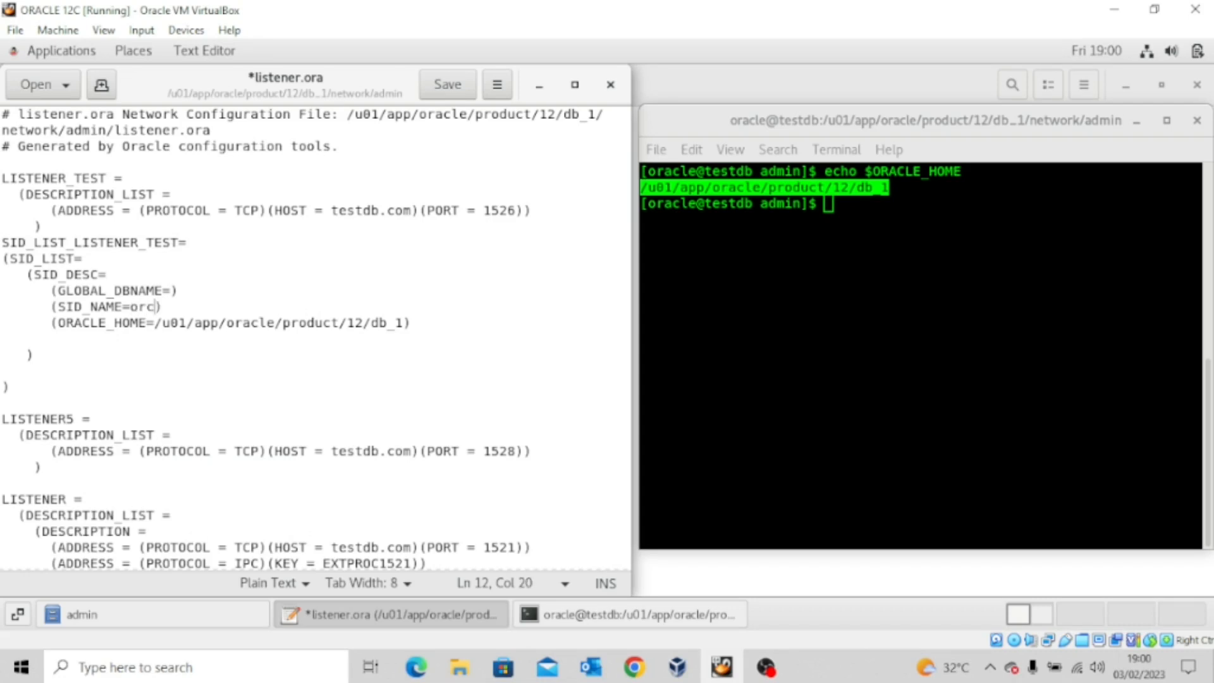
text(l)
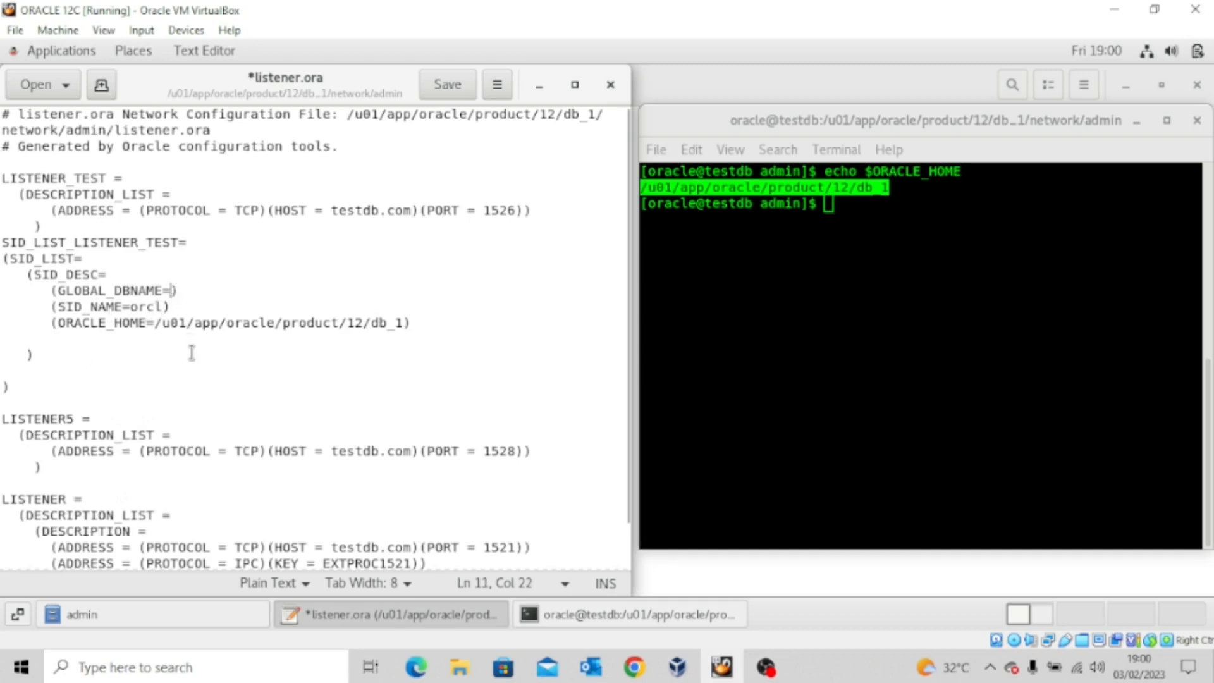
text(o)
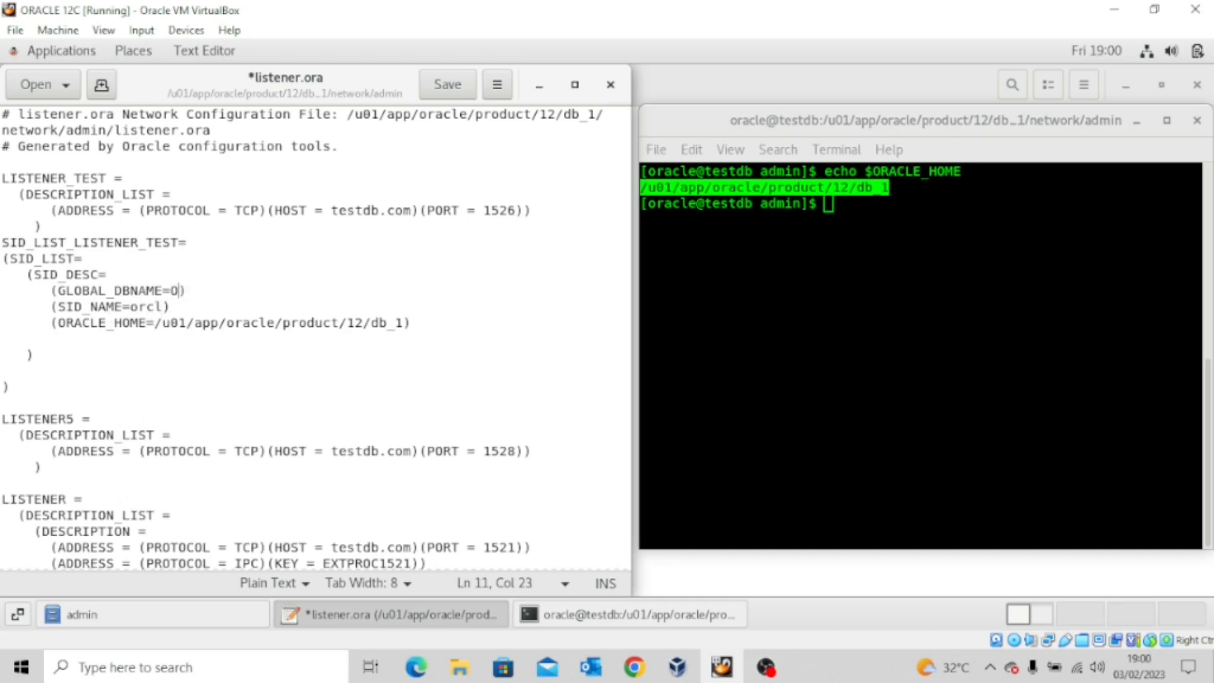
text(RCLPD)
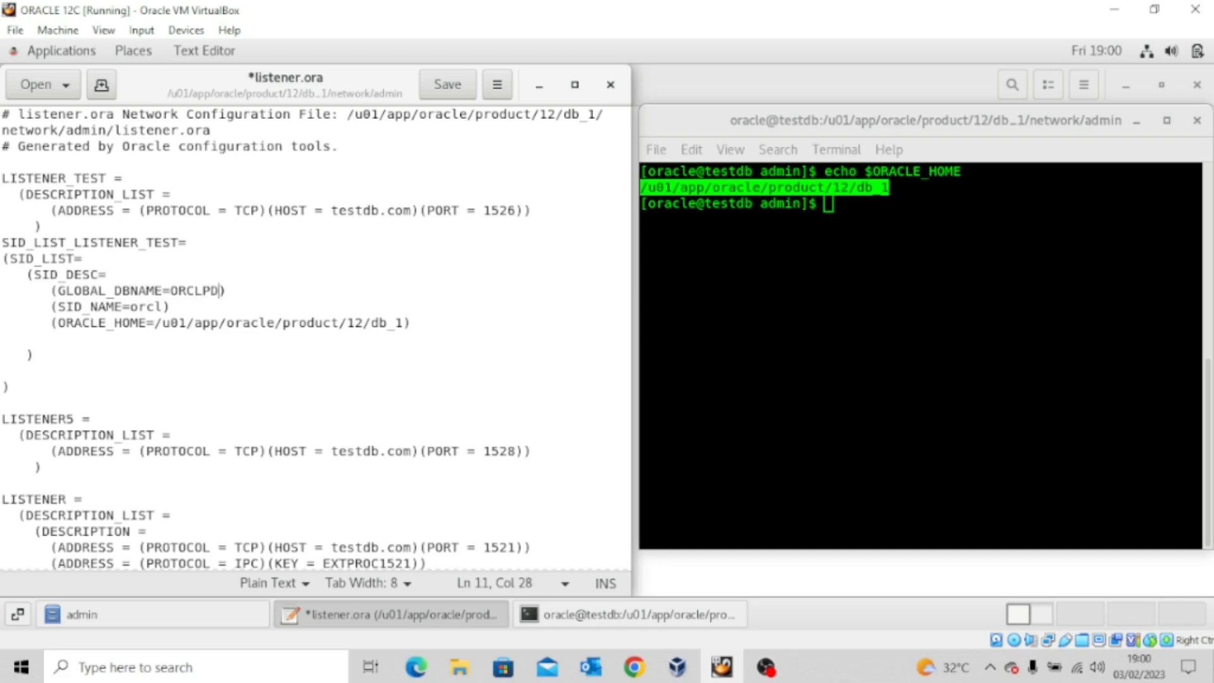
text(B.)
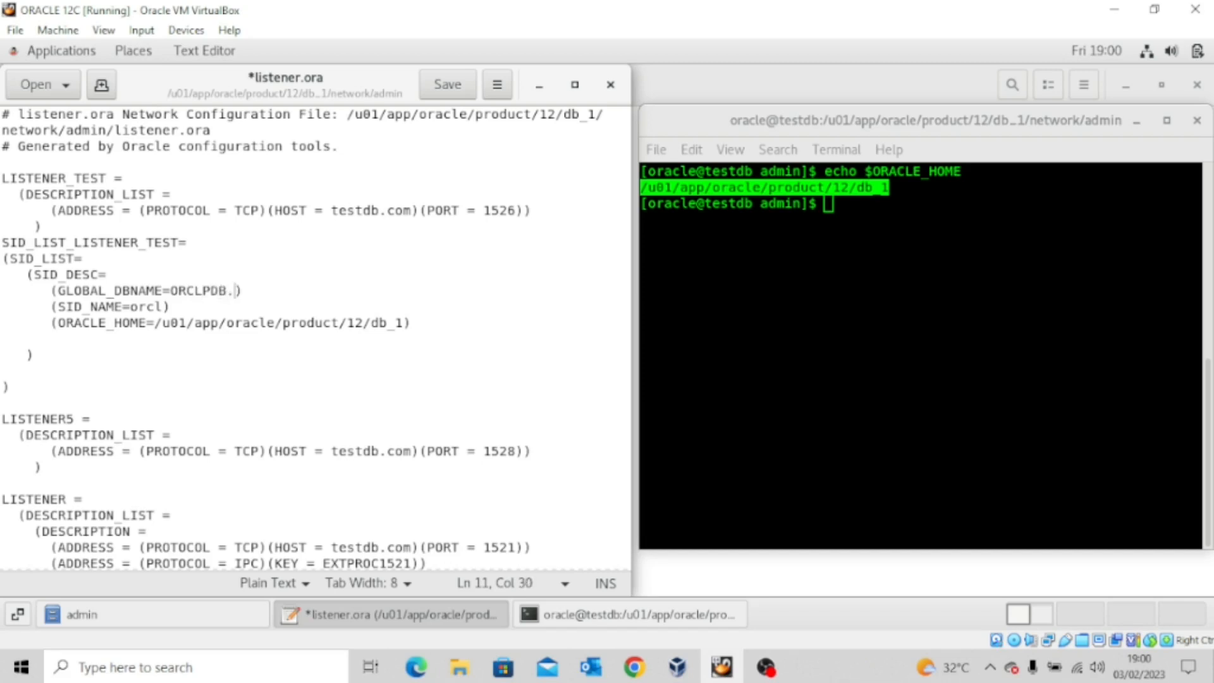
text(COM)
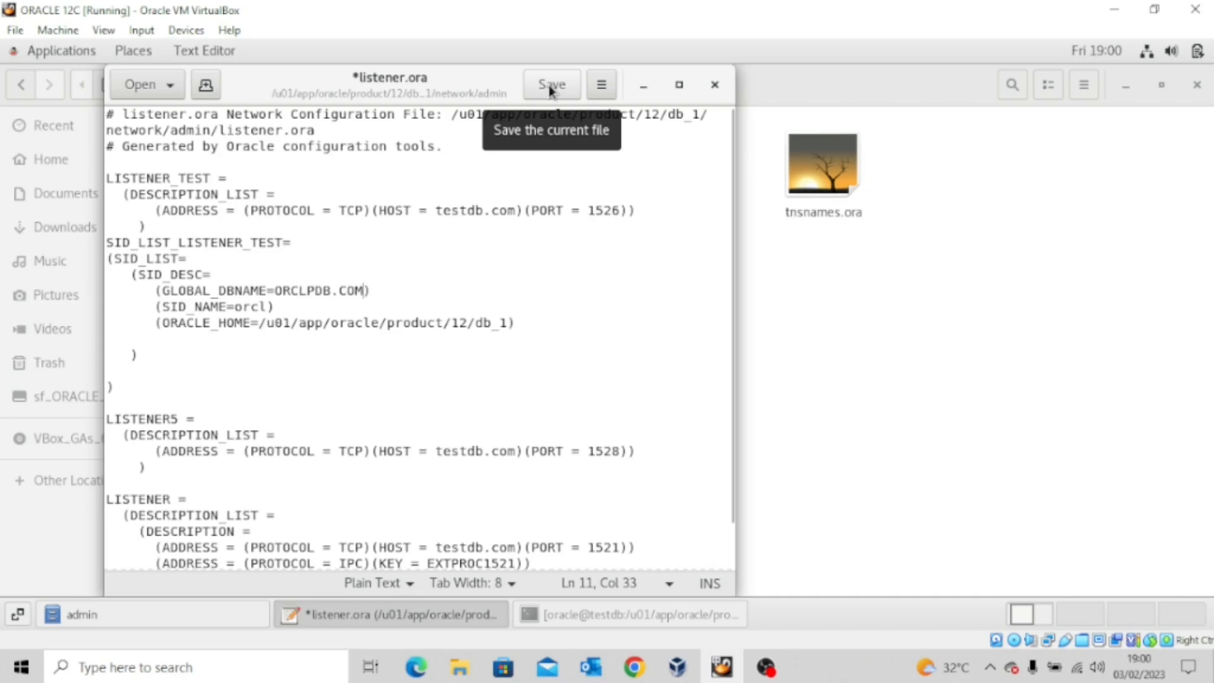
- Save listener.ora in gedit
click(550, 84)
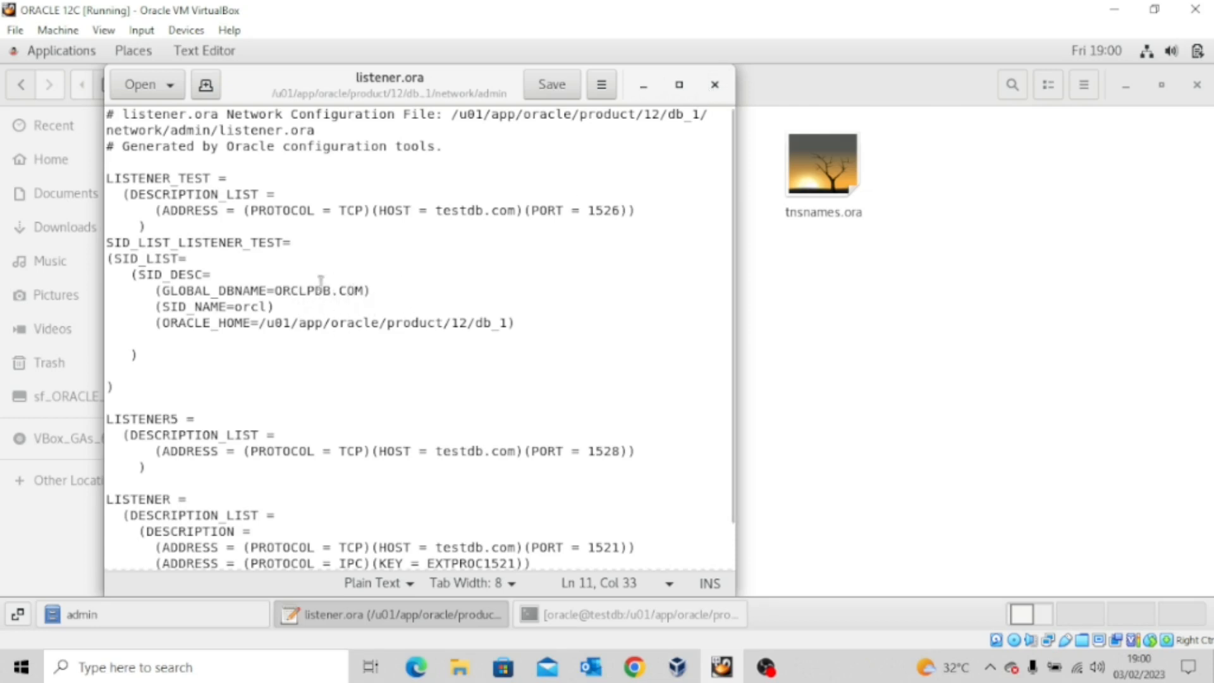
mouse_move(323, 375)
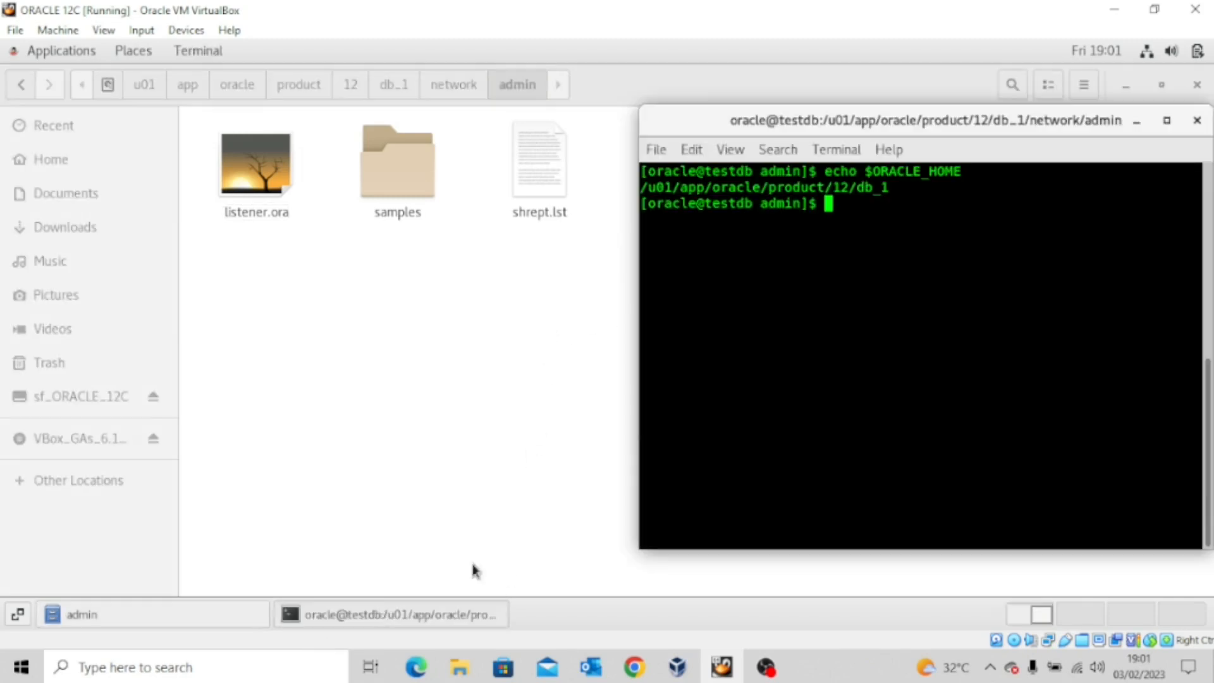
- Launch lsnrctl in the terminal and reopen listener.ora beside it for review
drag(922, 120, 817, 169)
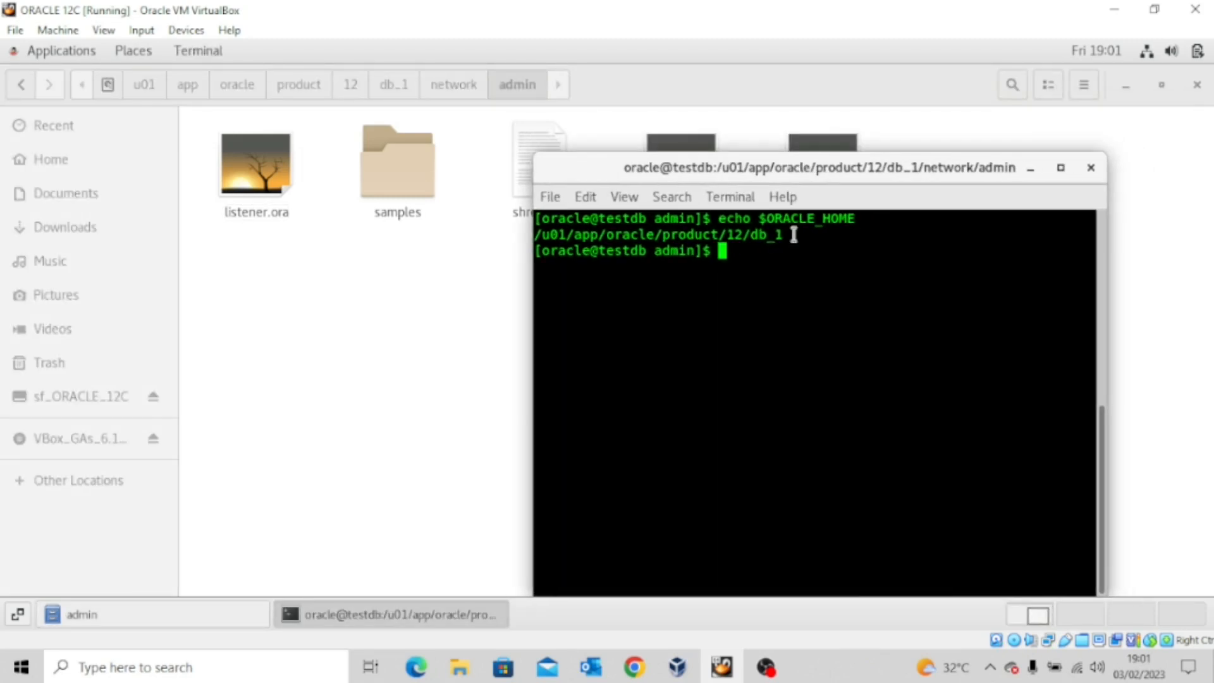
text(lsn)
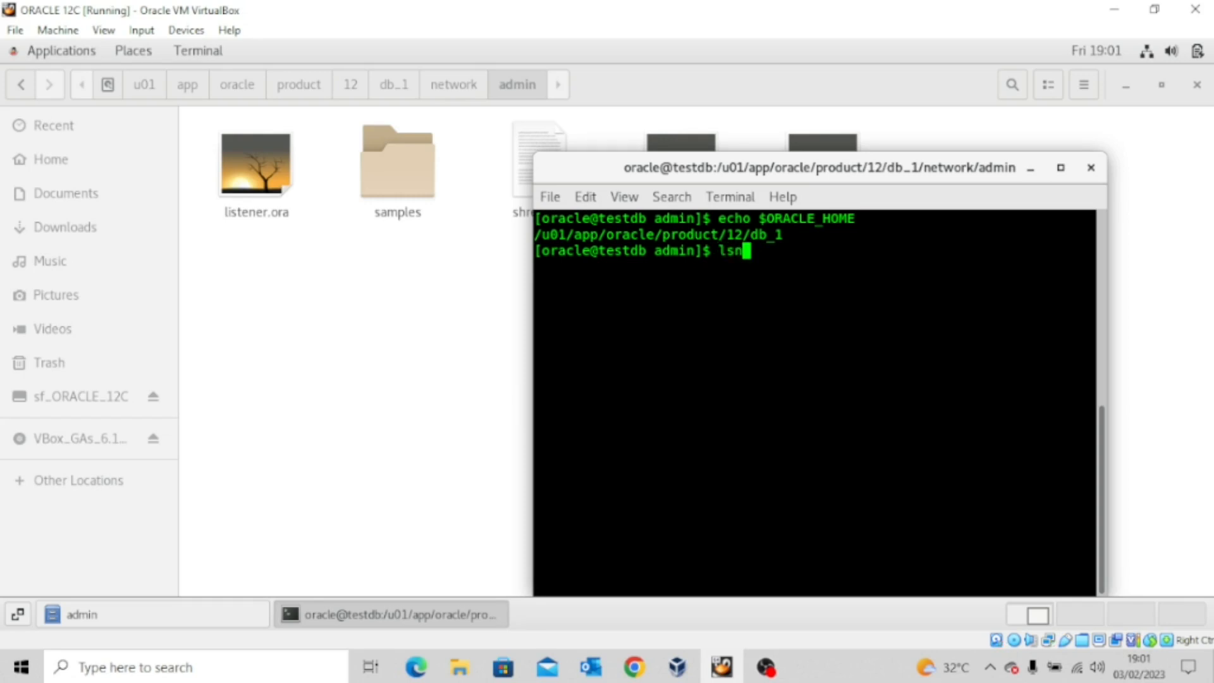
text(rctl)
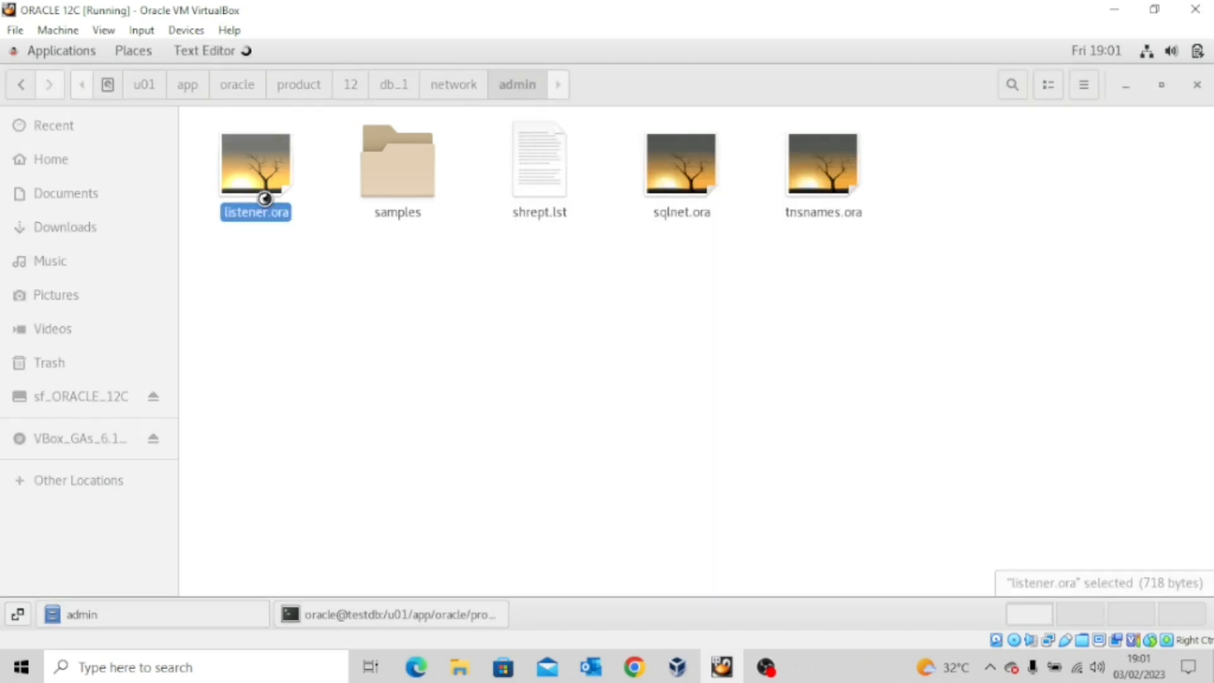
double_click(255, 164)
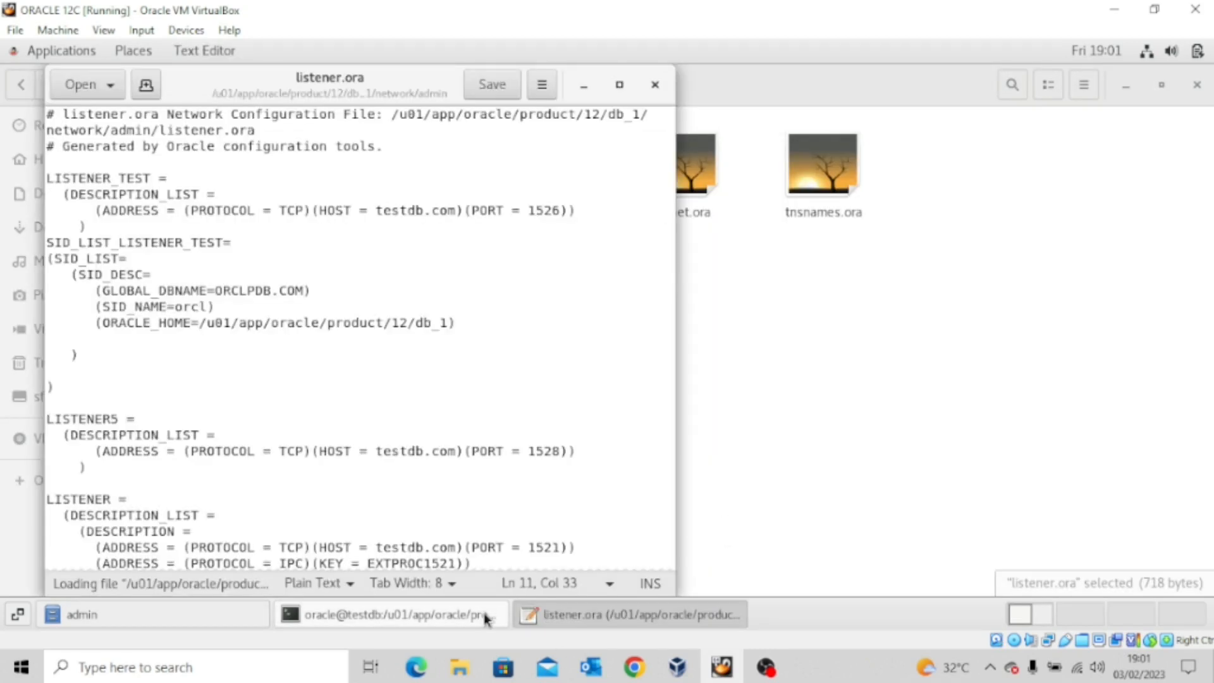
click(390, 614)
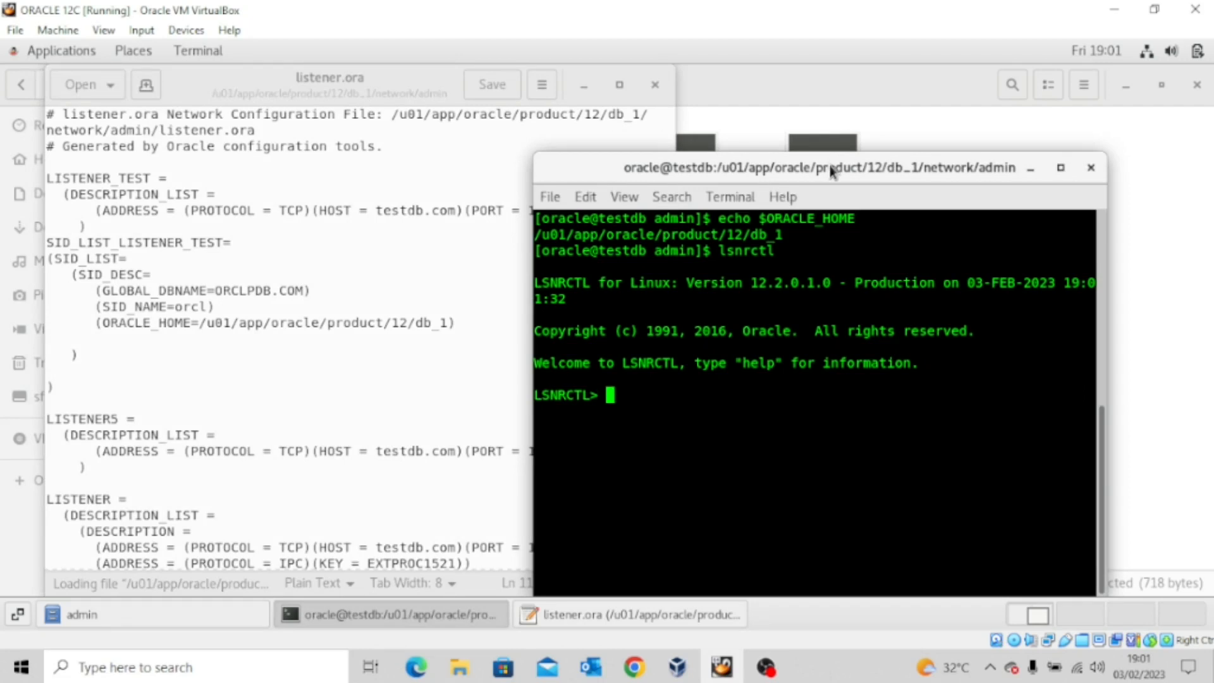
drag(825, 167, 972, 105)
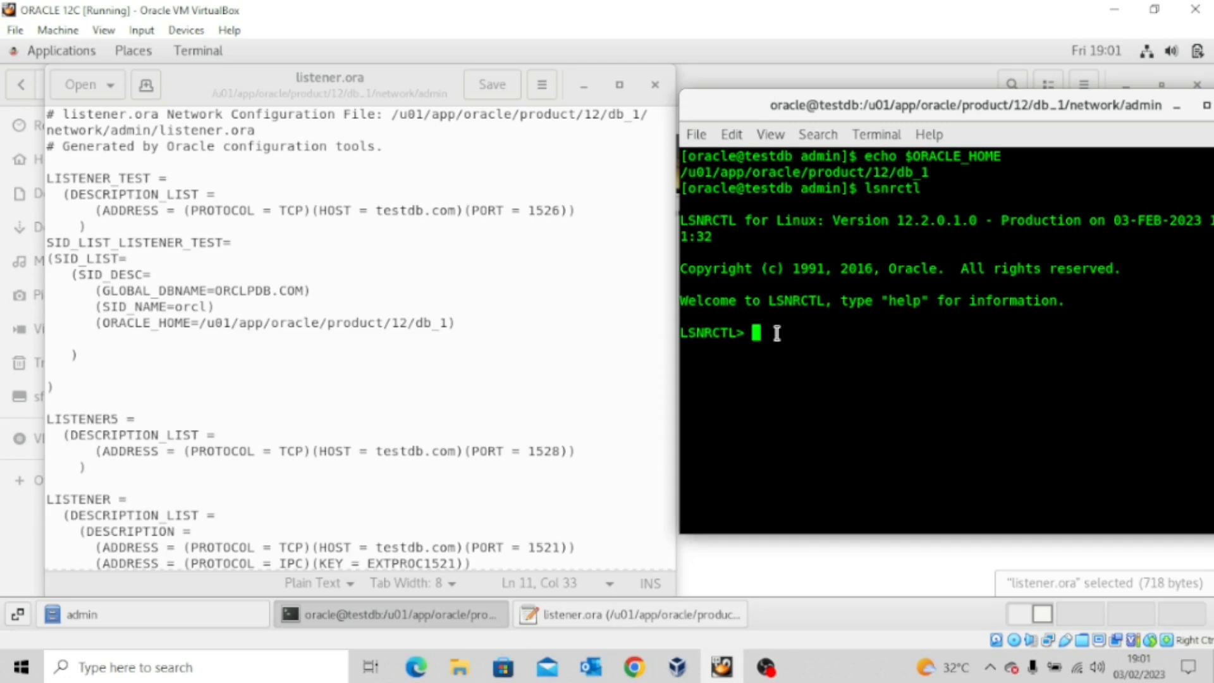
- Start LISTENER_TEST with lsnrctl and begin typing exit
text(start)
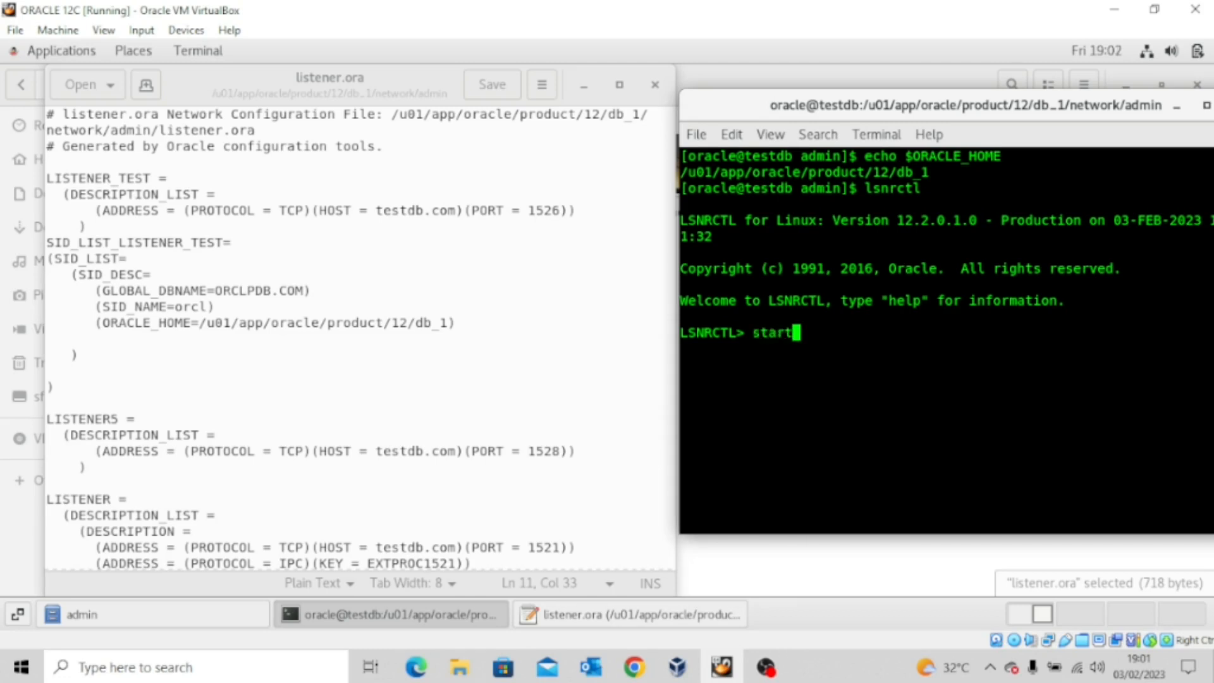
text(LIST)
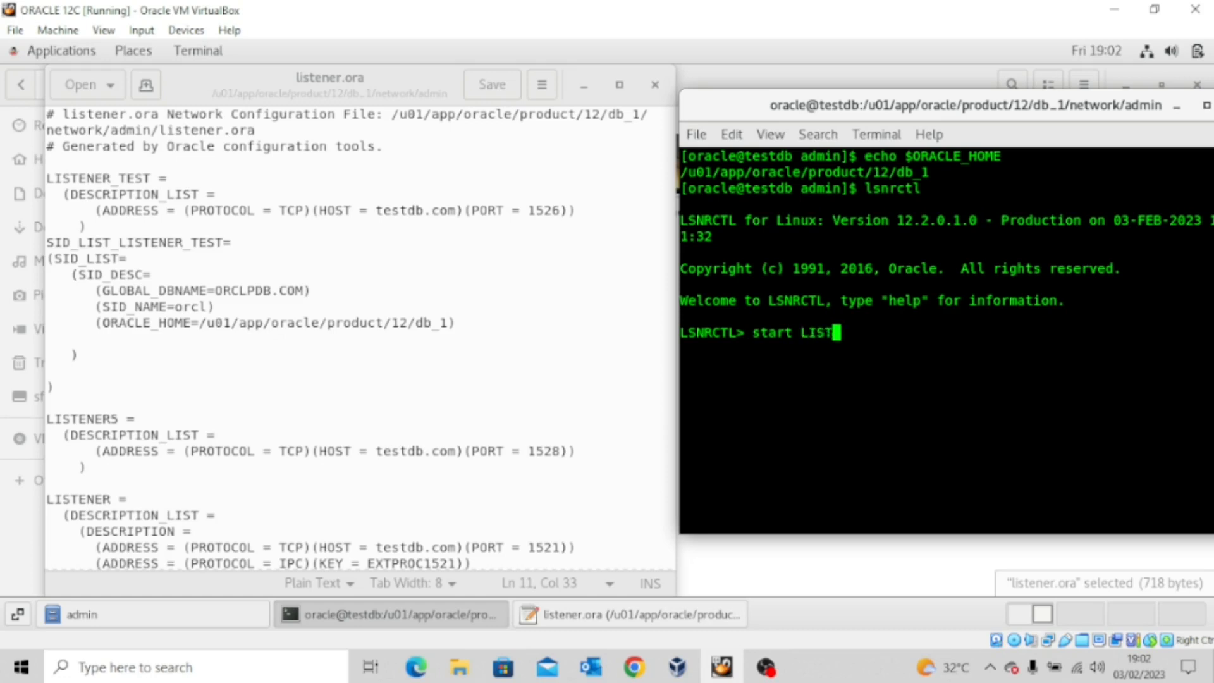
text(ENER_T)
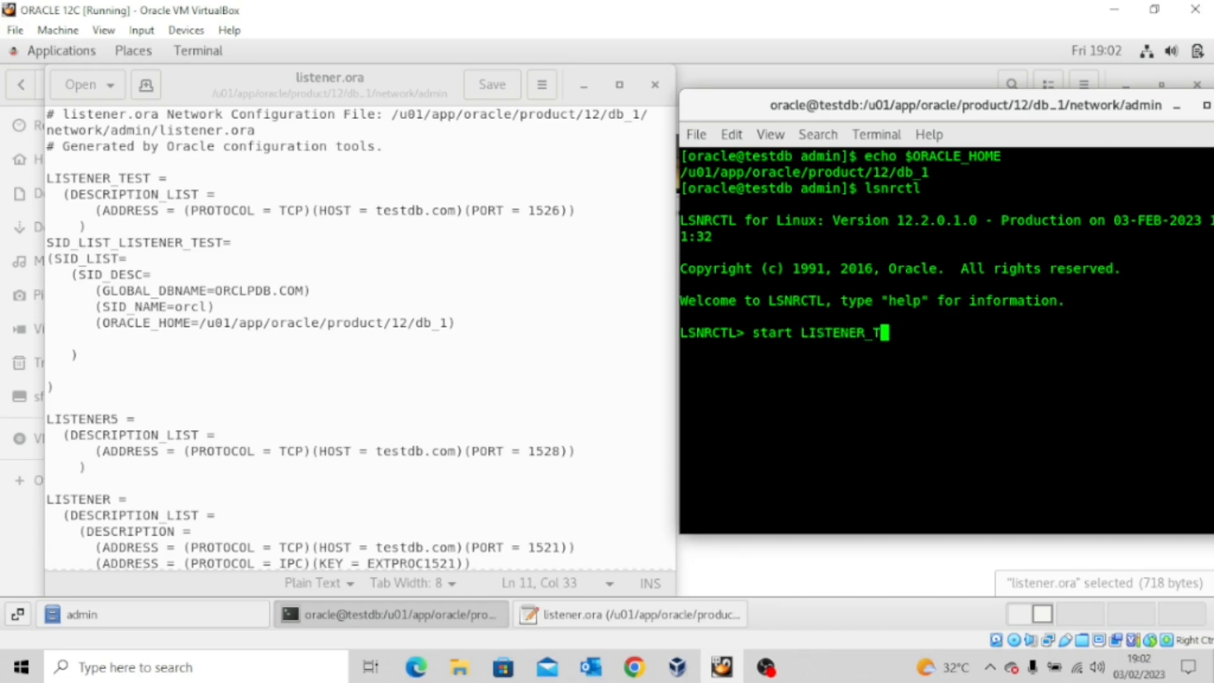
text(EST)
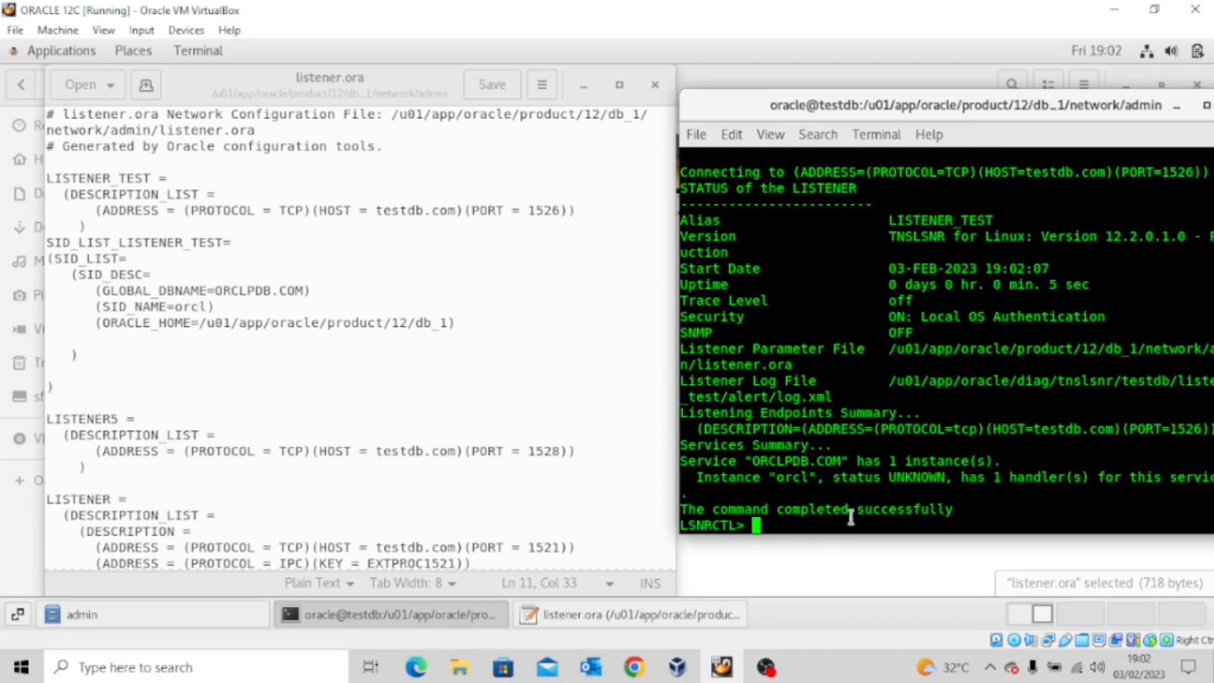
mouse_move(923, 478)
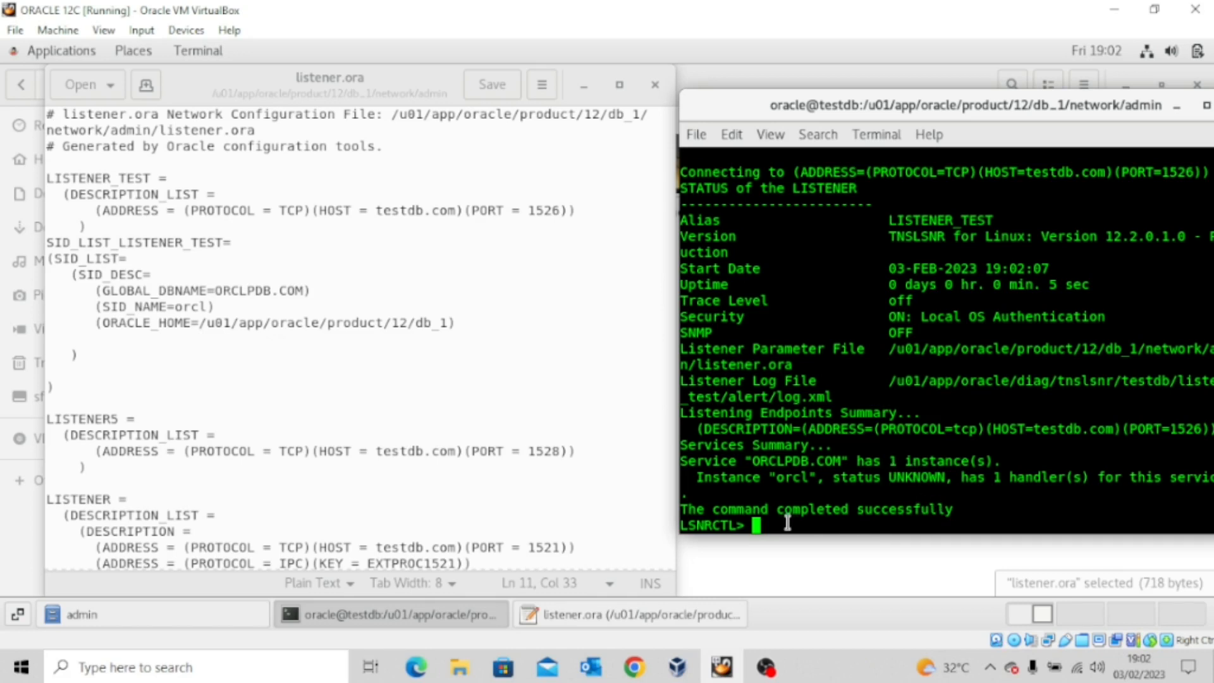
mouse_move(777, 527)
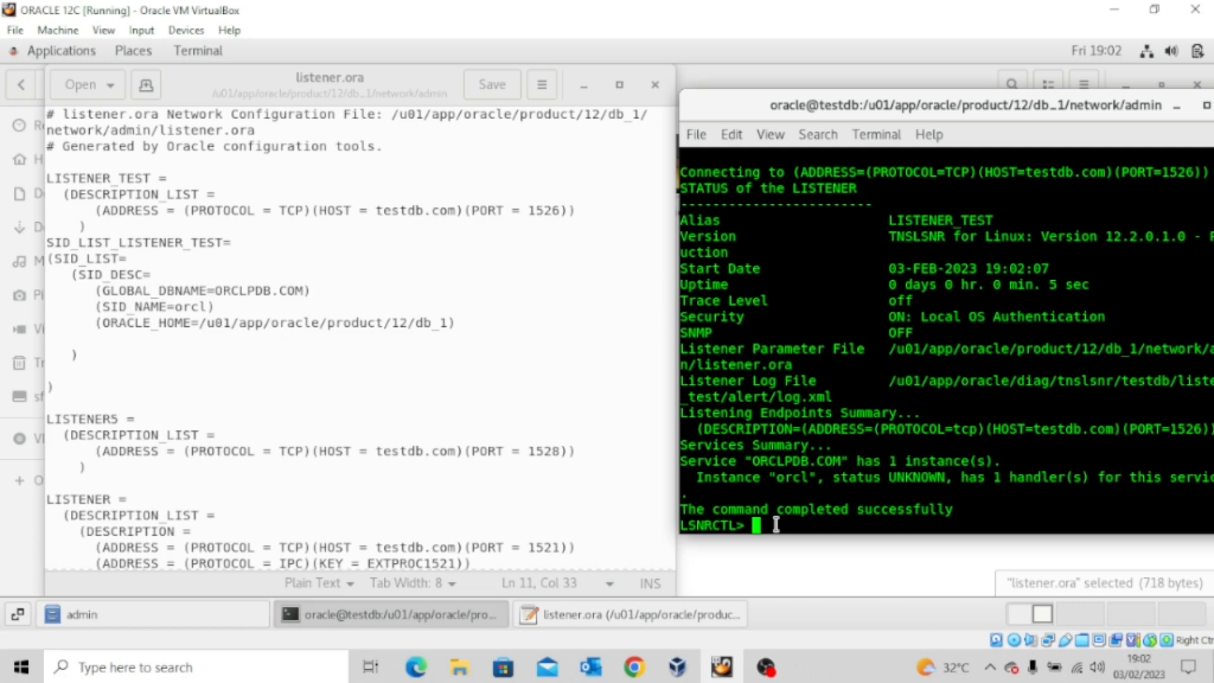
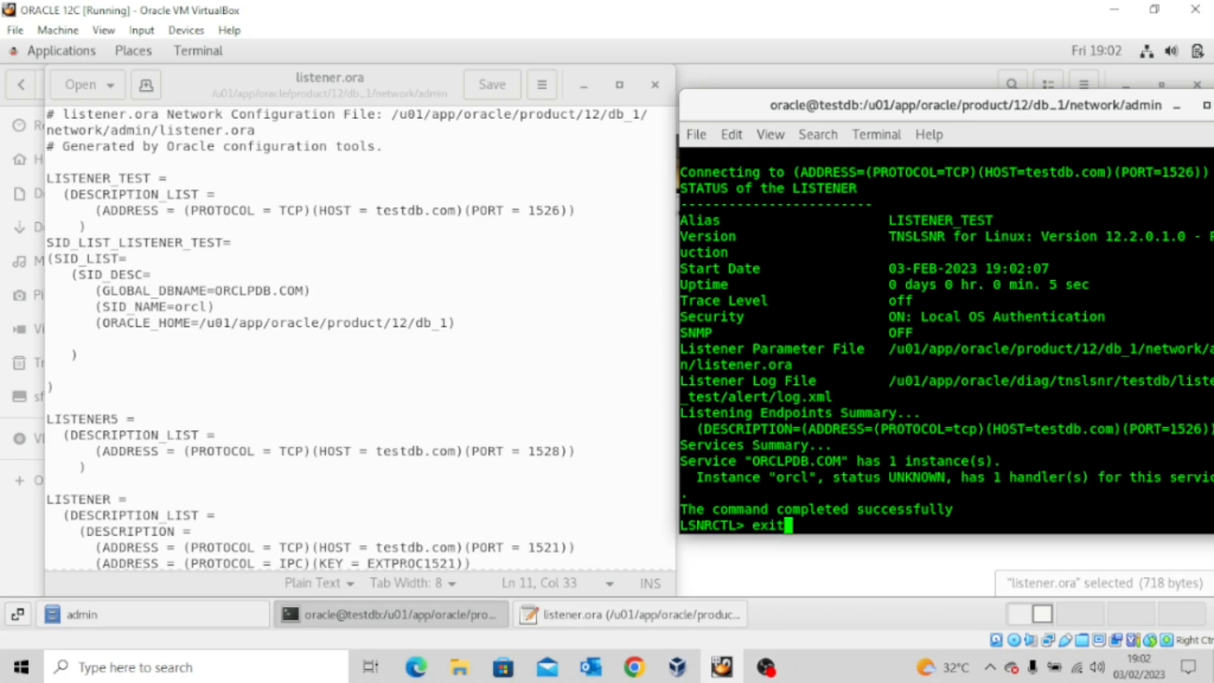
key(Return)
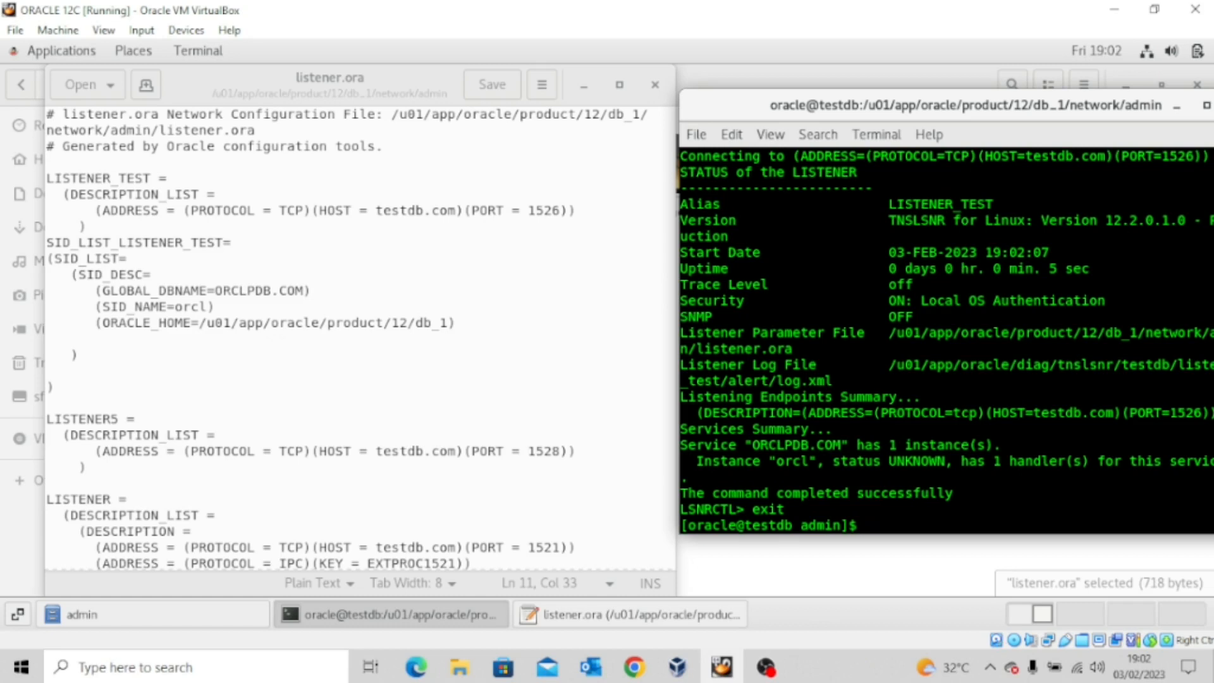
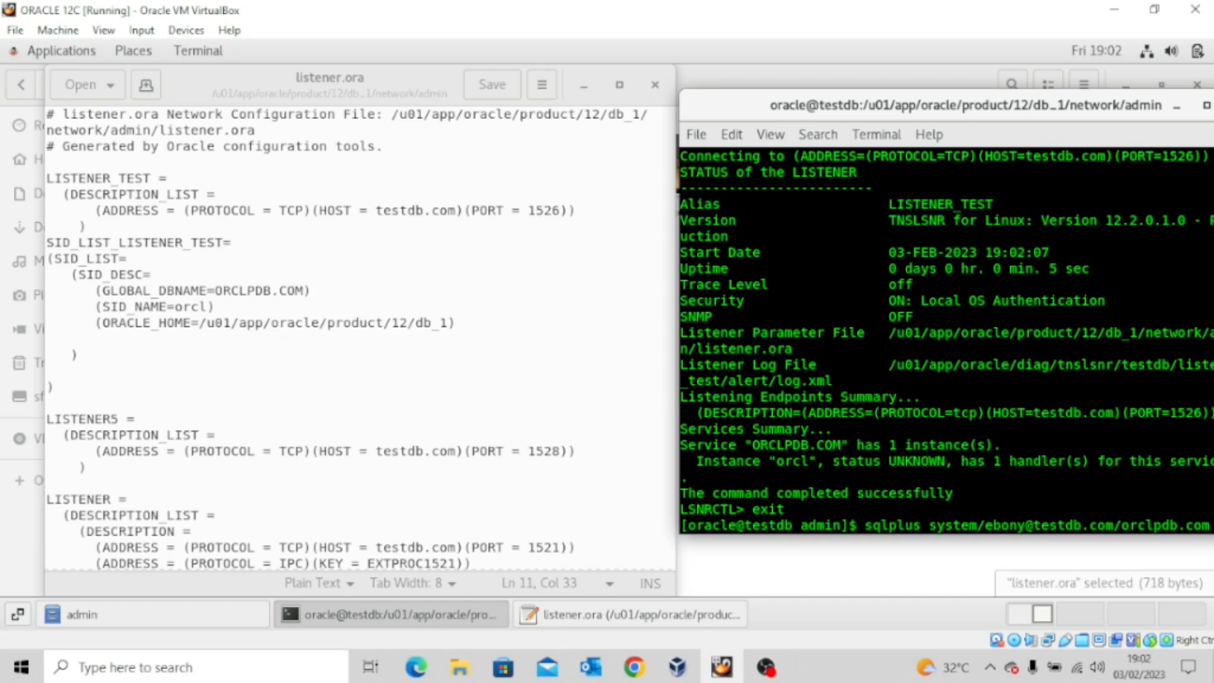
mouse_move(945, 556)
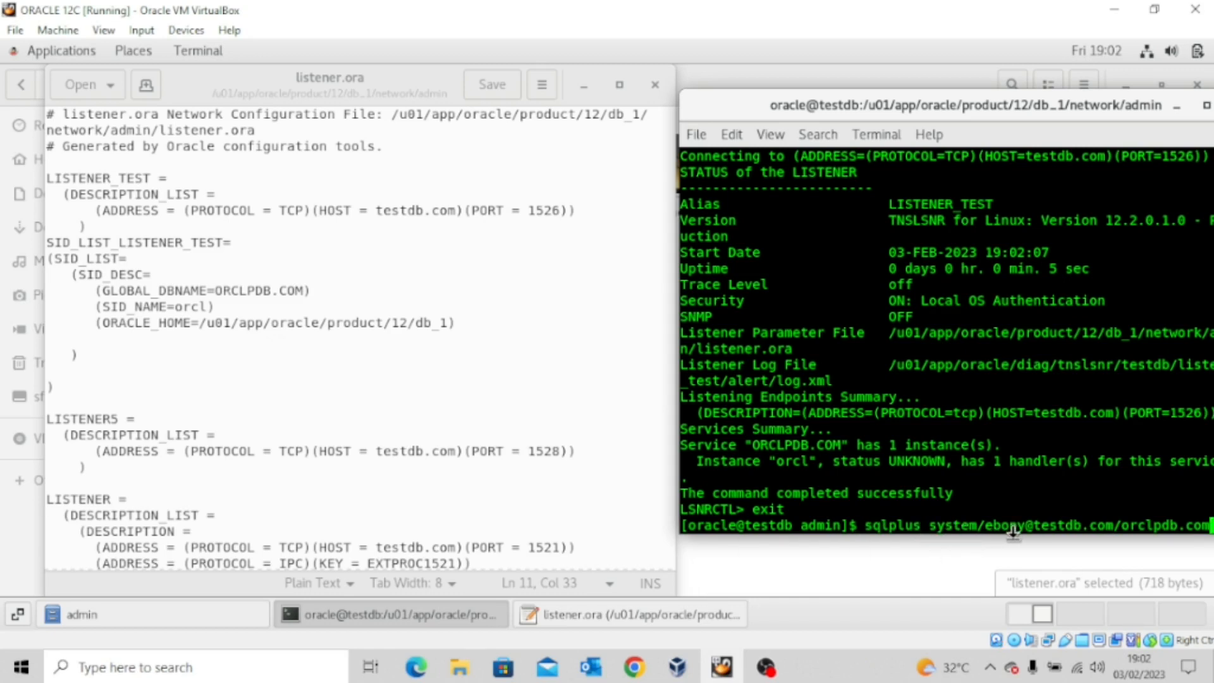
mouse_move(1074, 542)
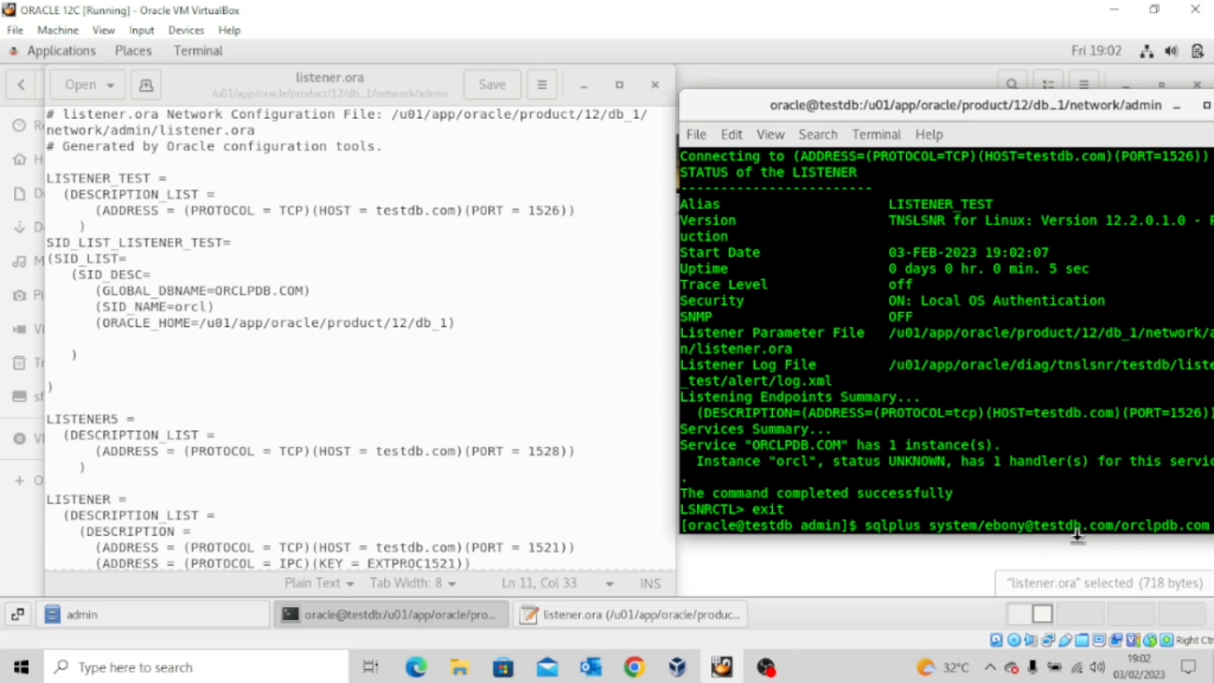
mouse_move(1162, 538)
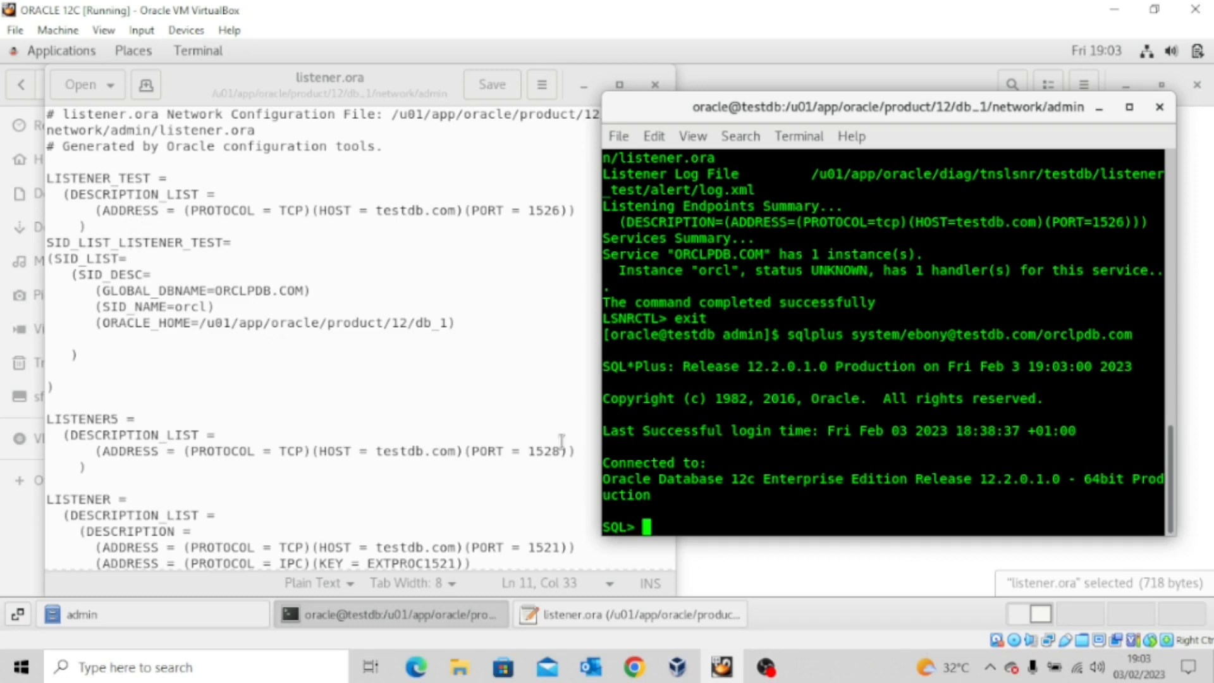
mouse_move(536, 421)
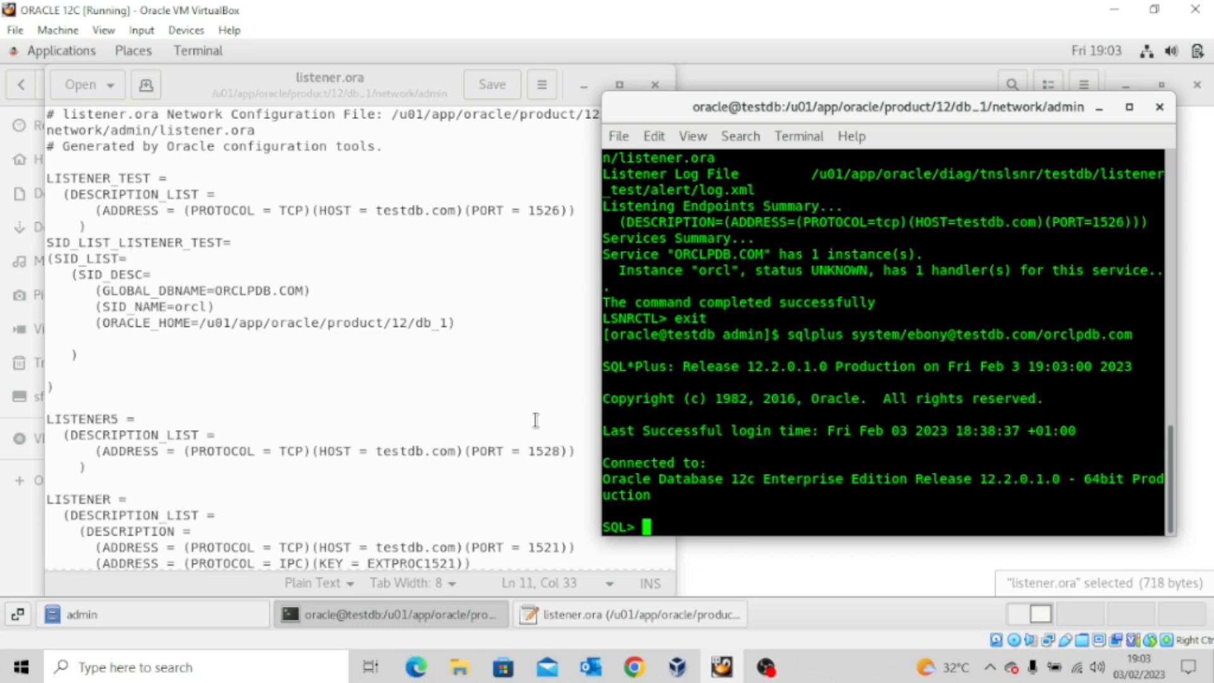
mouse_move(531, 411)
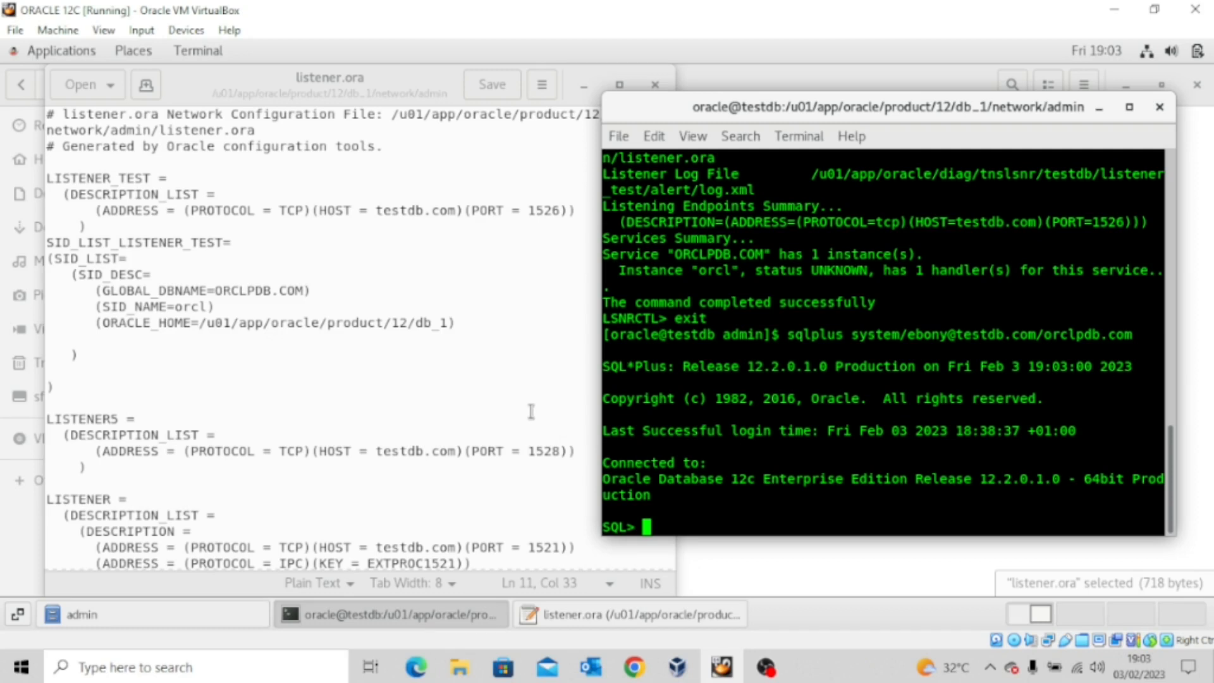
mouse_move(857, 127)
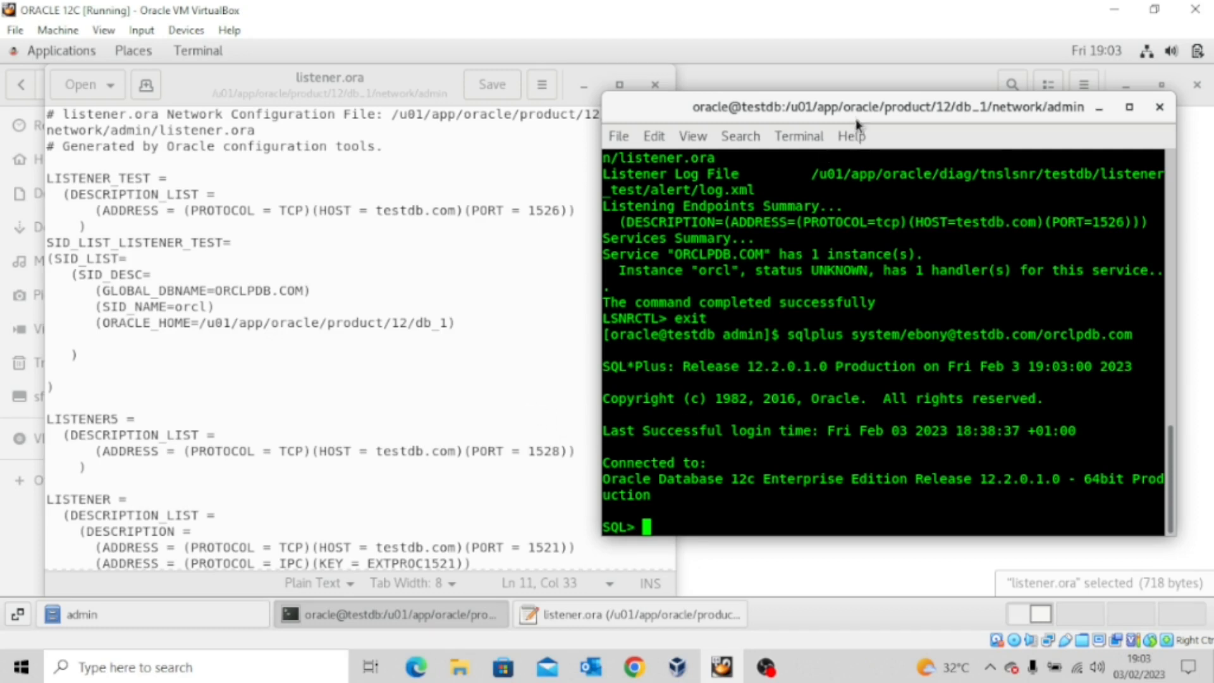
- Copy the SID_LIST block in listener.ora and place the cursor below it for pasting
drag(886, 107, 984, 120)
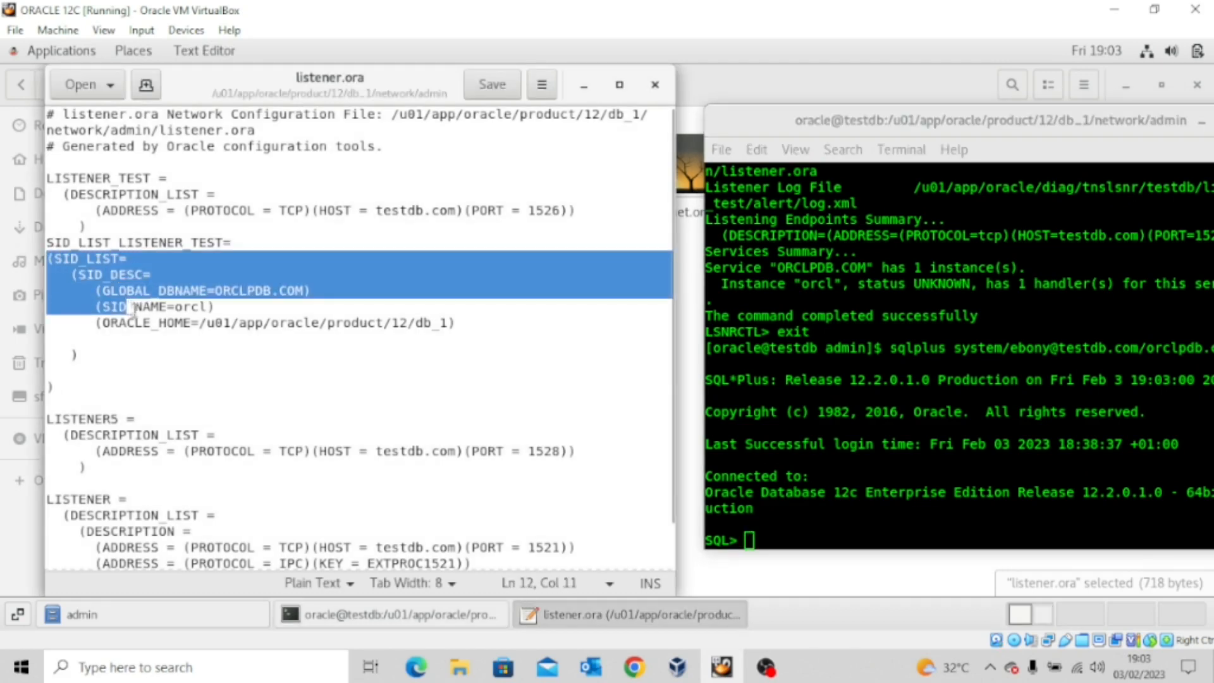
right_click(139, 315)
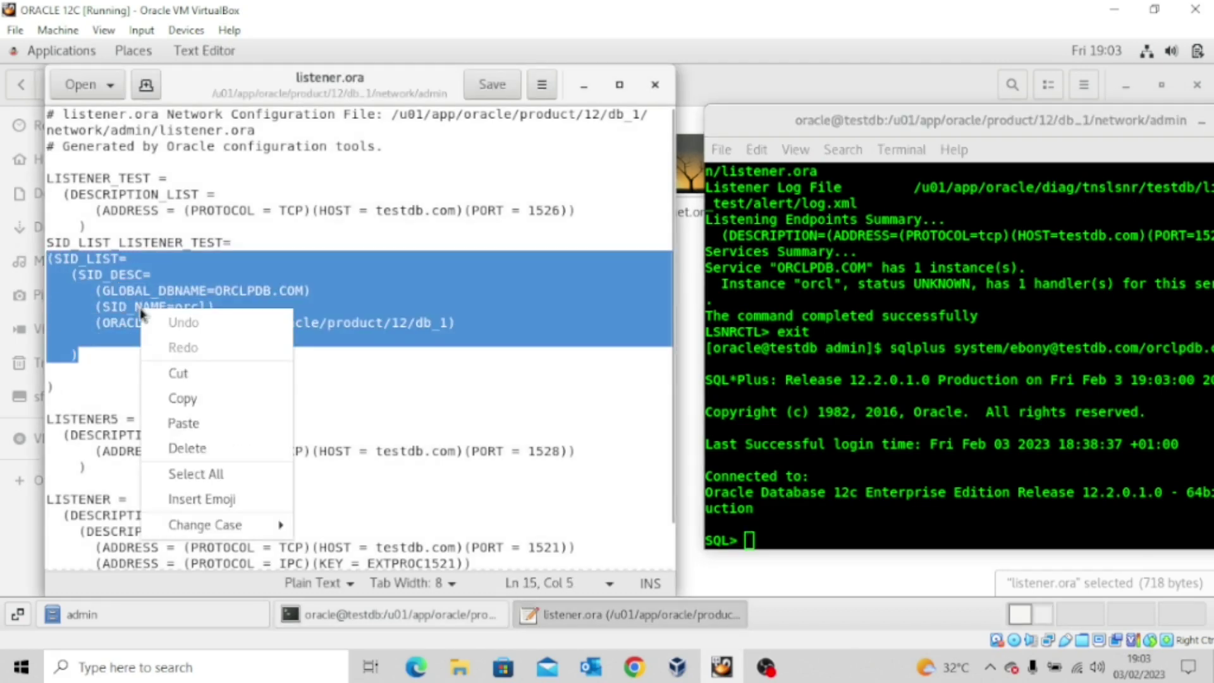
click(217, 397)
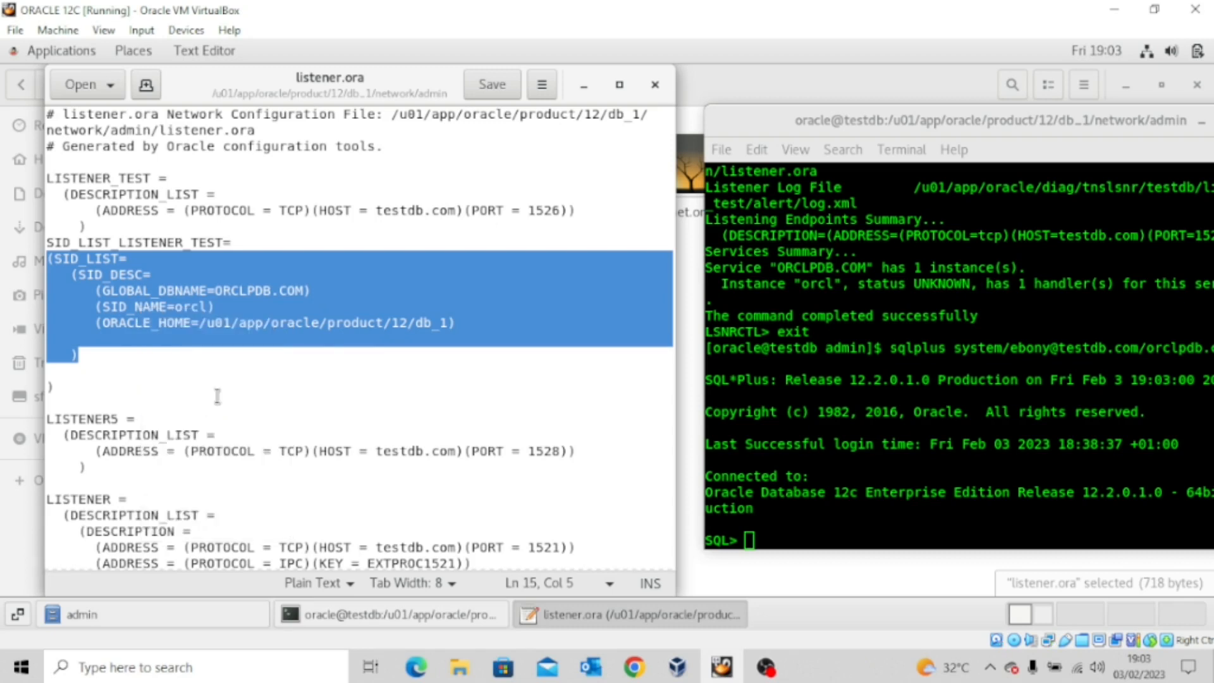
click(78, 359)
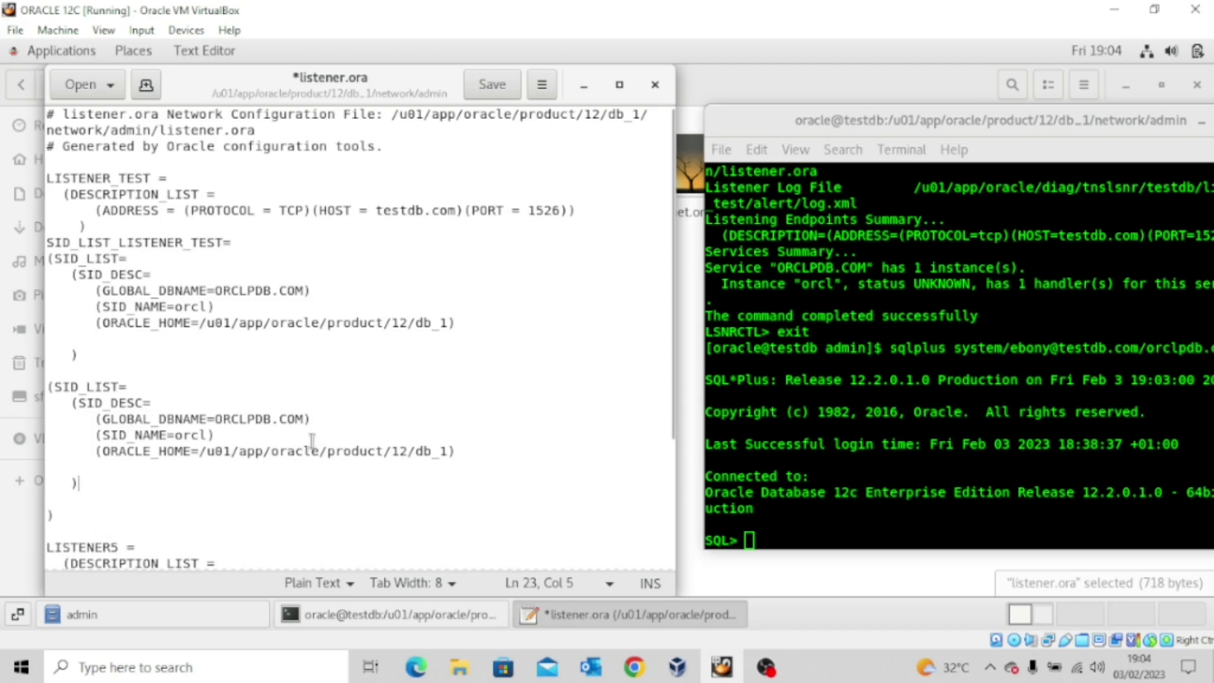
- Replace ORCLPDB with PDB1 in the copied block's GLOBAL_DBNAME value, giving PDB1.COM
click(268, 419)
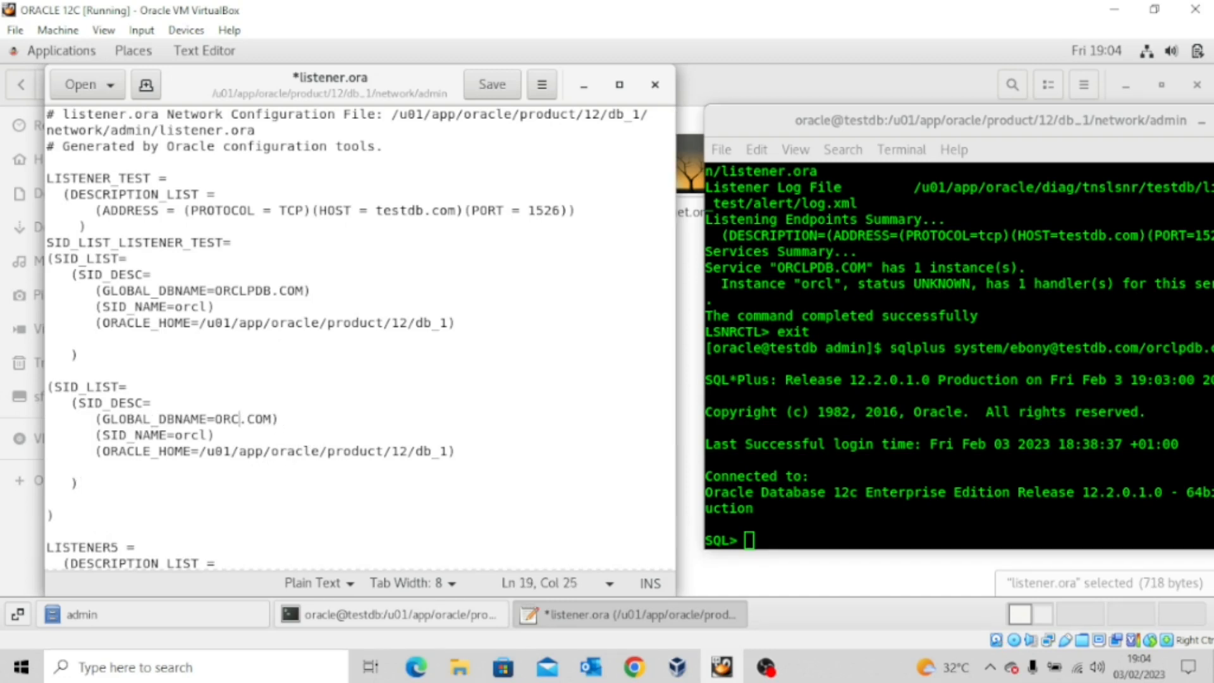
key(BackSpace)
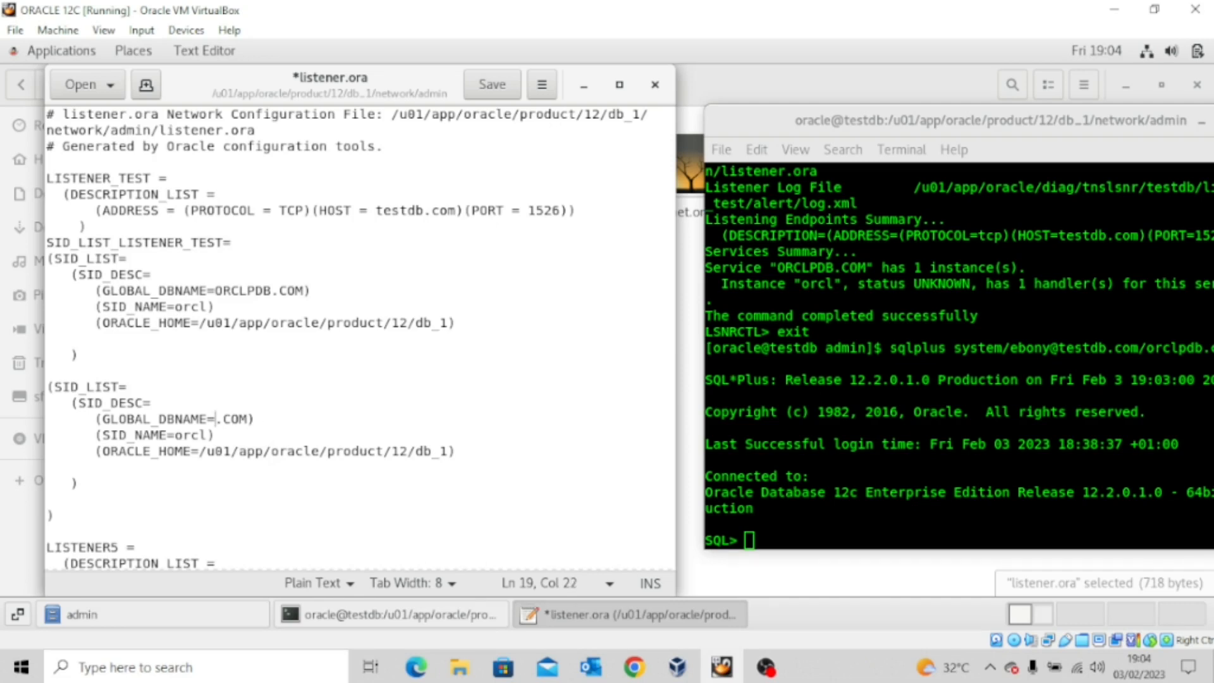
text(pd)
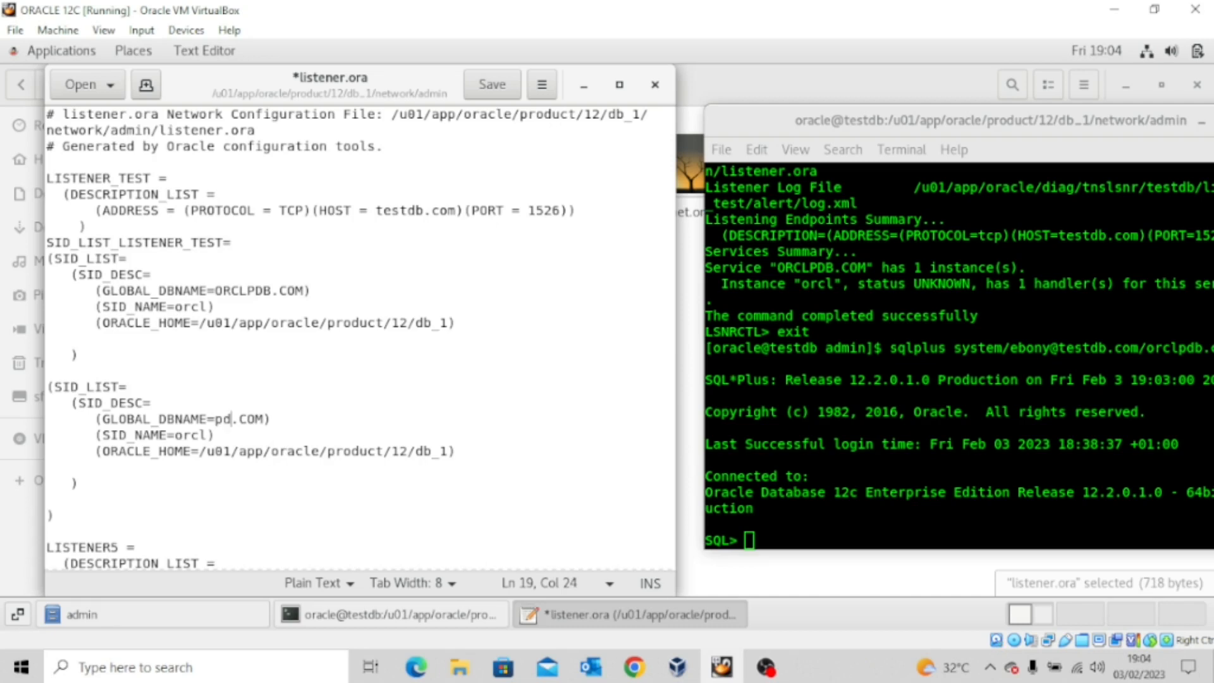
key(Backspace)
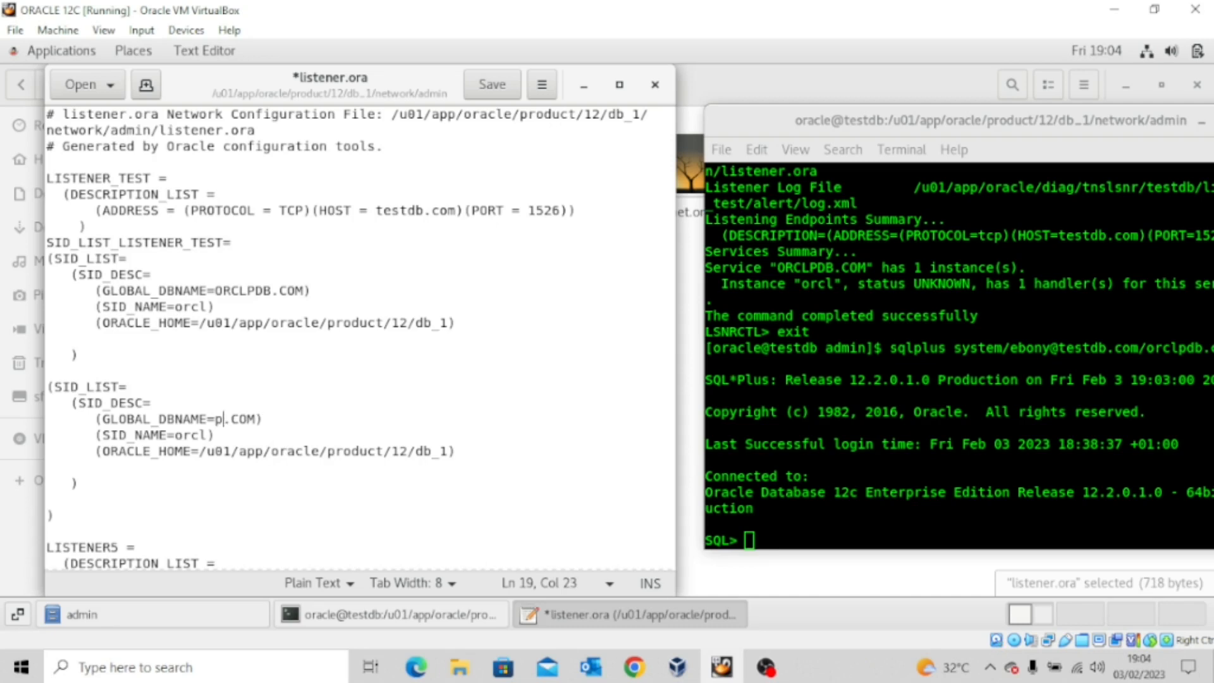
key(BackSpace)
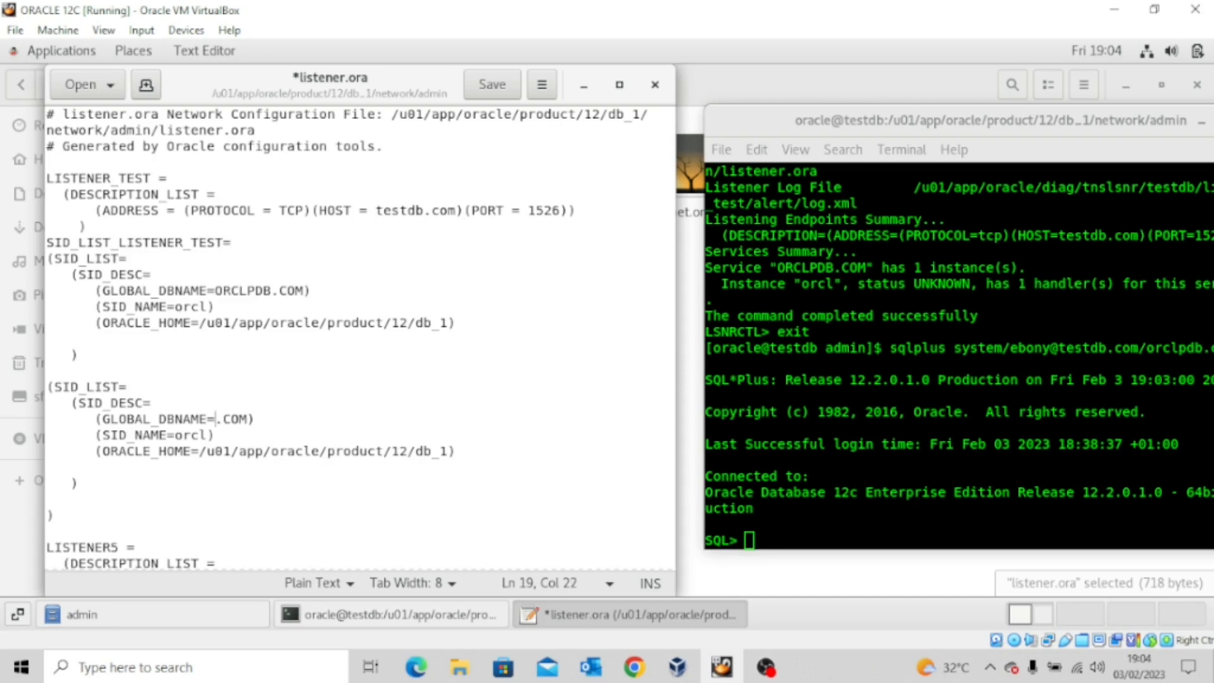
text(PDB)
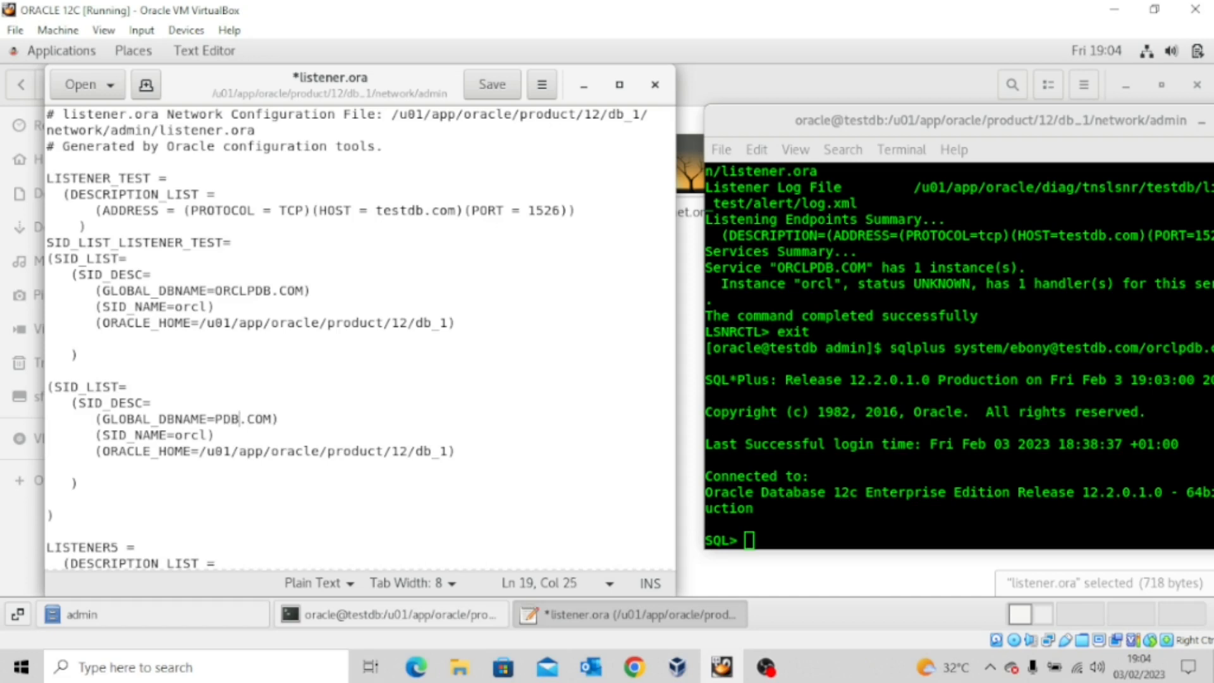
text(1)
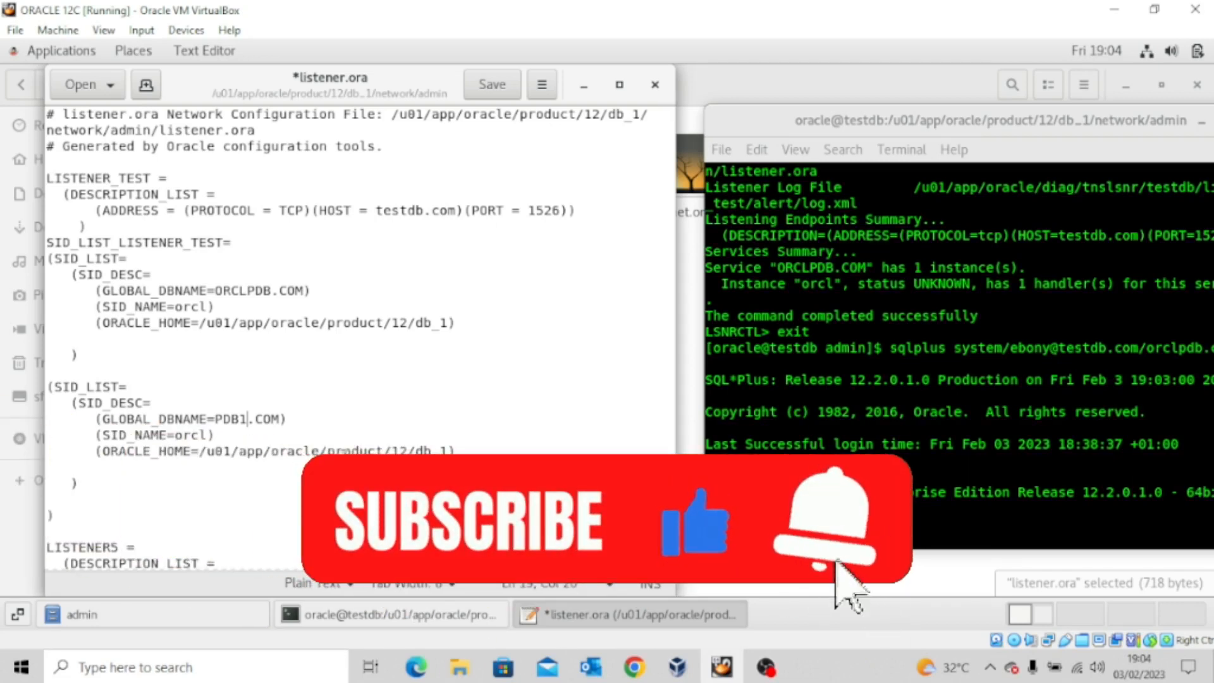
mouse_move(868, 617)
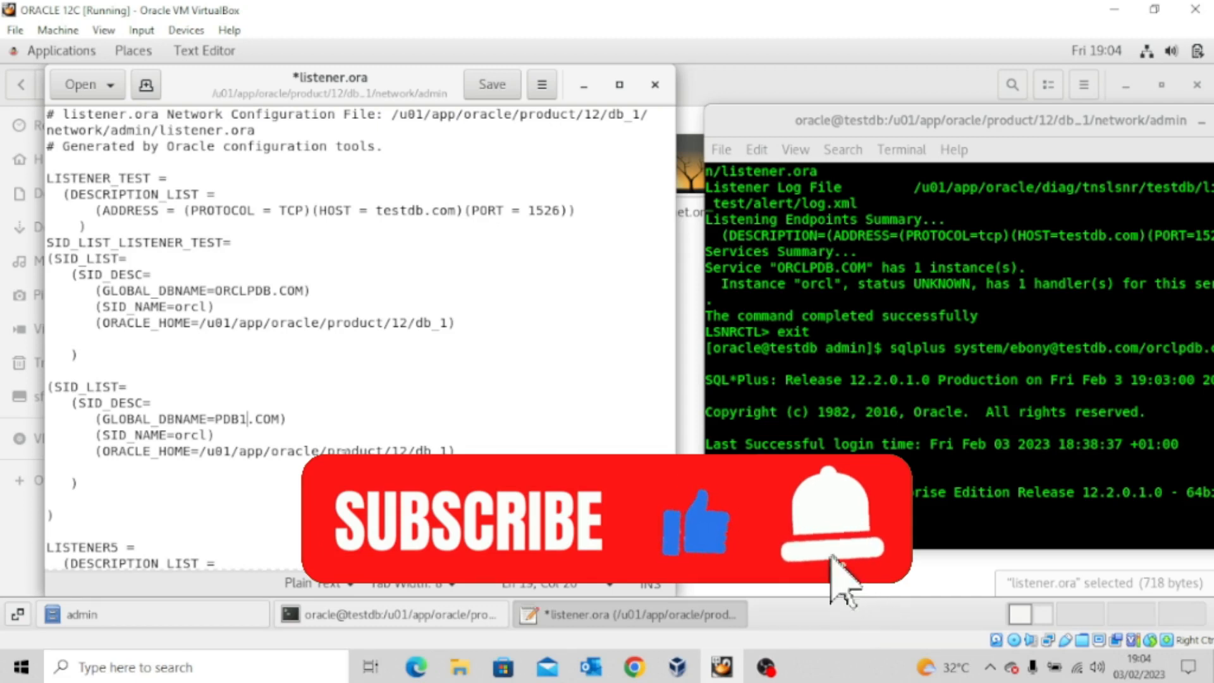
mouse_move(878, 612)
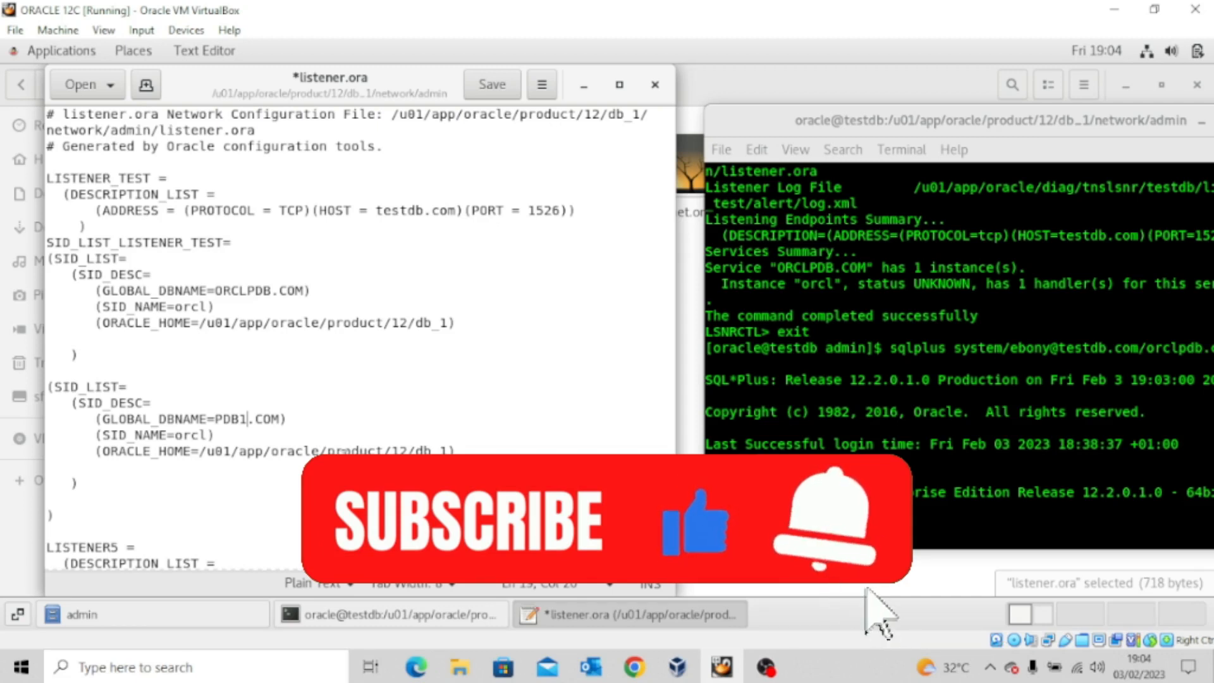